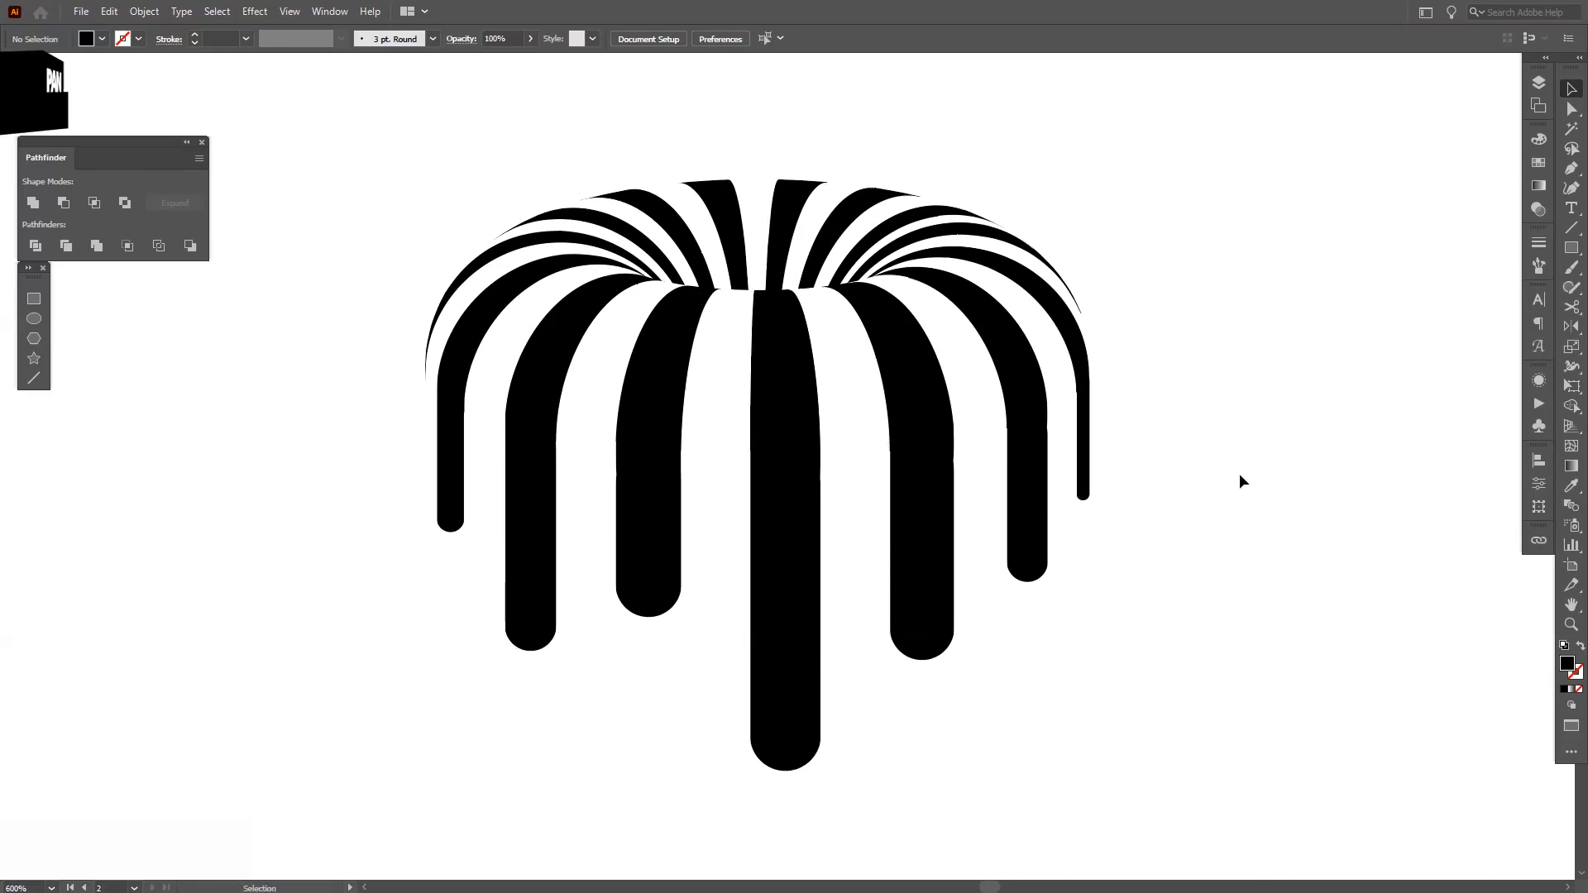
Select all of the finished striped drip artwork, then switch to the blank artboard
key(ctrl+a)
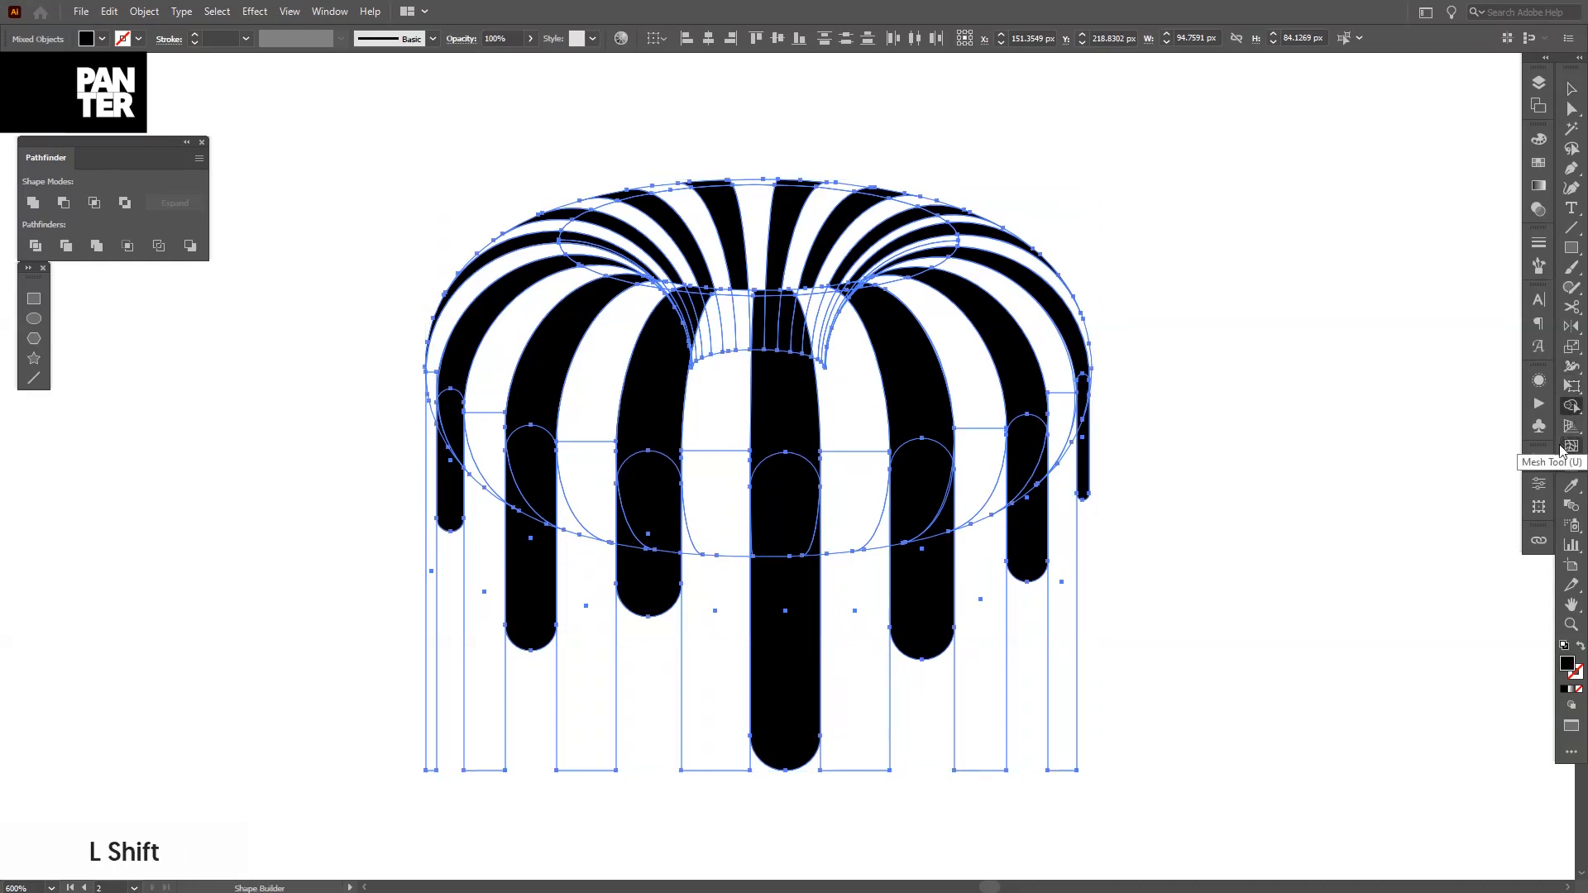
click(1571, 406)
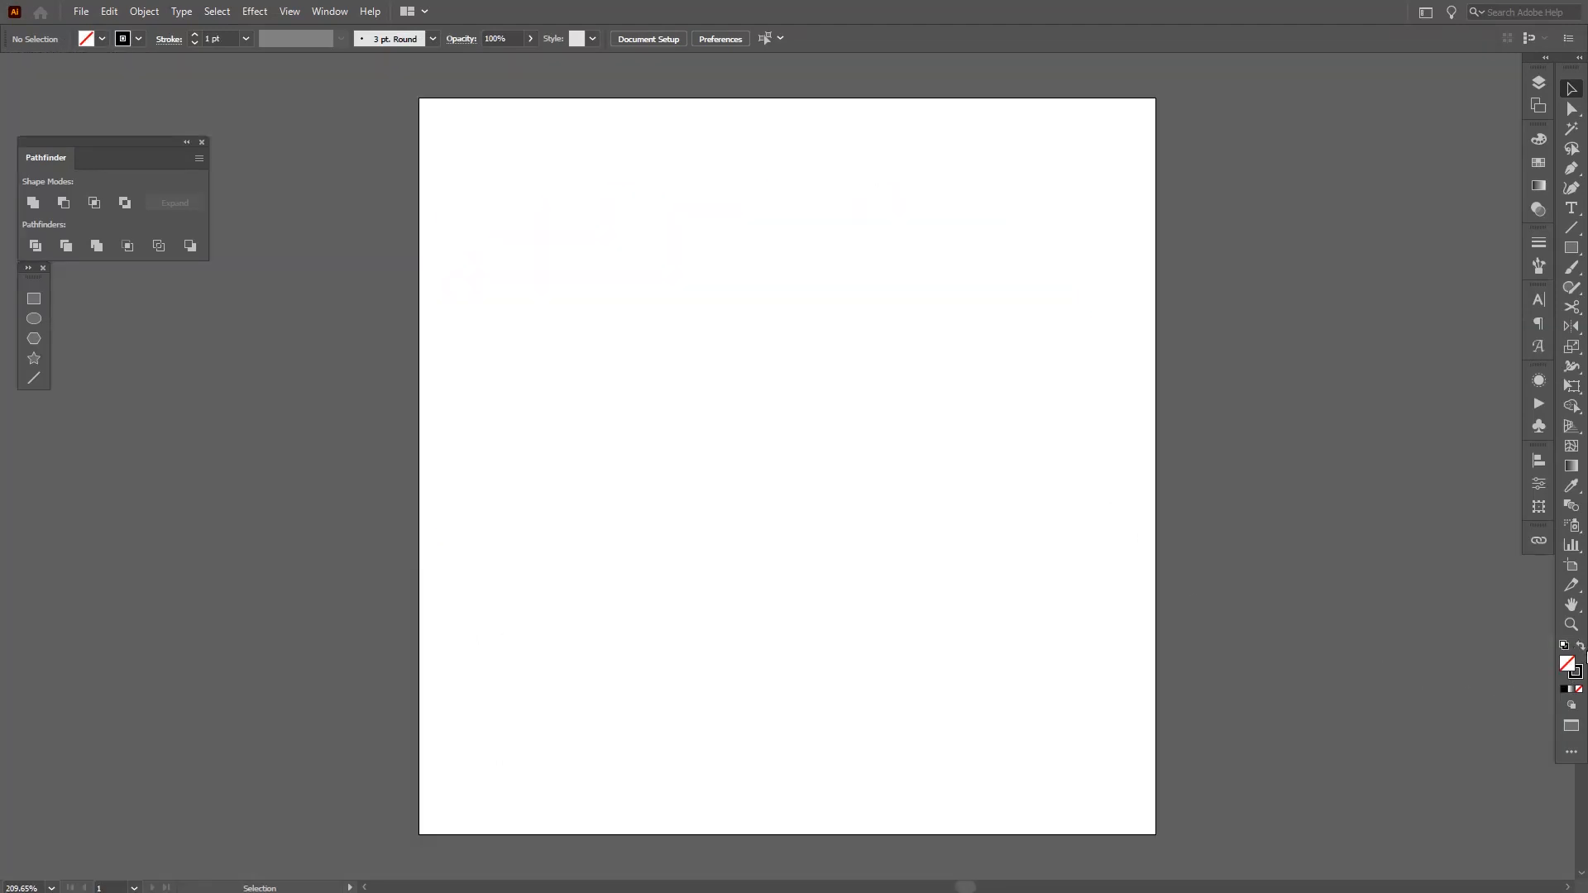
mouse_move(1573, 672)
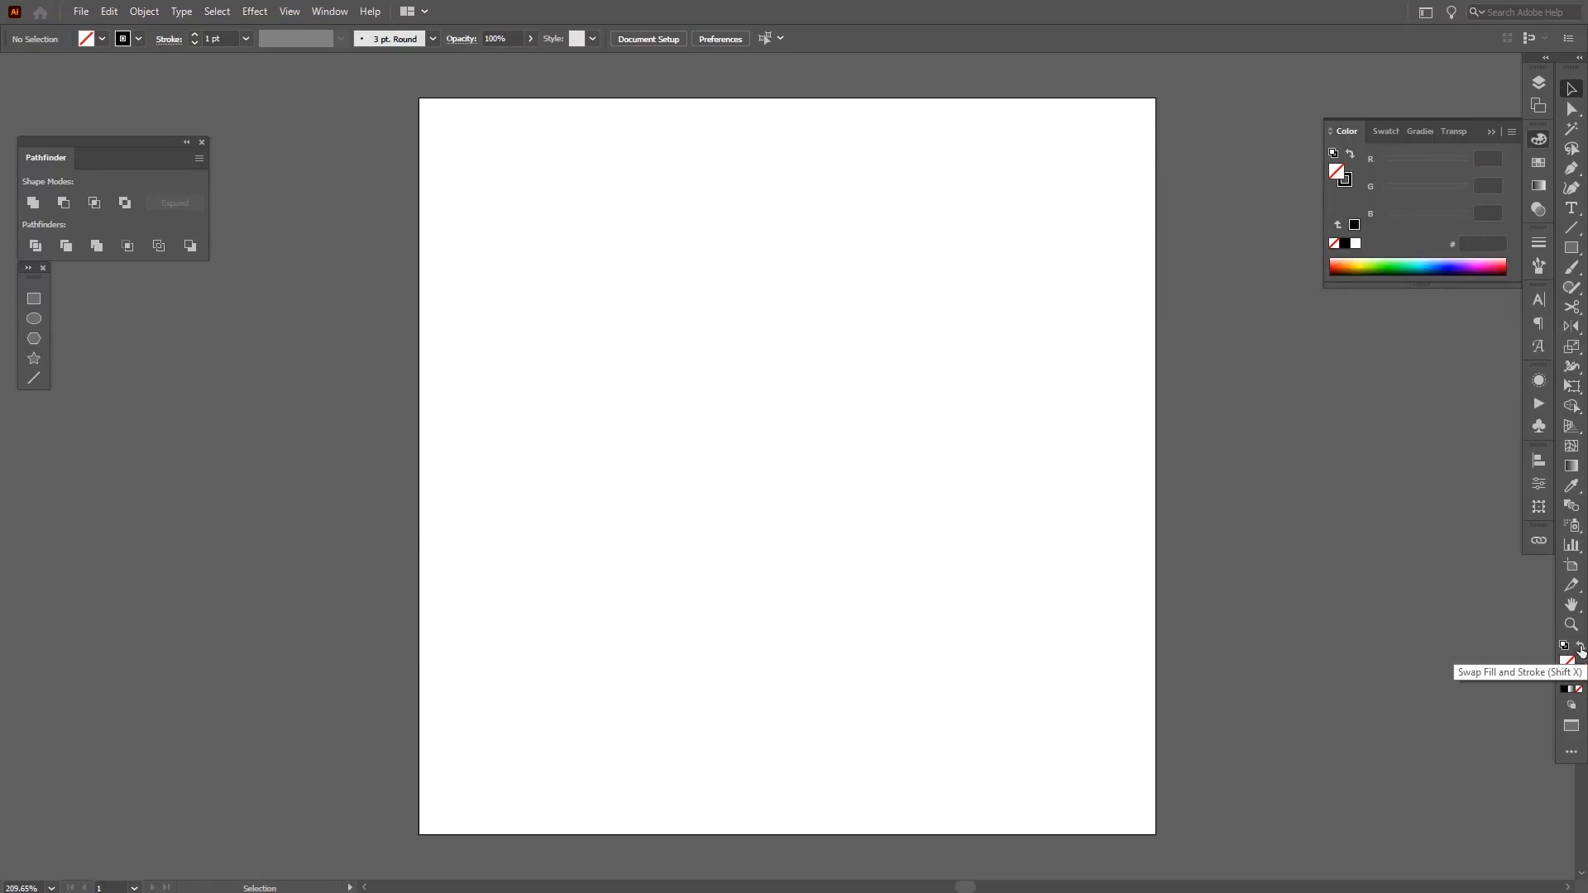
Swap fill and stroke so the current colours become white fill, no stroke
click(1568, 663)
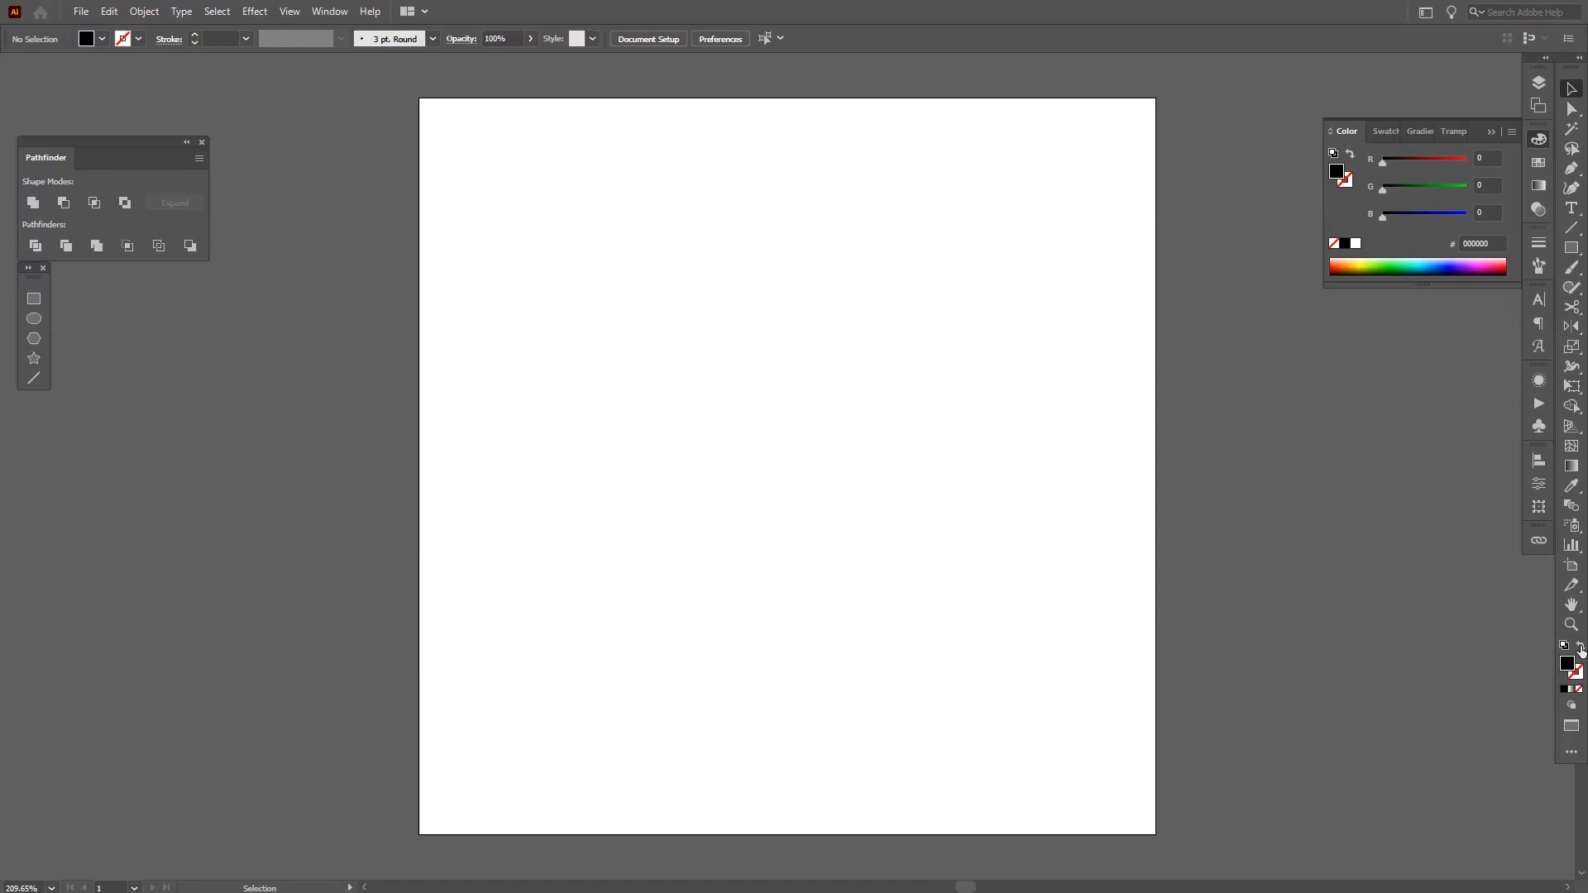
mouse_move(1566, 663)
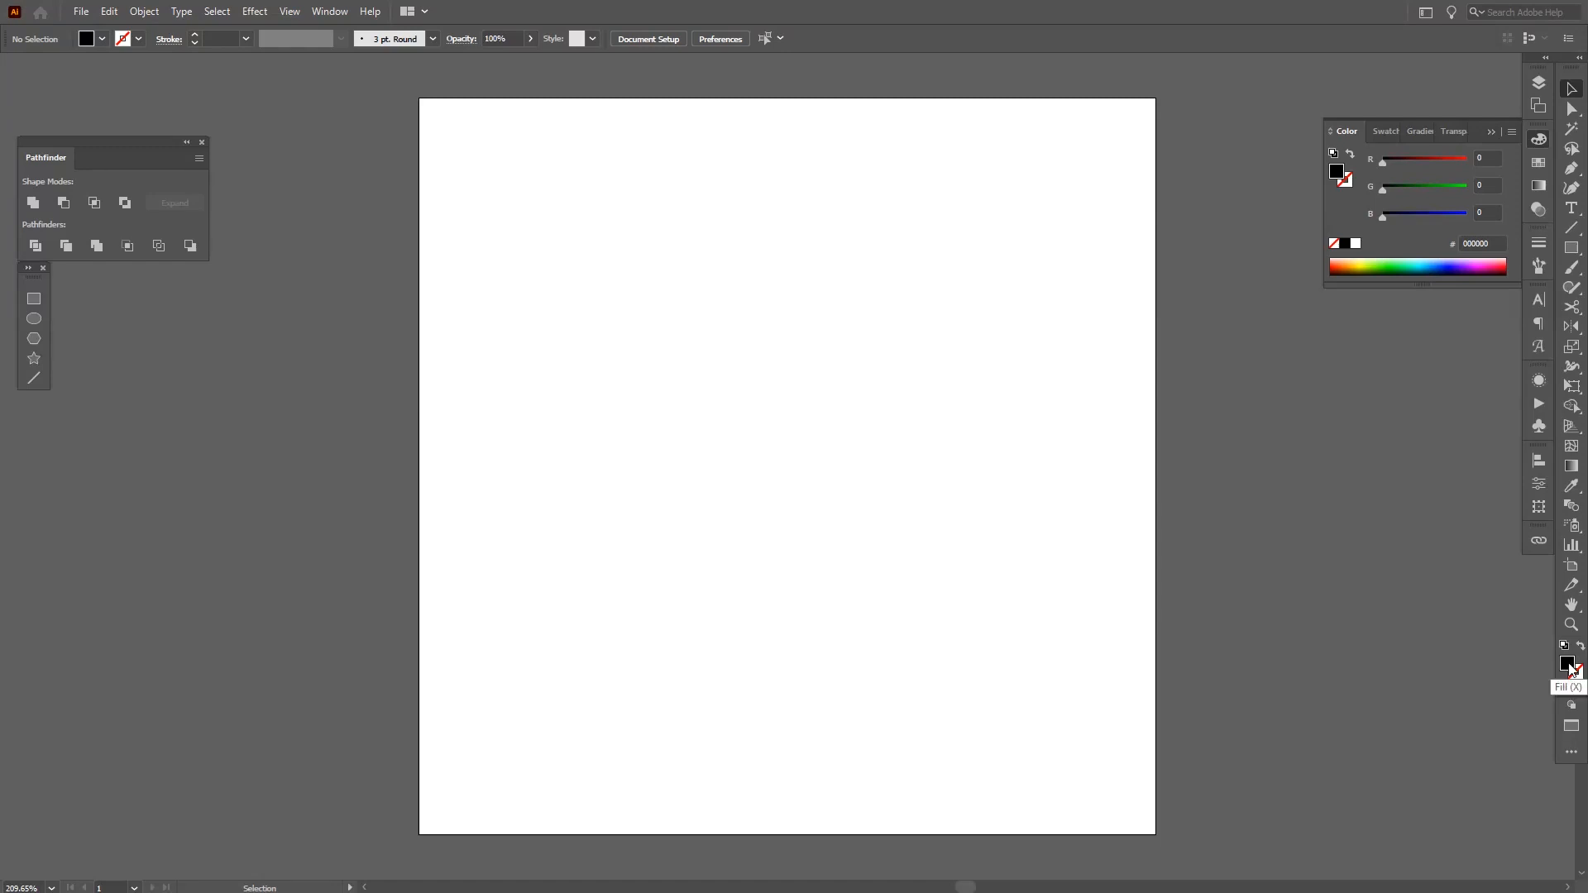
click(1380, 130)
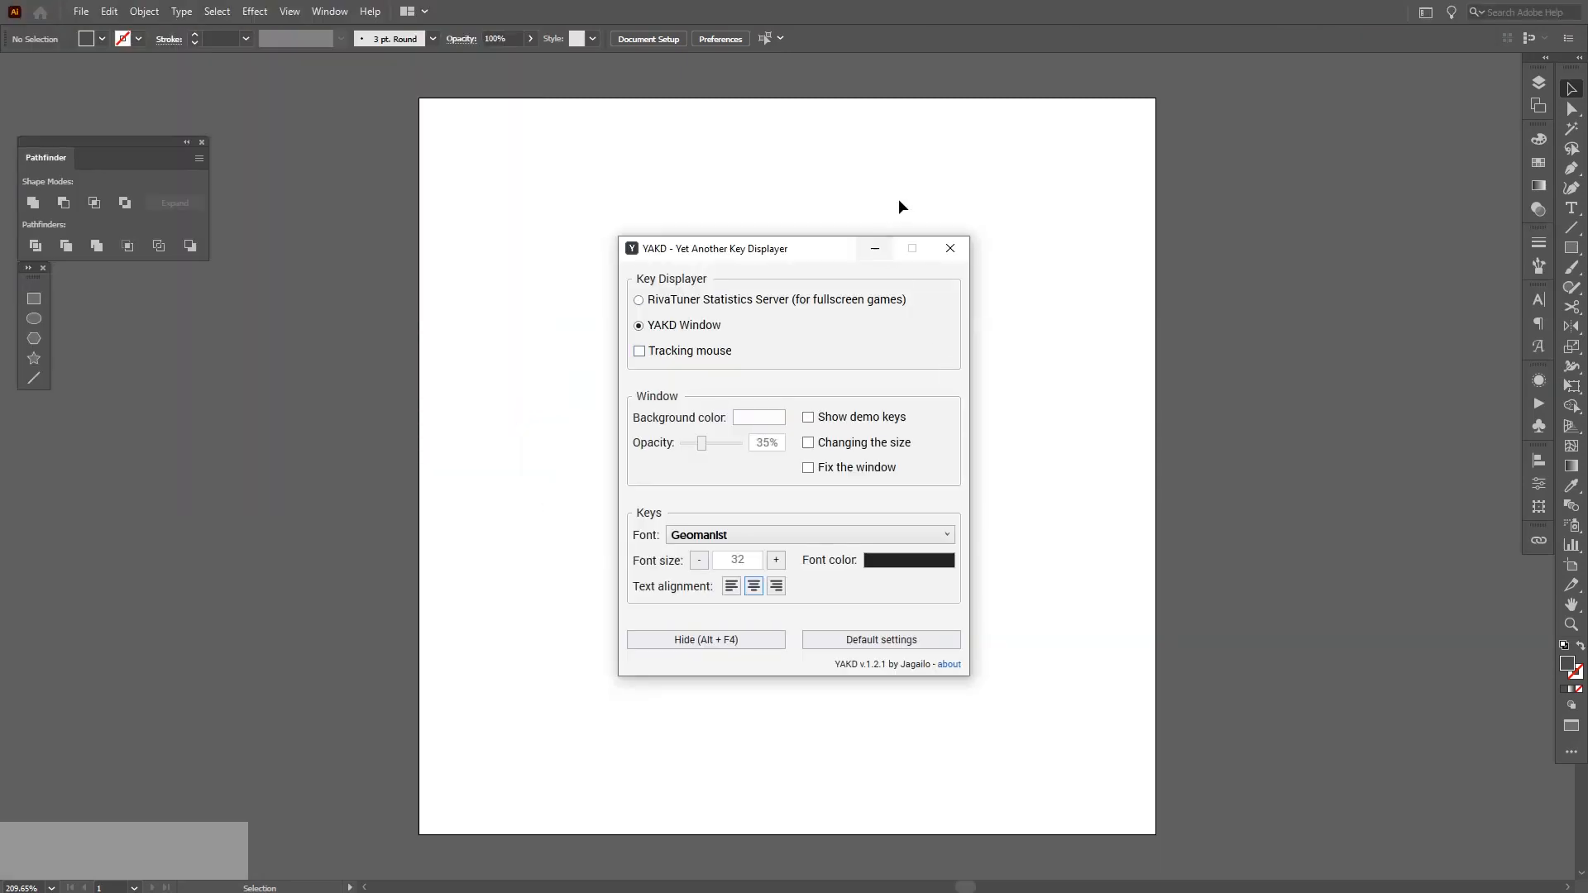
click(948, 248)
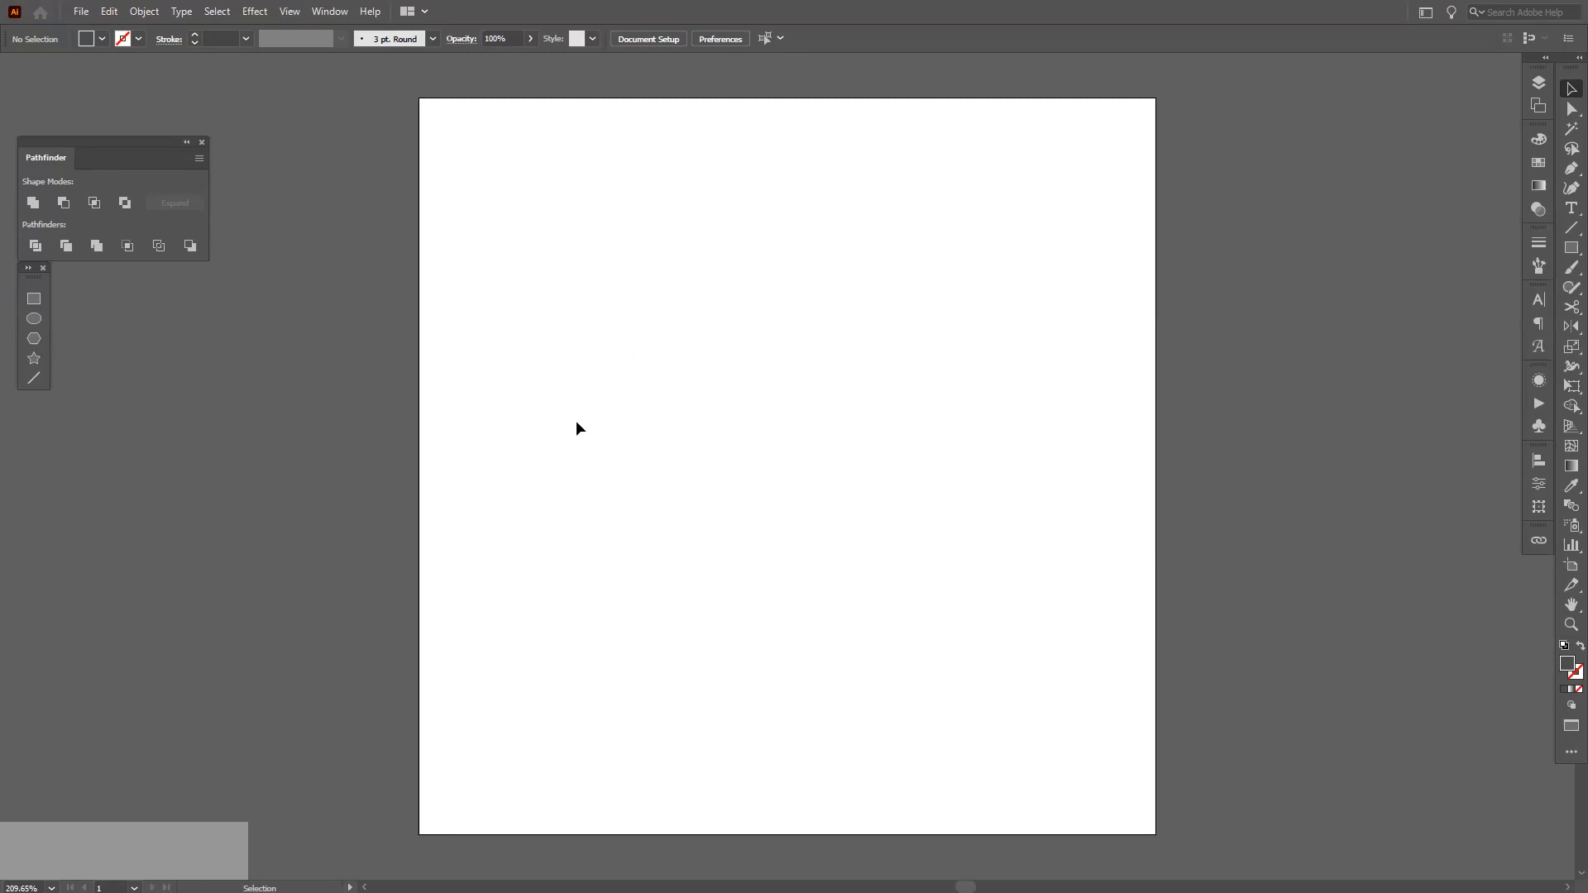
Draw a small perfect circle with the Ellipse Tool on the artboard's right half
click(1570, 247)
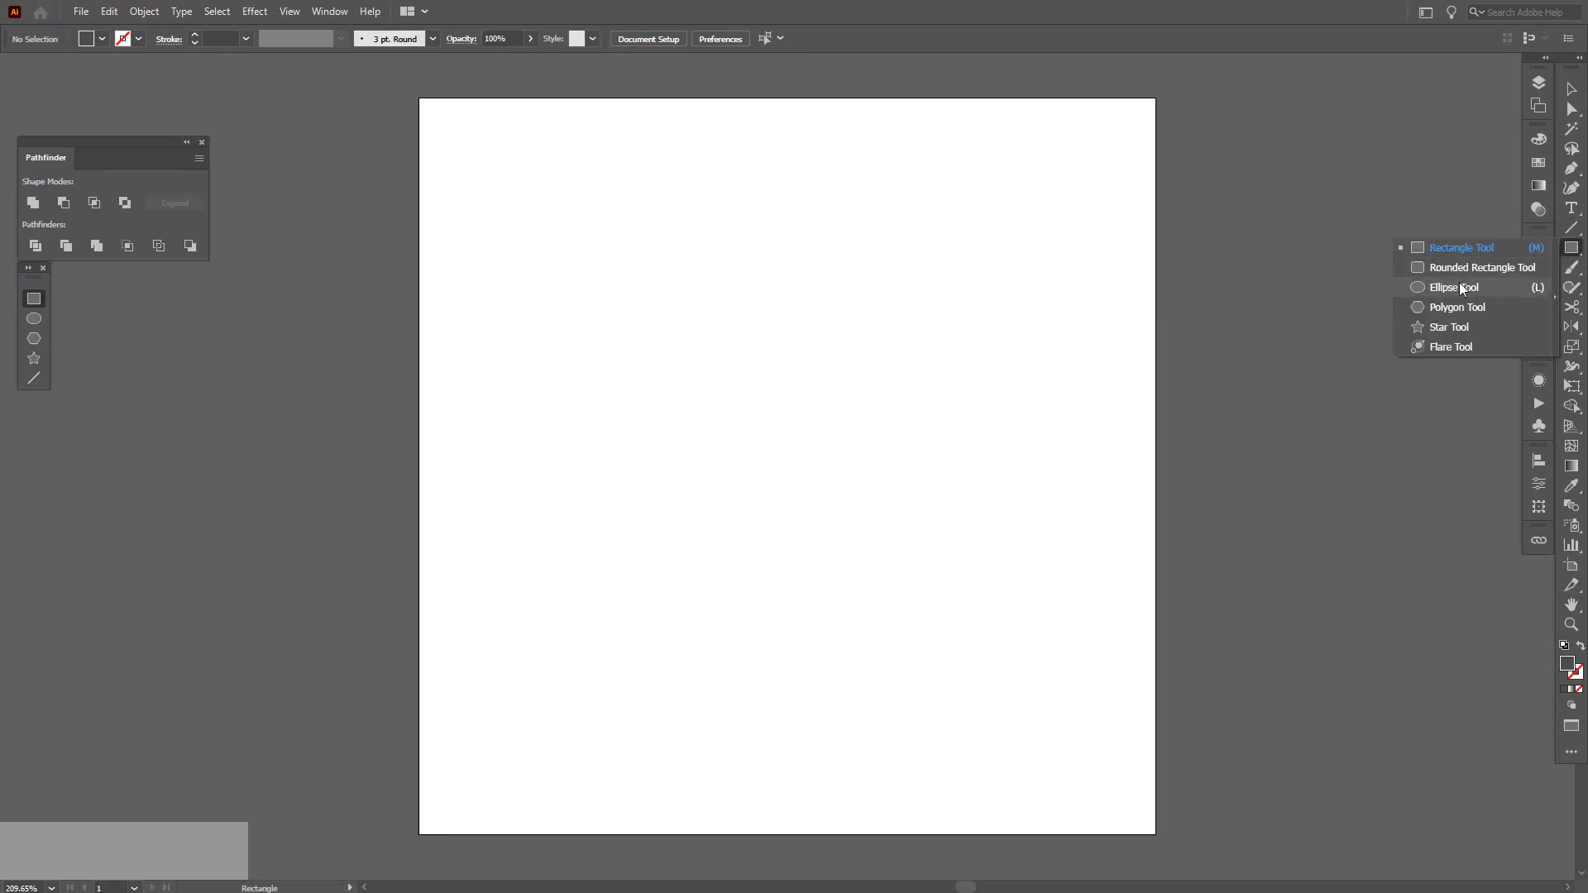
click(1453, 287)
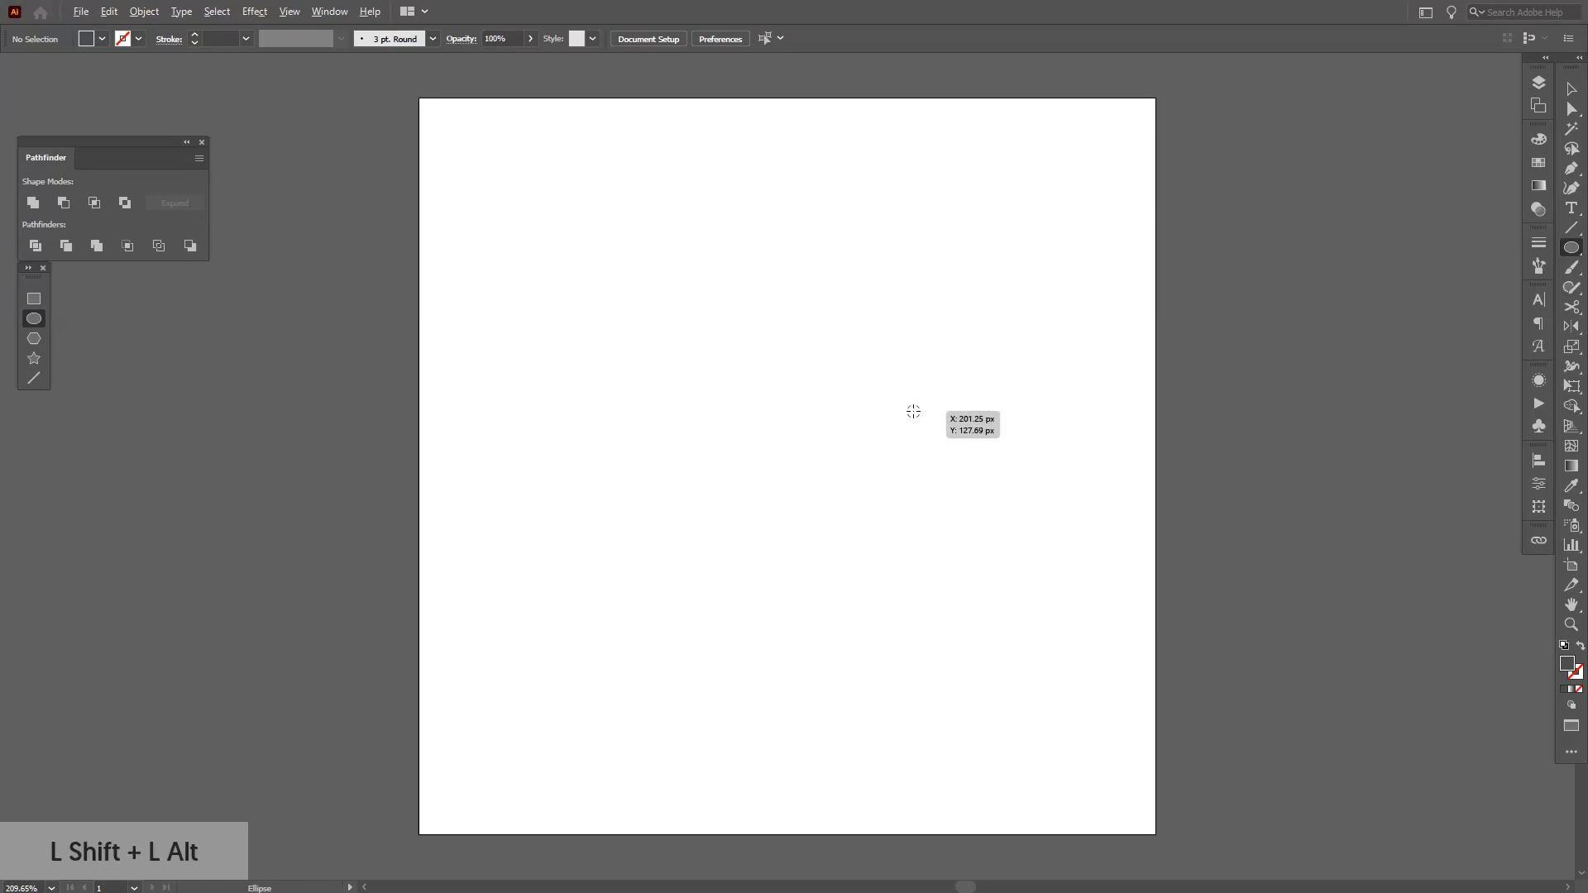
drag(913, 411, 966, 465)
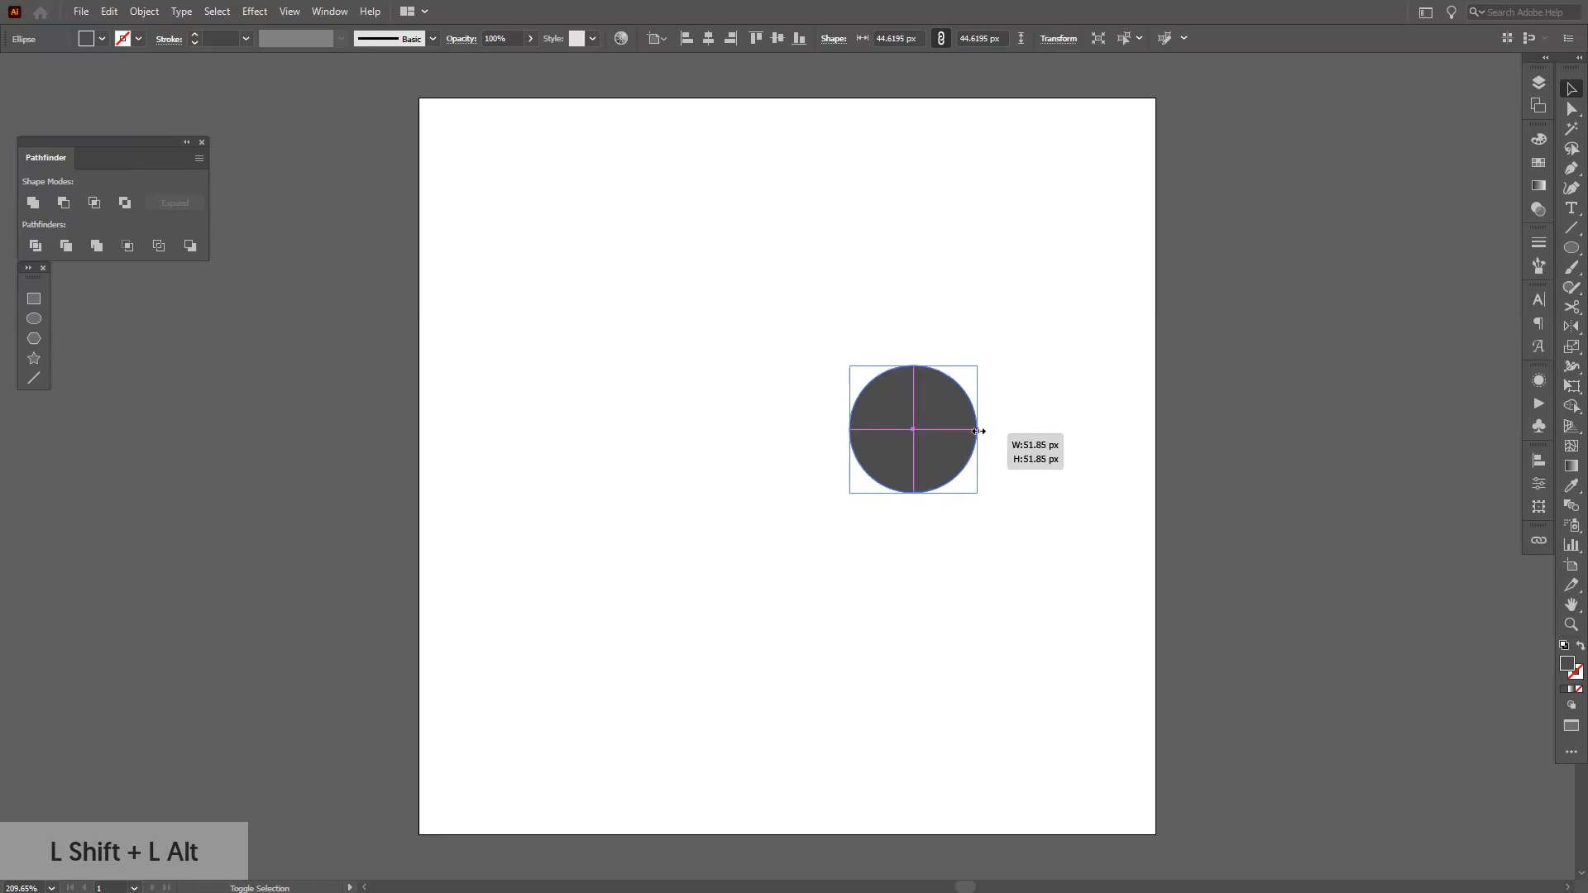
click(253, 11)
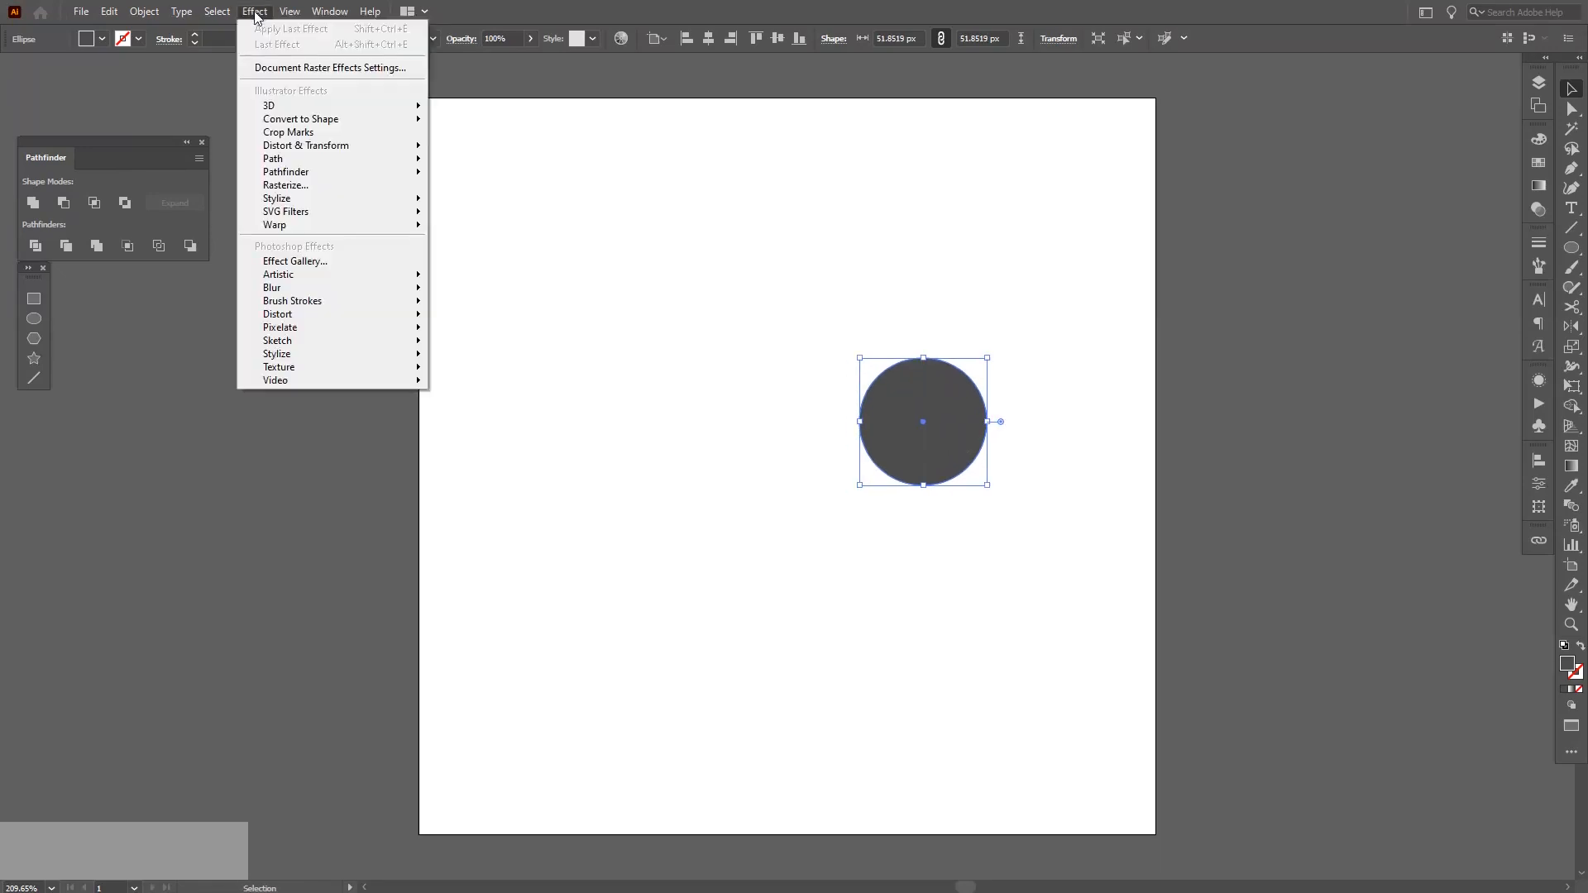
mouse_move(268, 106)
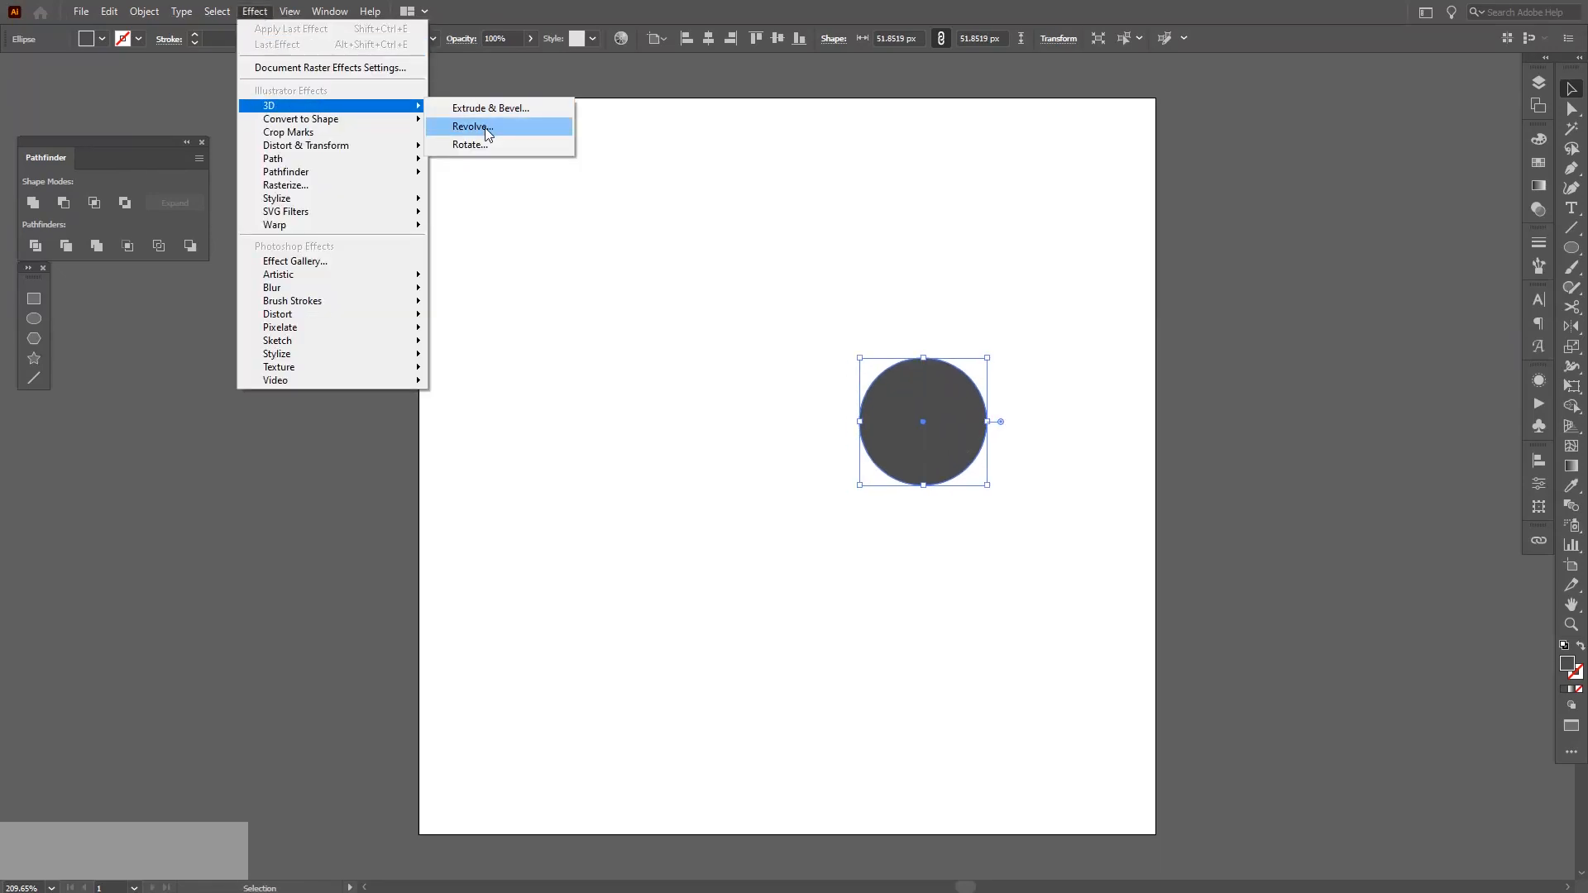
Apply 3D Revolve at 360° with a 13 pt offset from the left edge
click(469, 126)
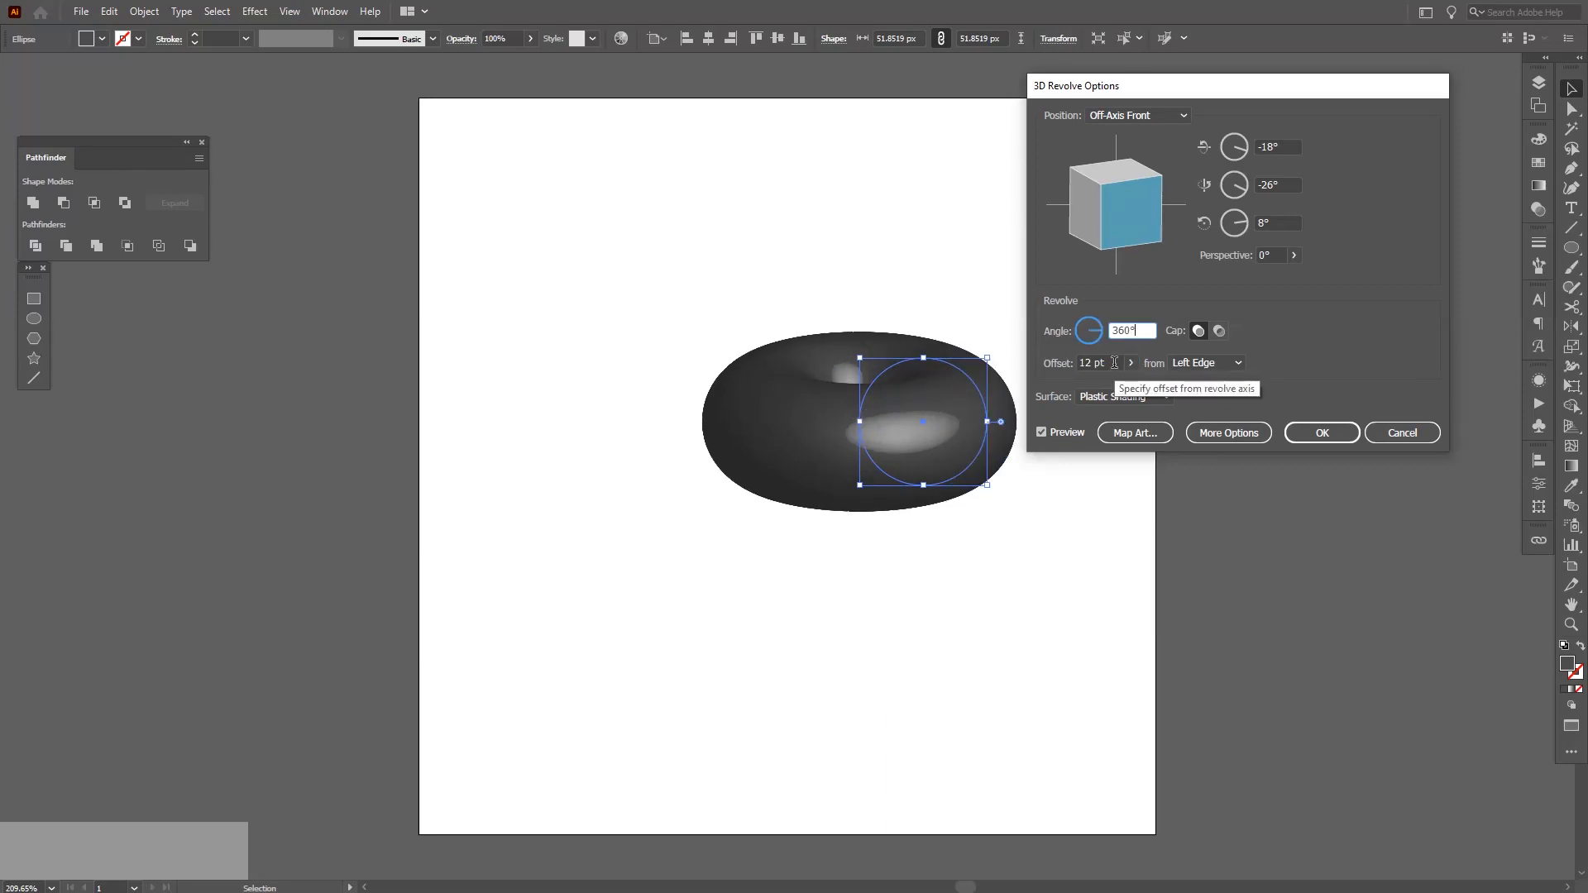
click(1130, 362)
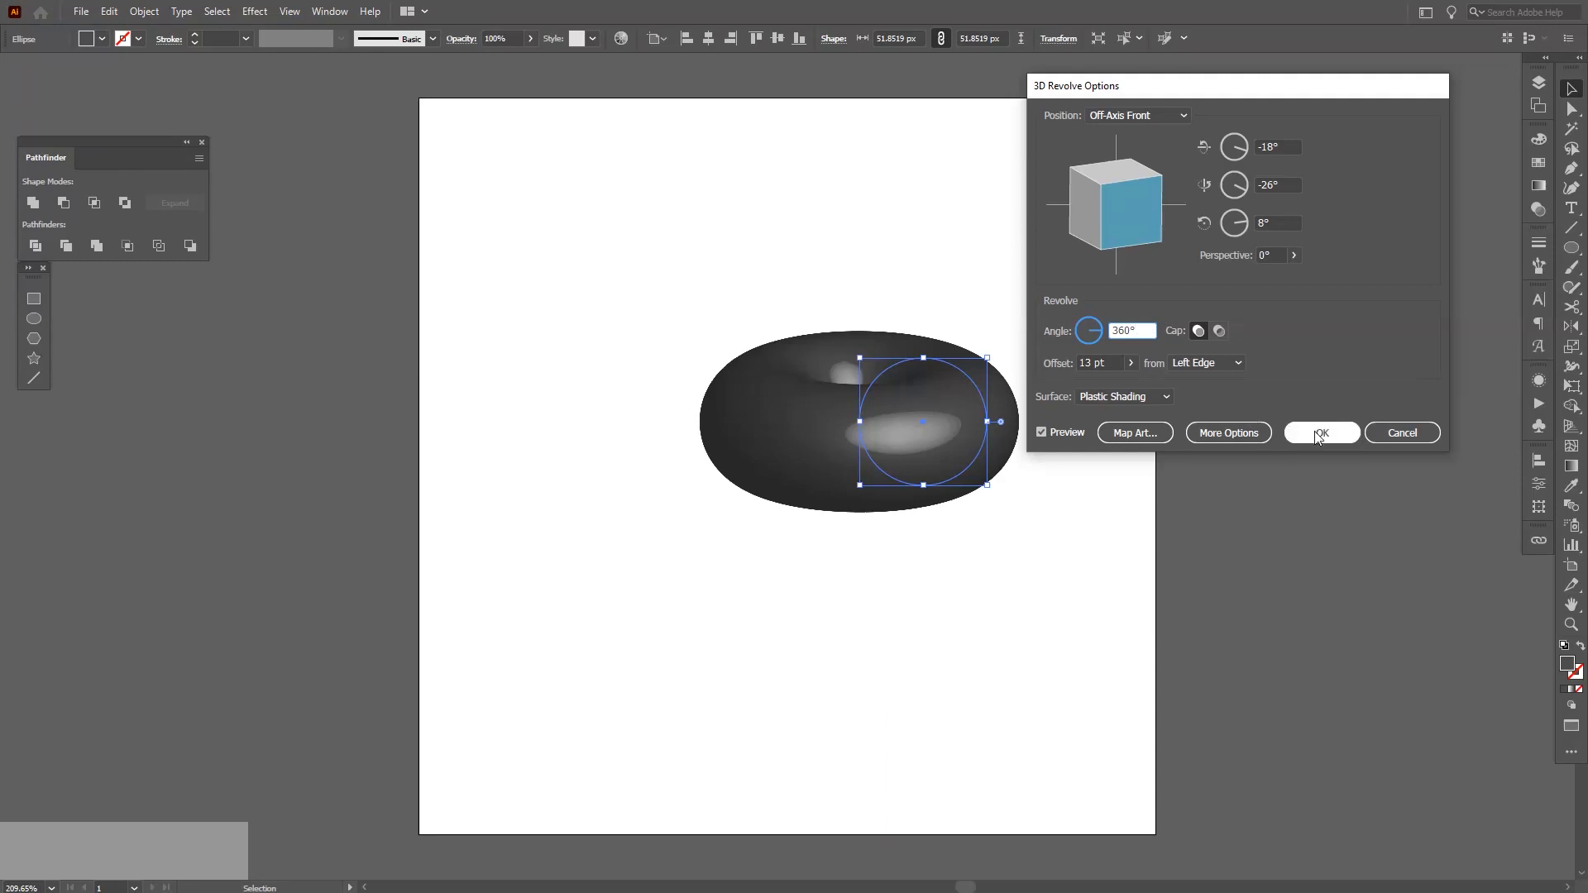
click(1320, 432)
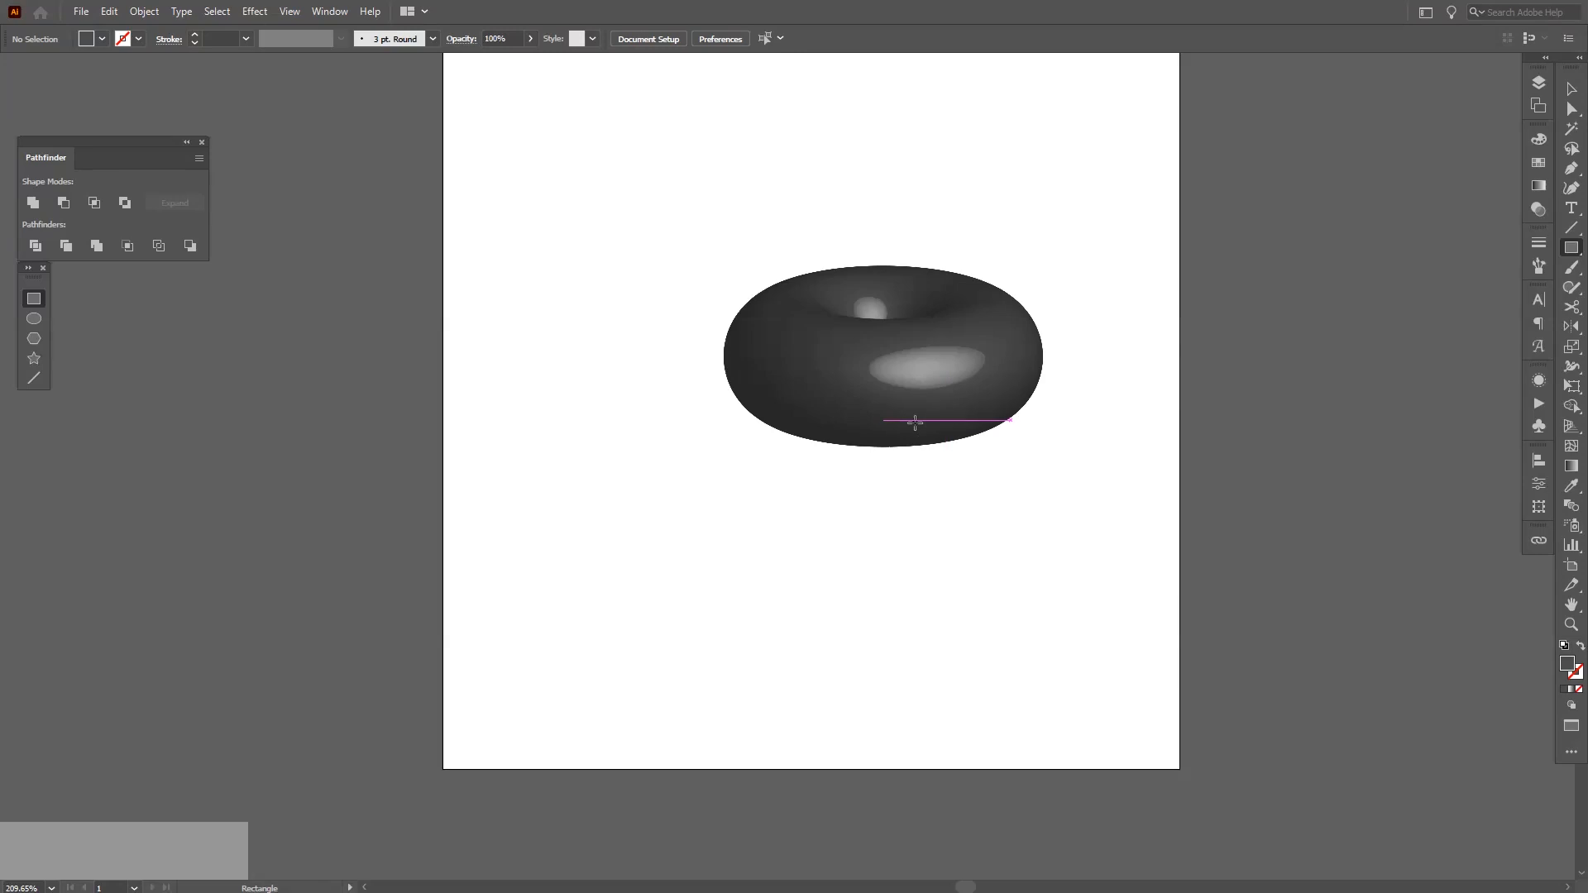
Draw a tall black stripe below the donut and repeat copies into an evenly spaced row
drag(915, 421, 851, 315)
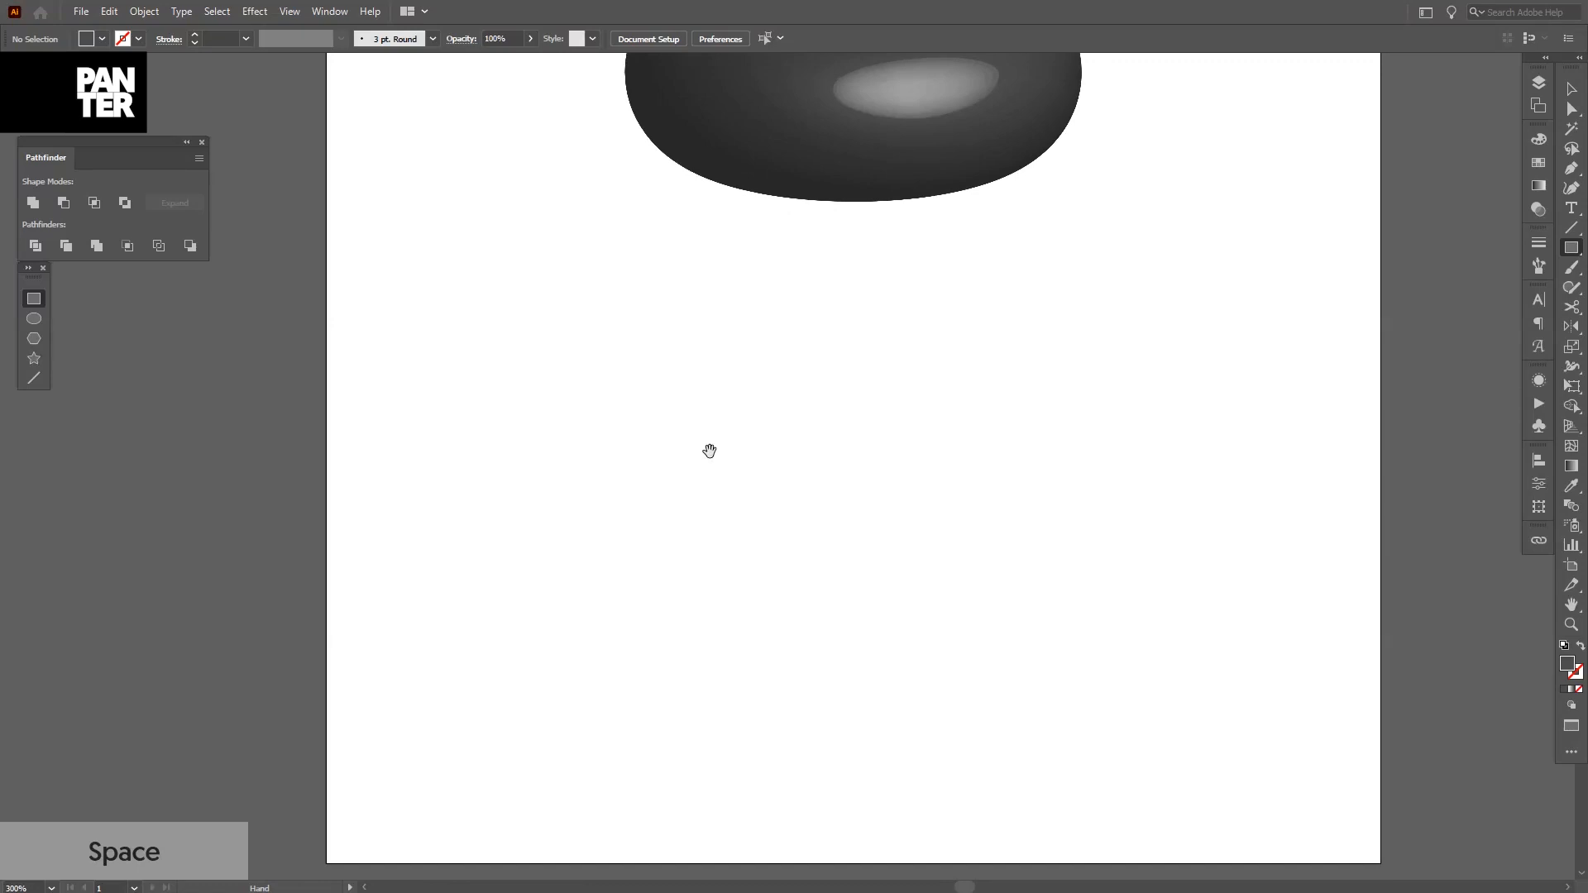
drag(567, 292, 567, 726)
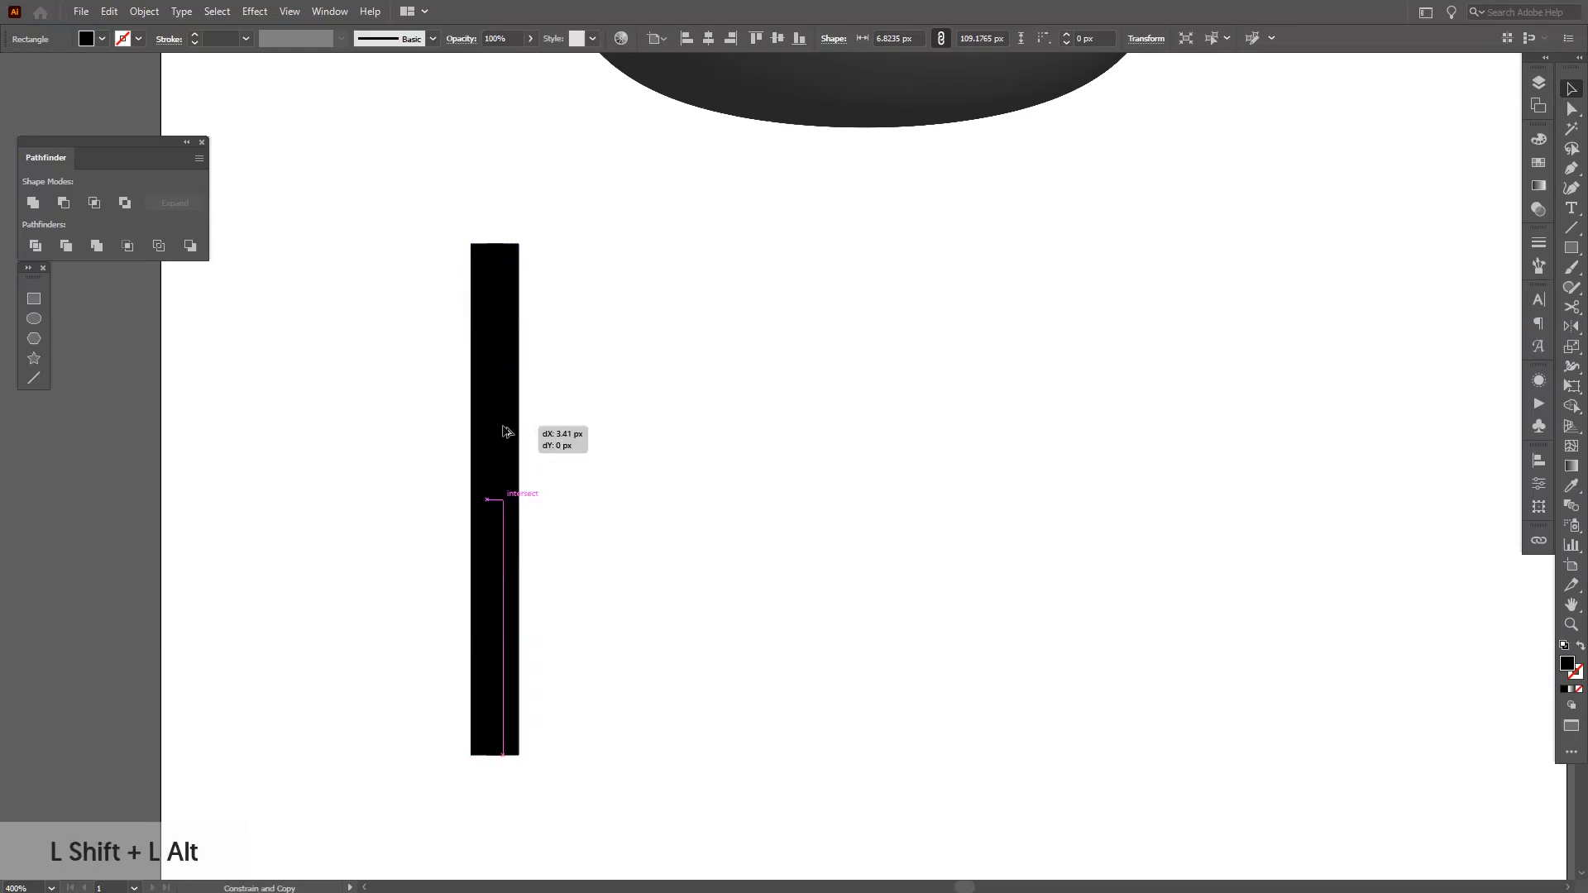
drag(506, 430, 524, 430)
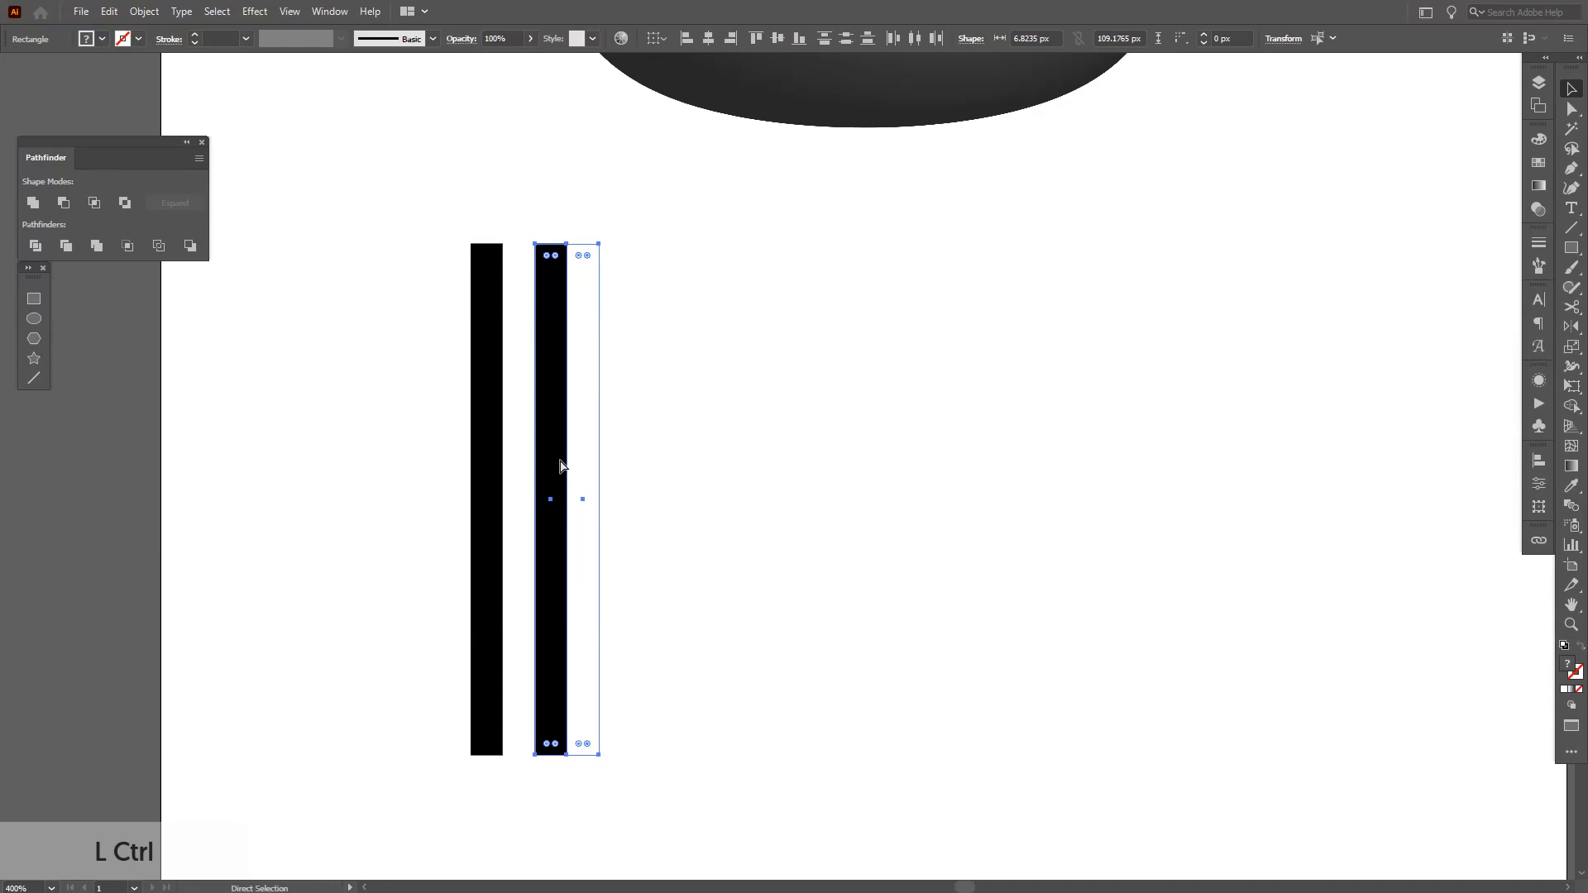
key(ctrl+d)
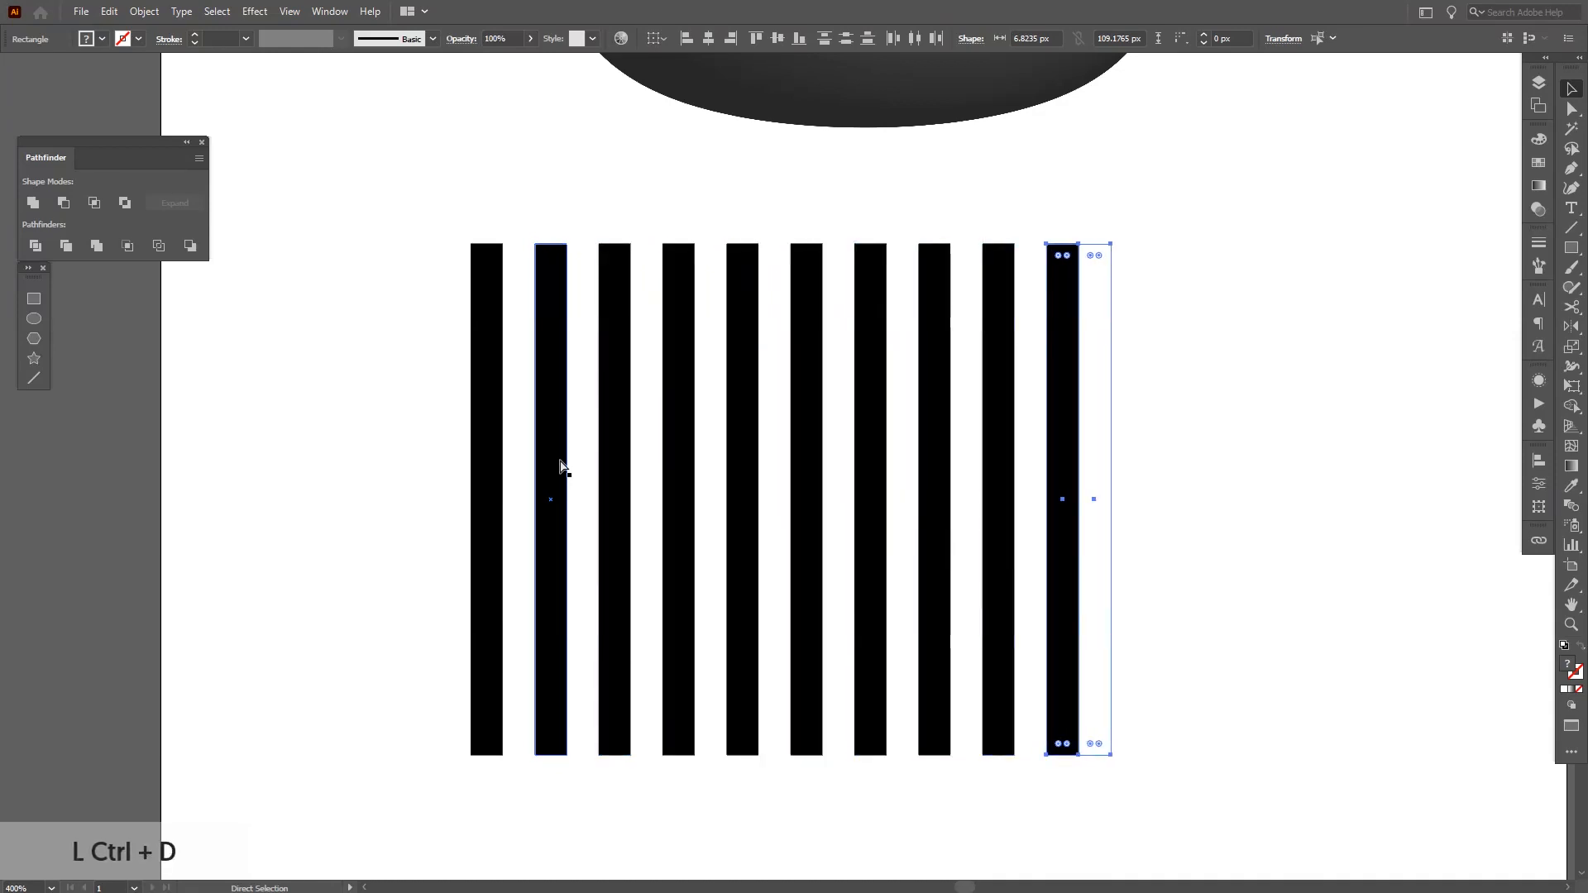
key(ctrl+d)
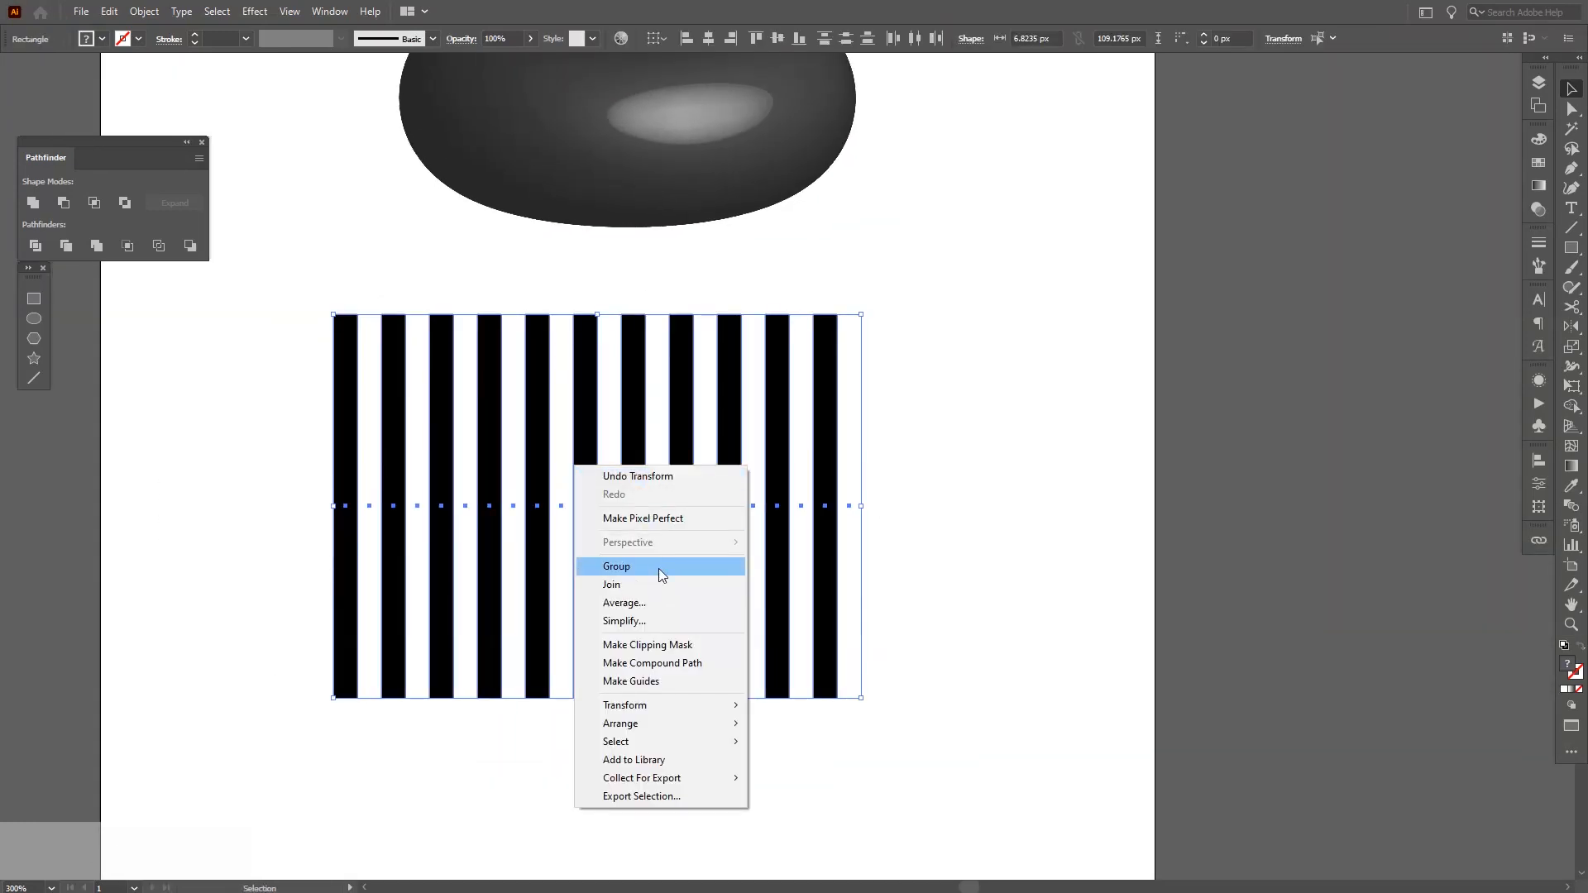
Group the stripe row and add it to the Symbols panel as a new symbol
click(615, 566)
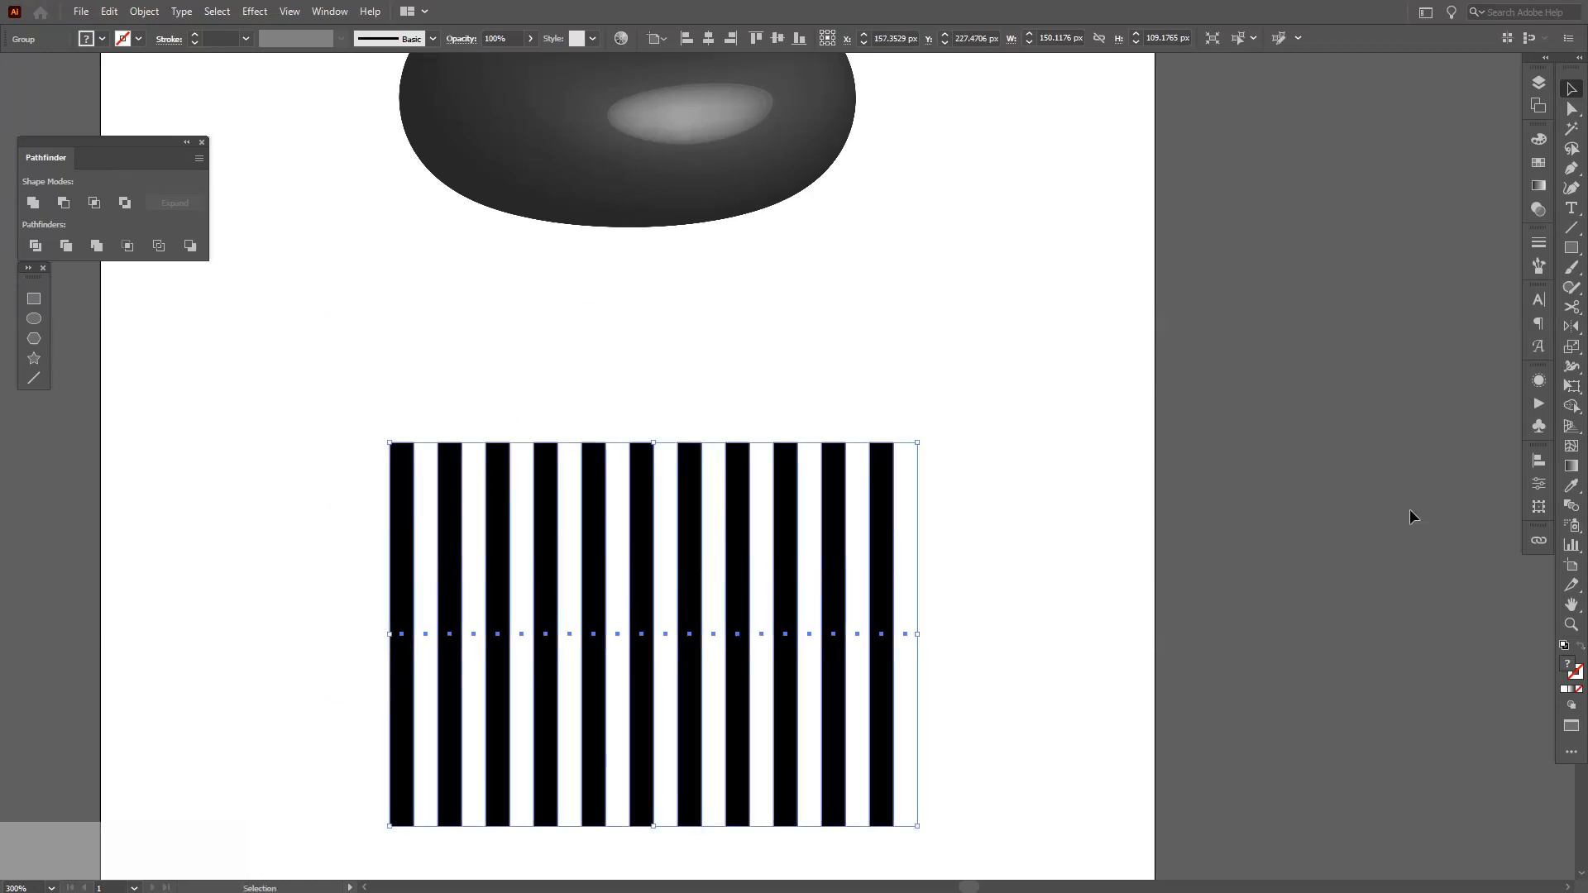
mouse_move(1537, 427)
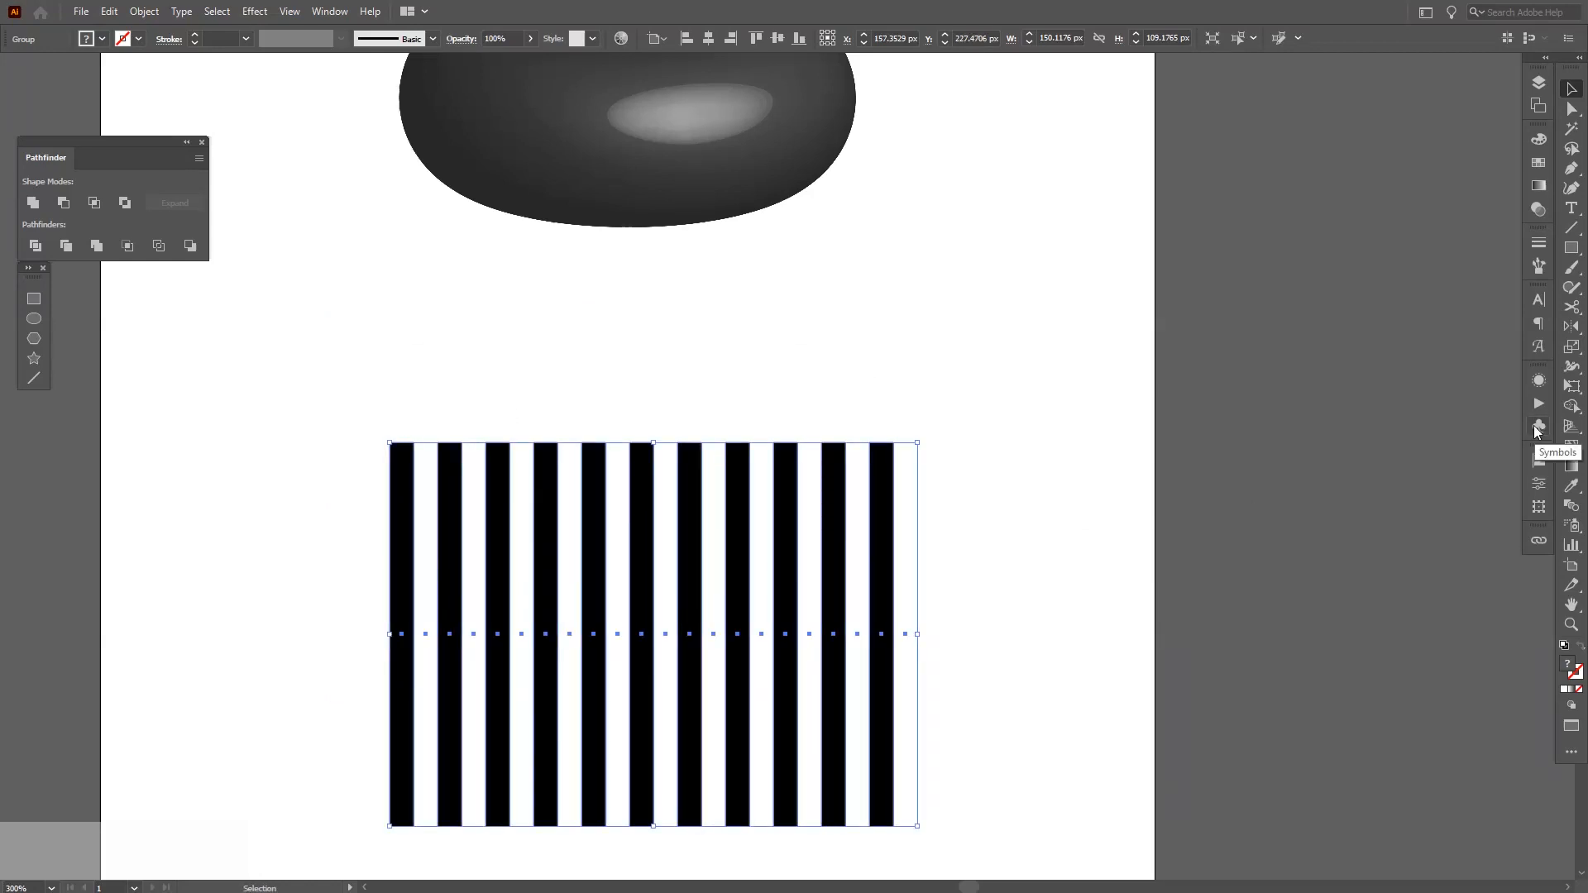
click(1538, 427)
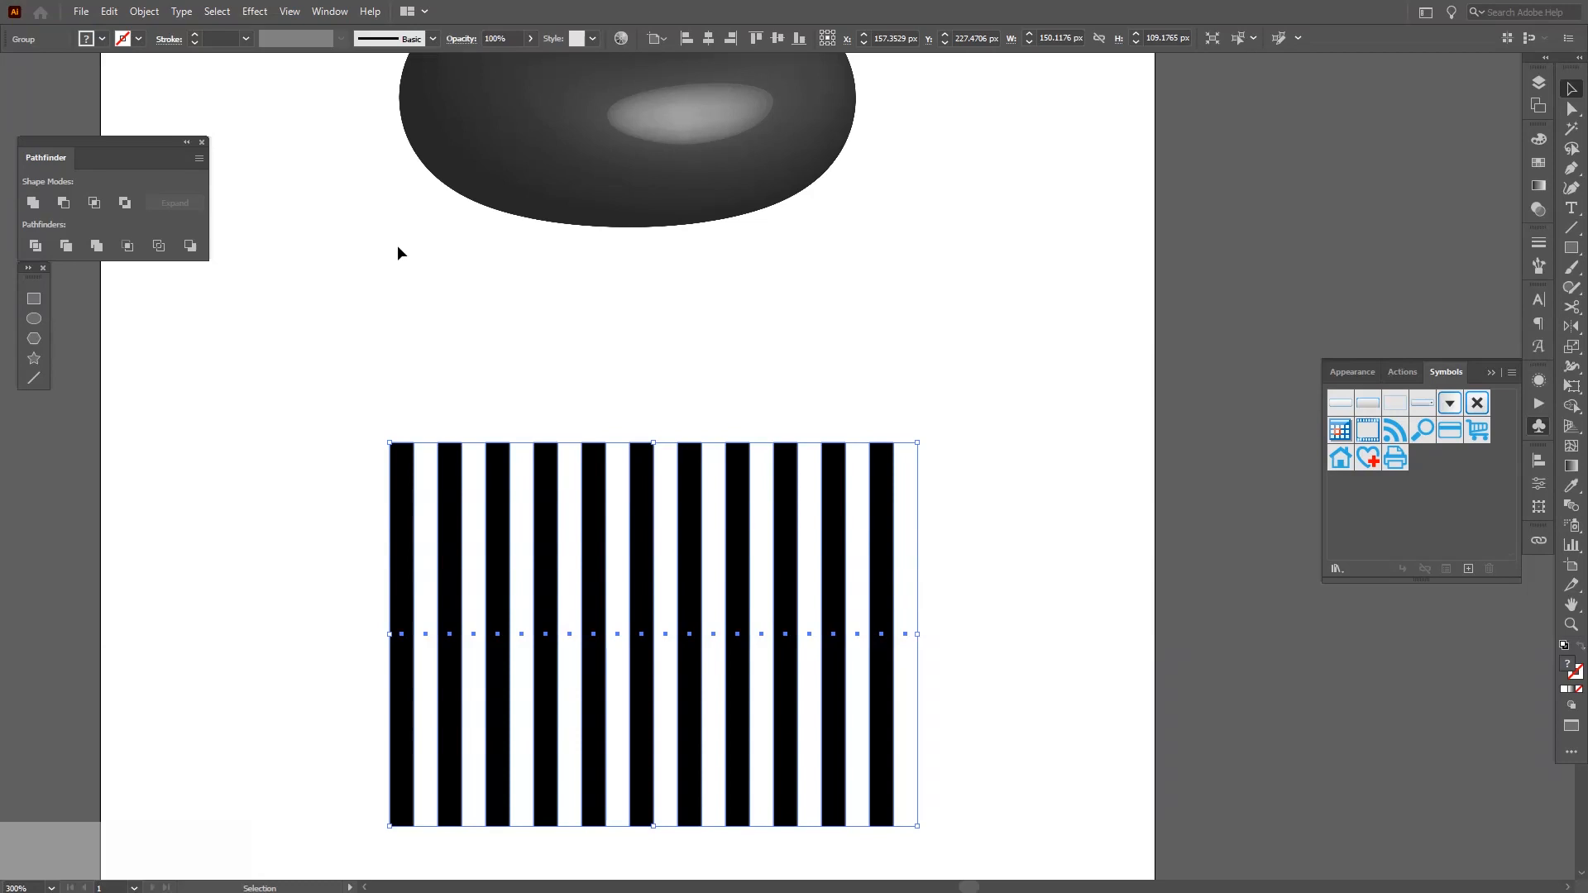
click(329, 11)
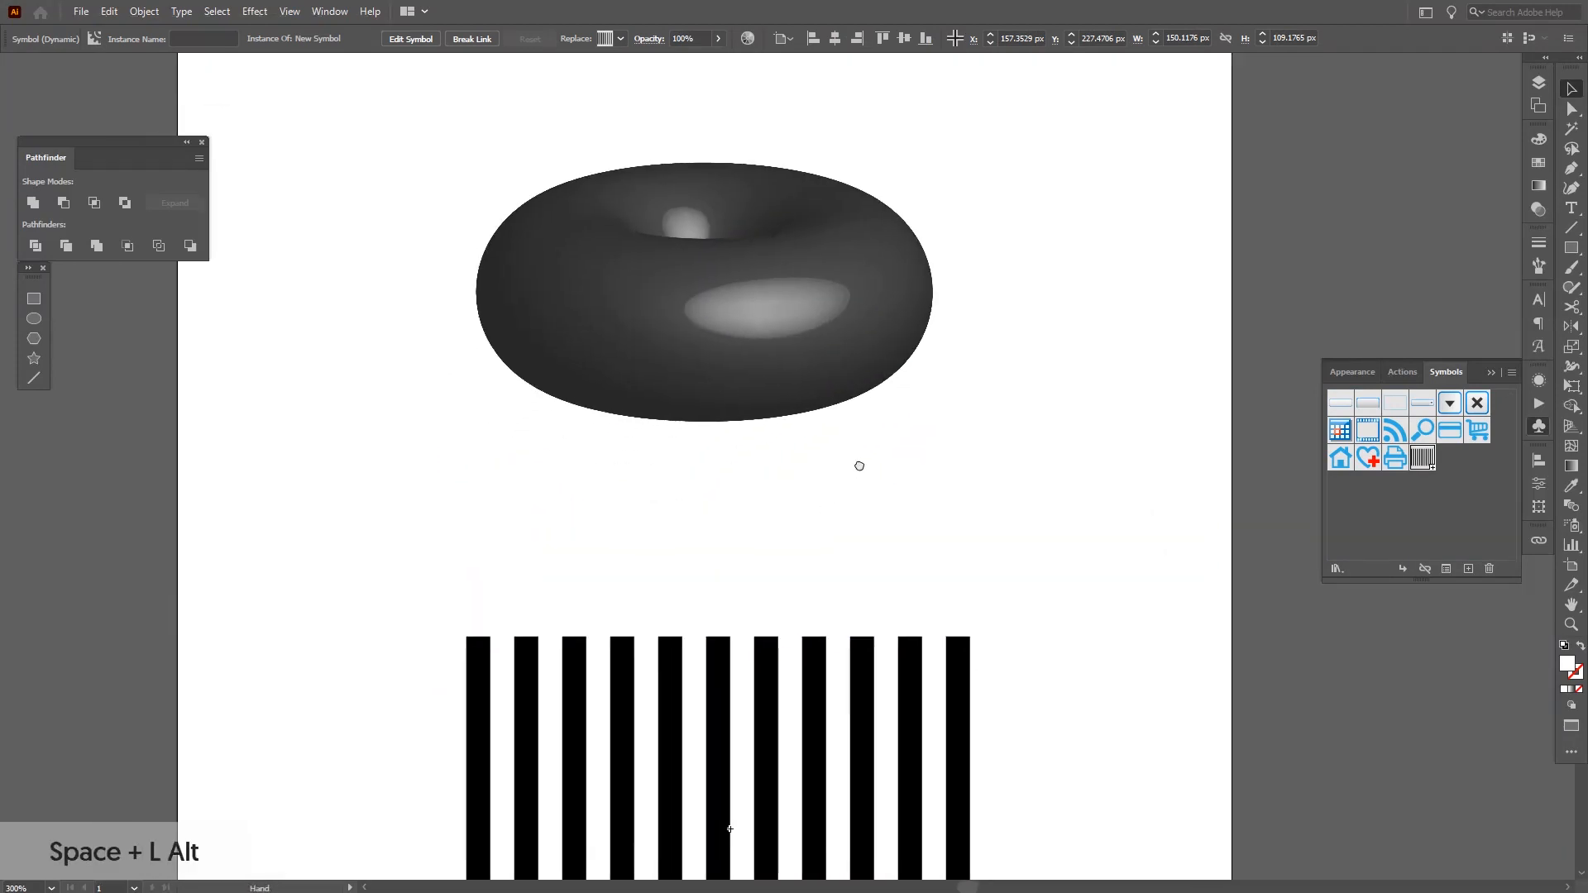
drag(858, 465, 744, 526)
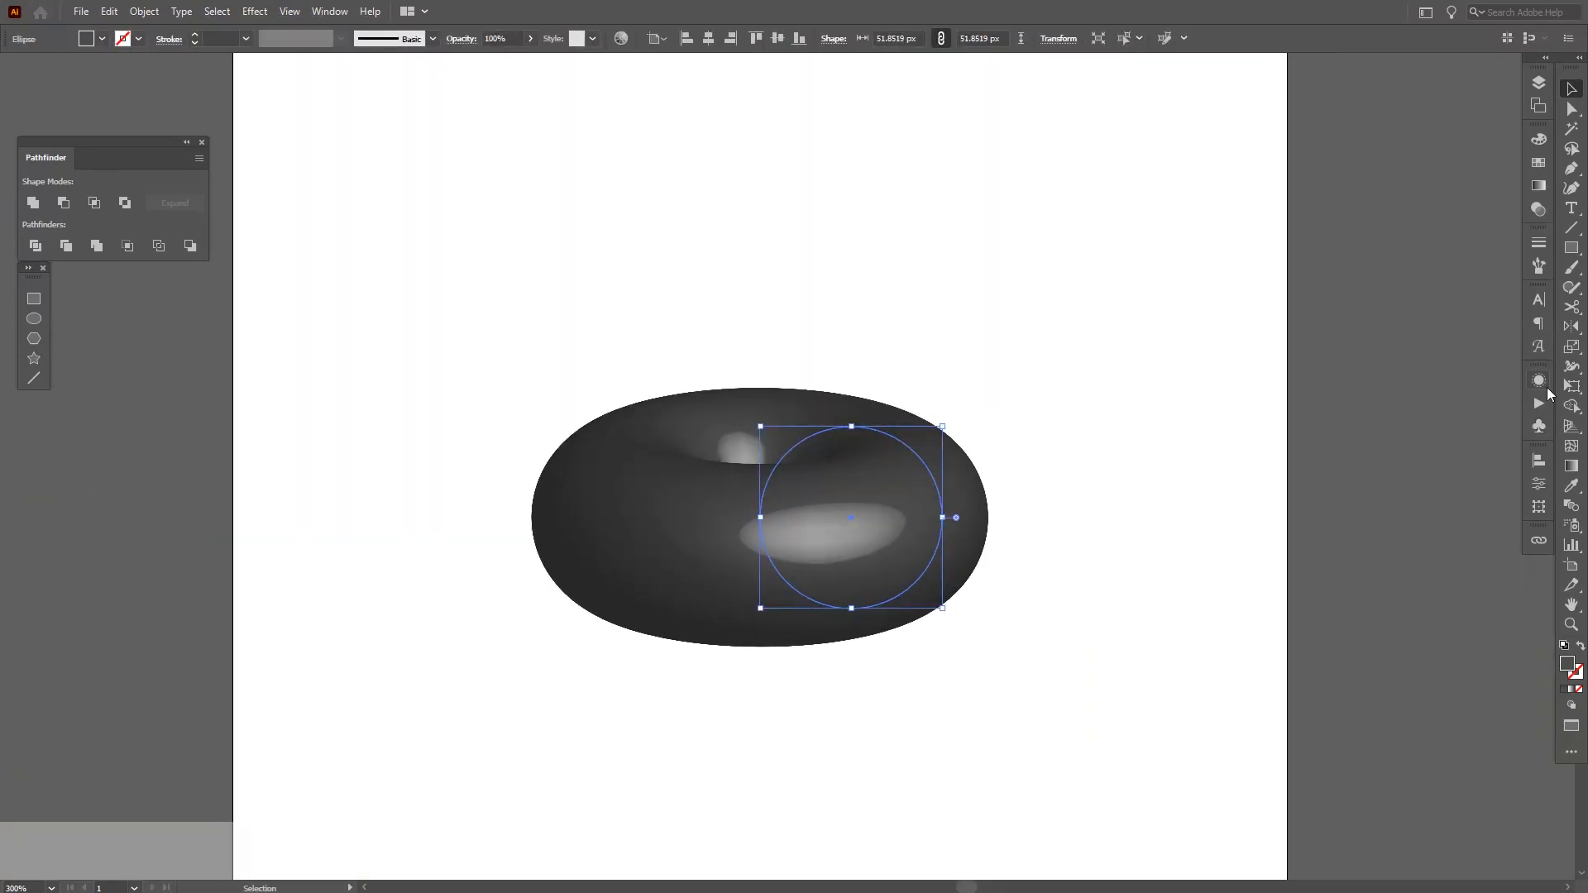
Open the donut's 3D Revolve Options from the Appearance panel with Preview enabled
click(1537, 380)
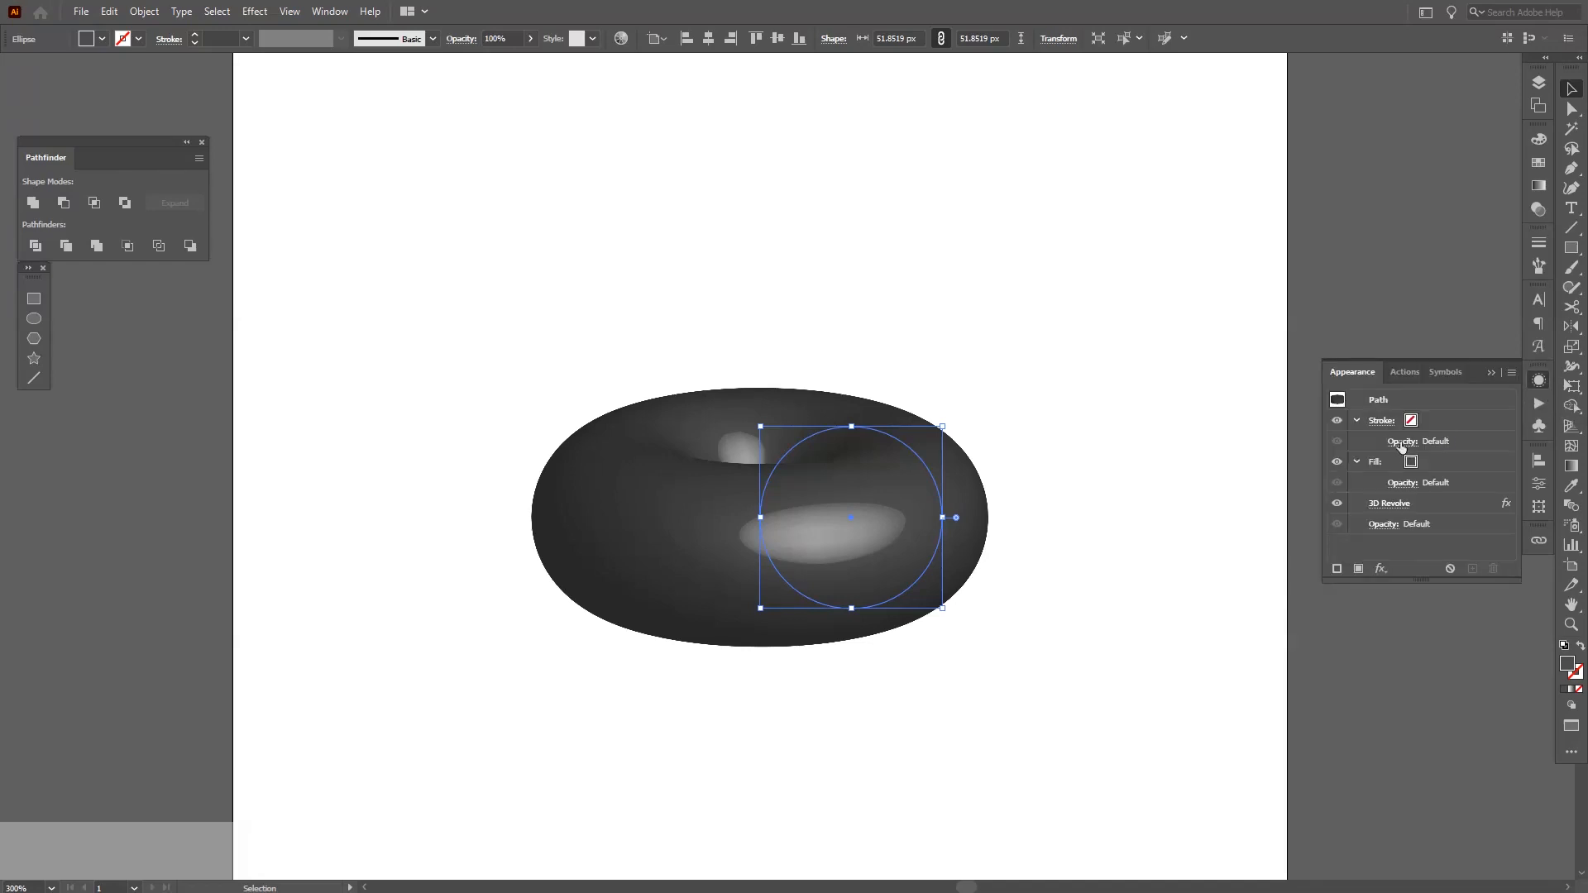
click(329, 11)
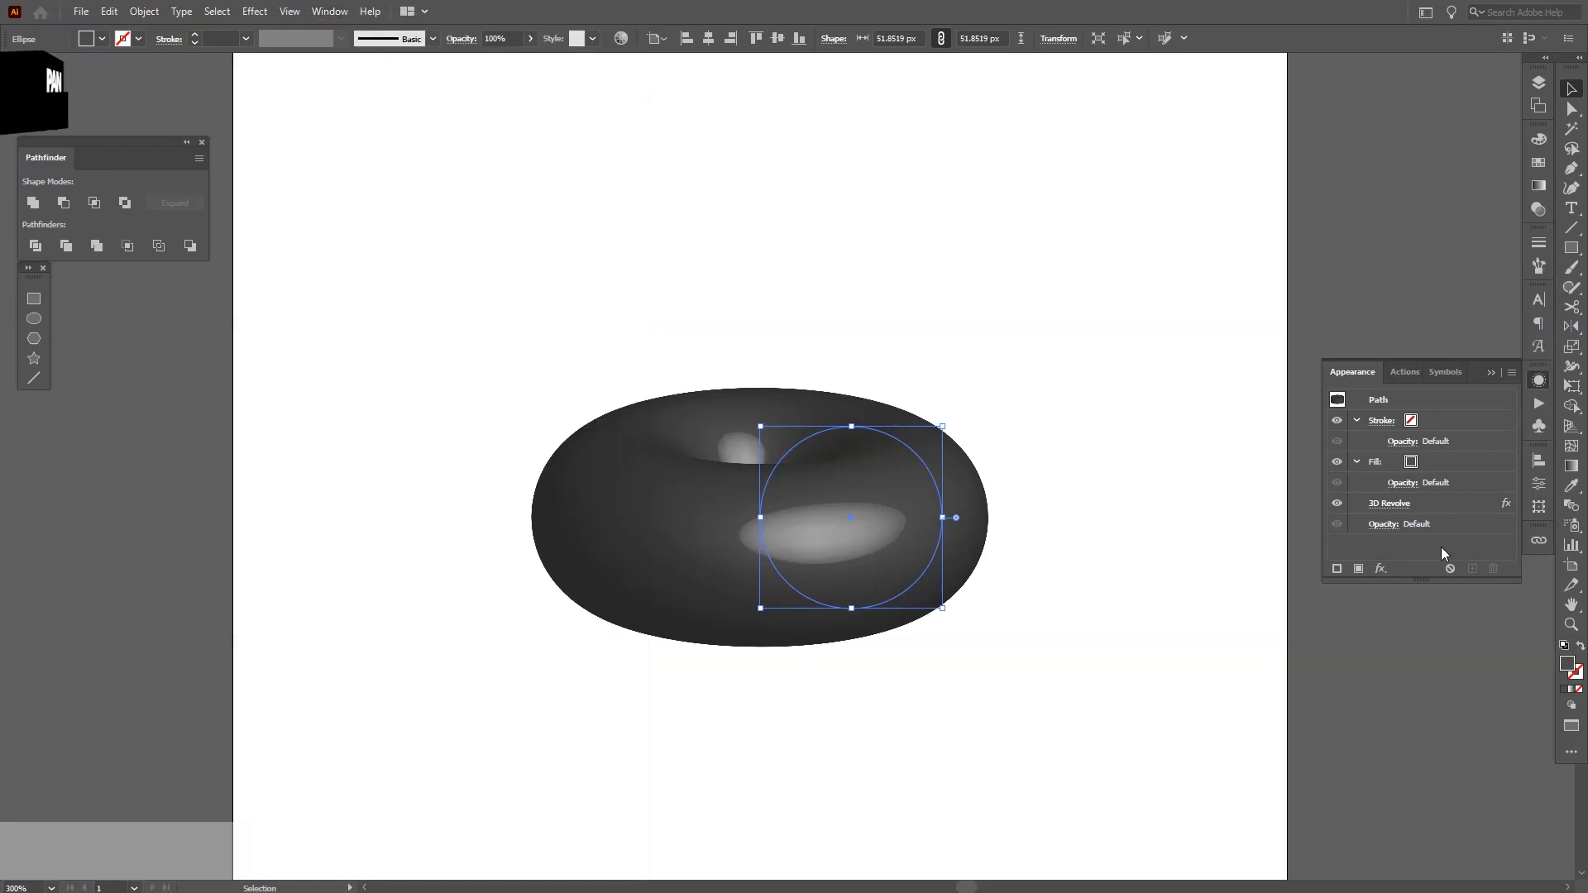
mouse_move(1388, 504)
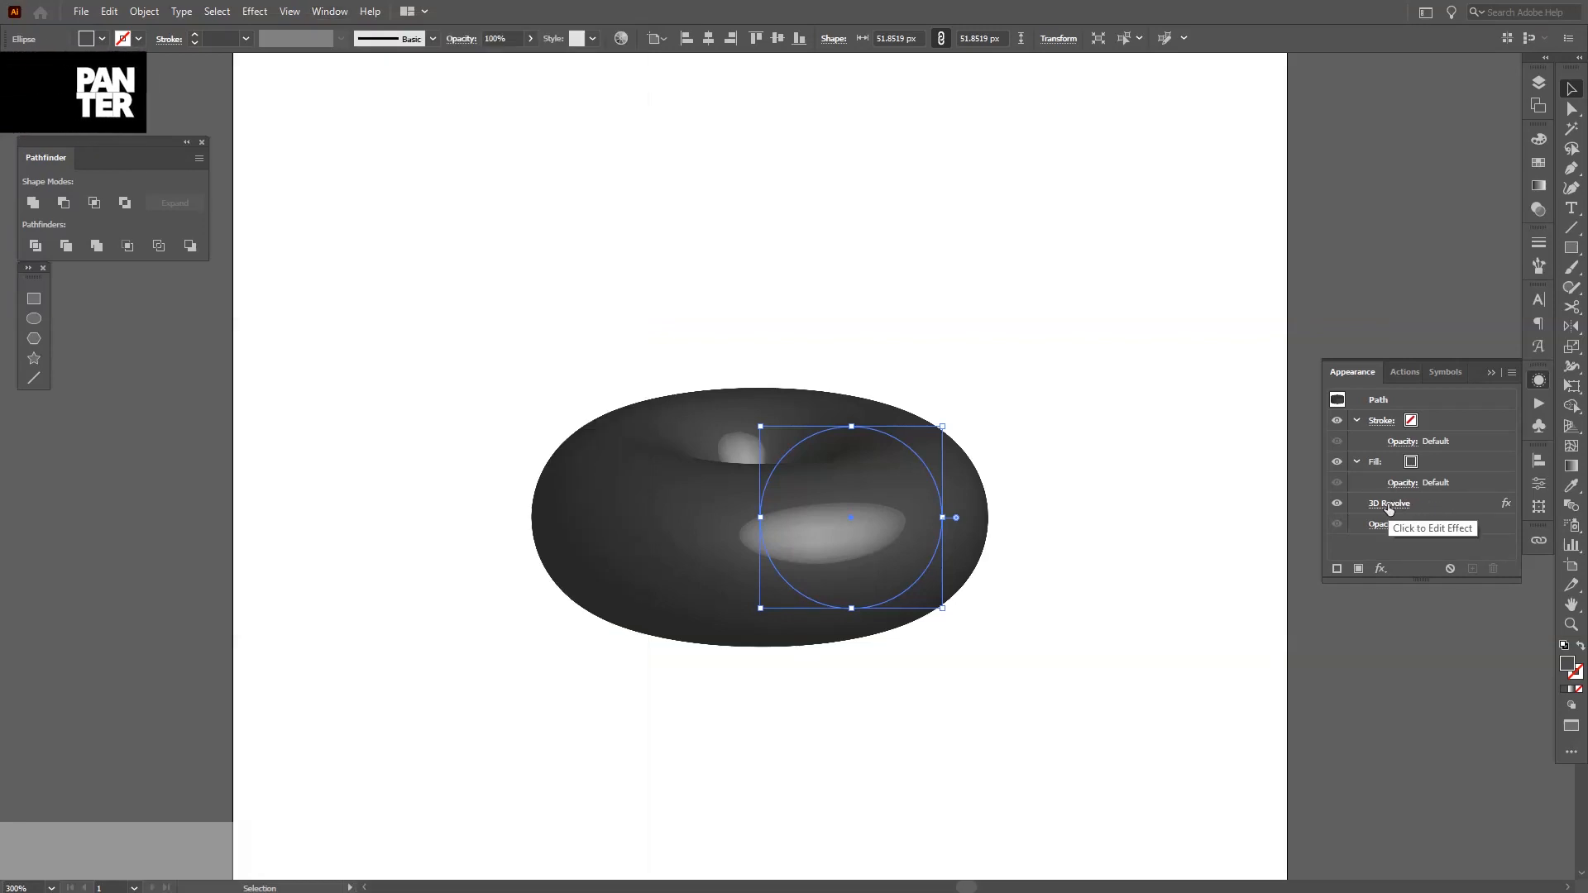
click(1389, 504)
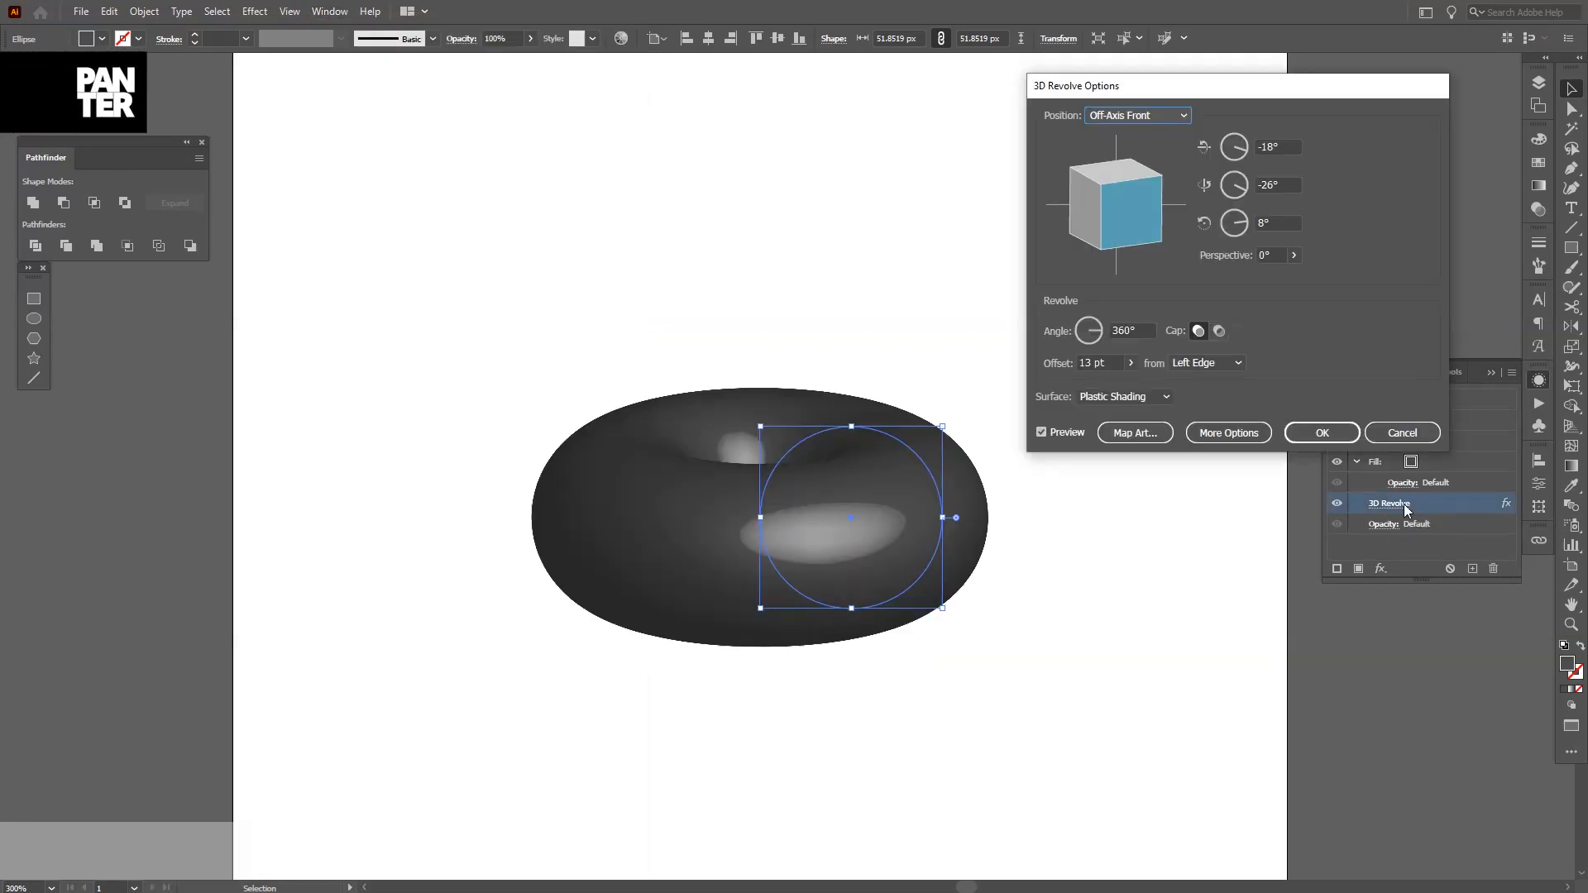
click(1041, 433)
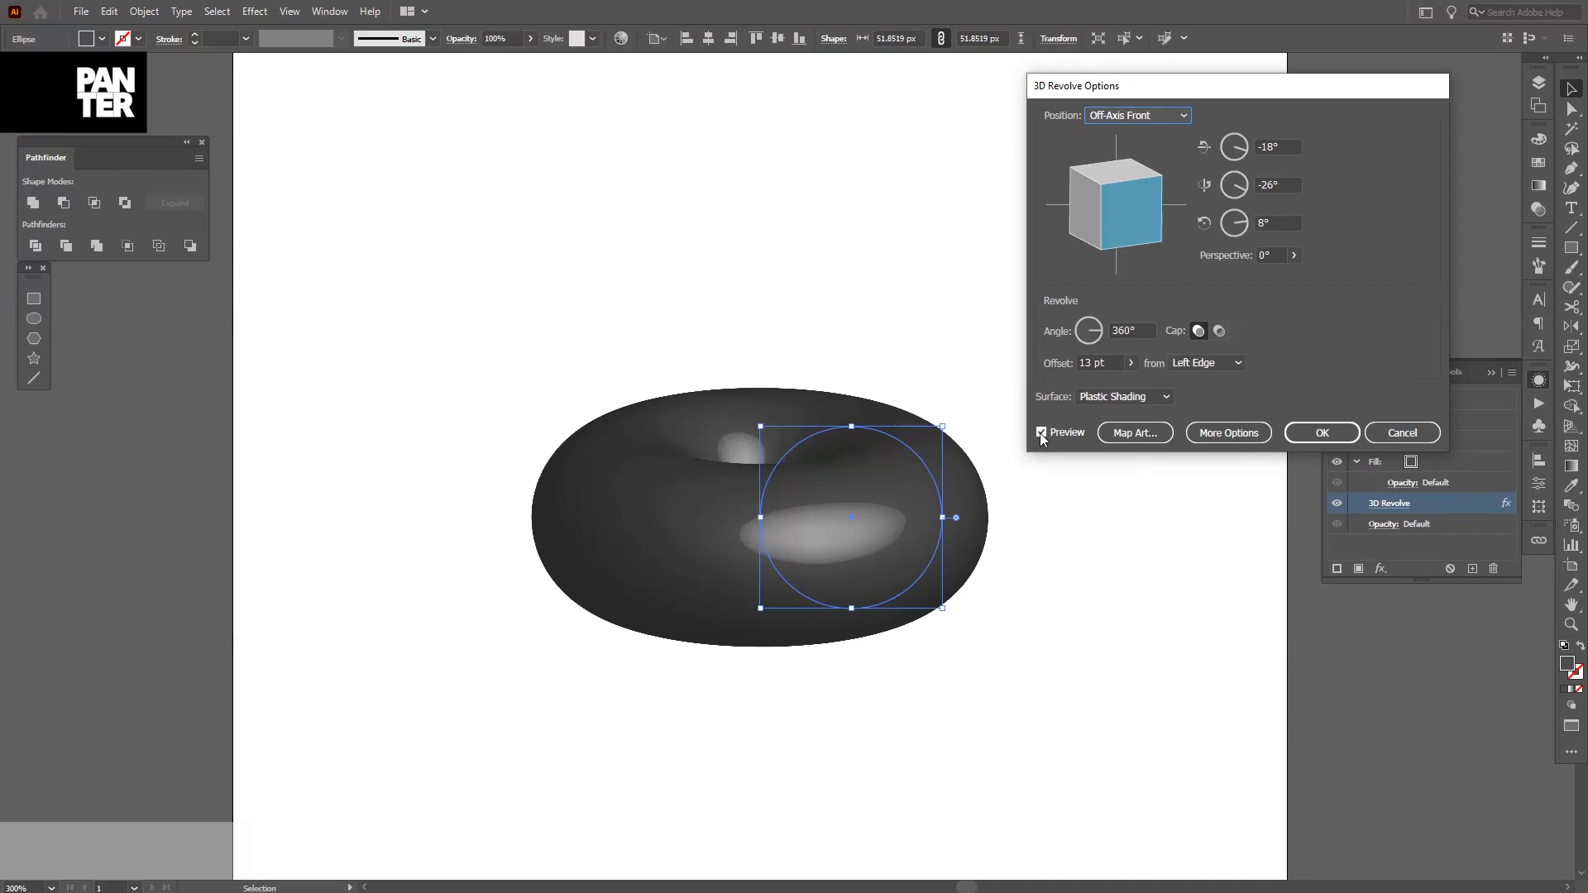
mouse_move(1051, 438)
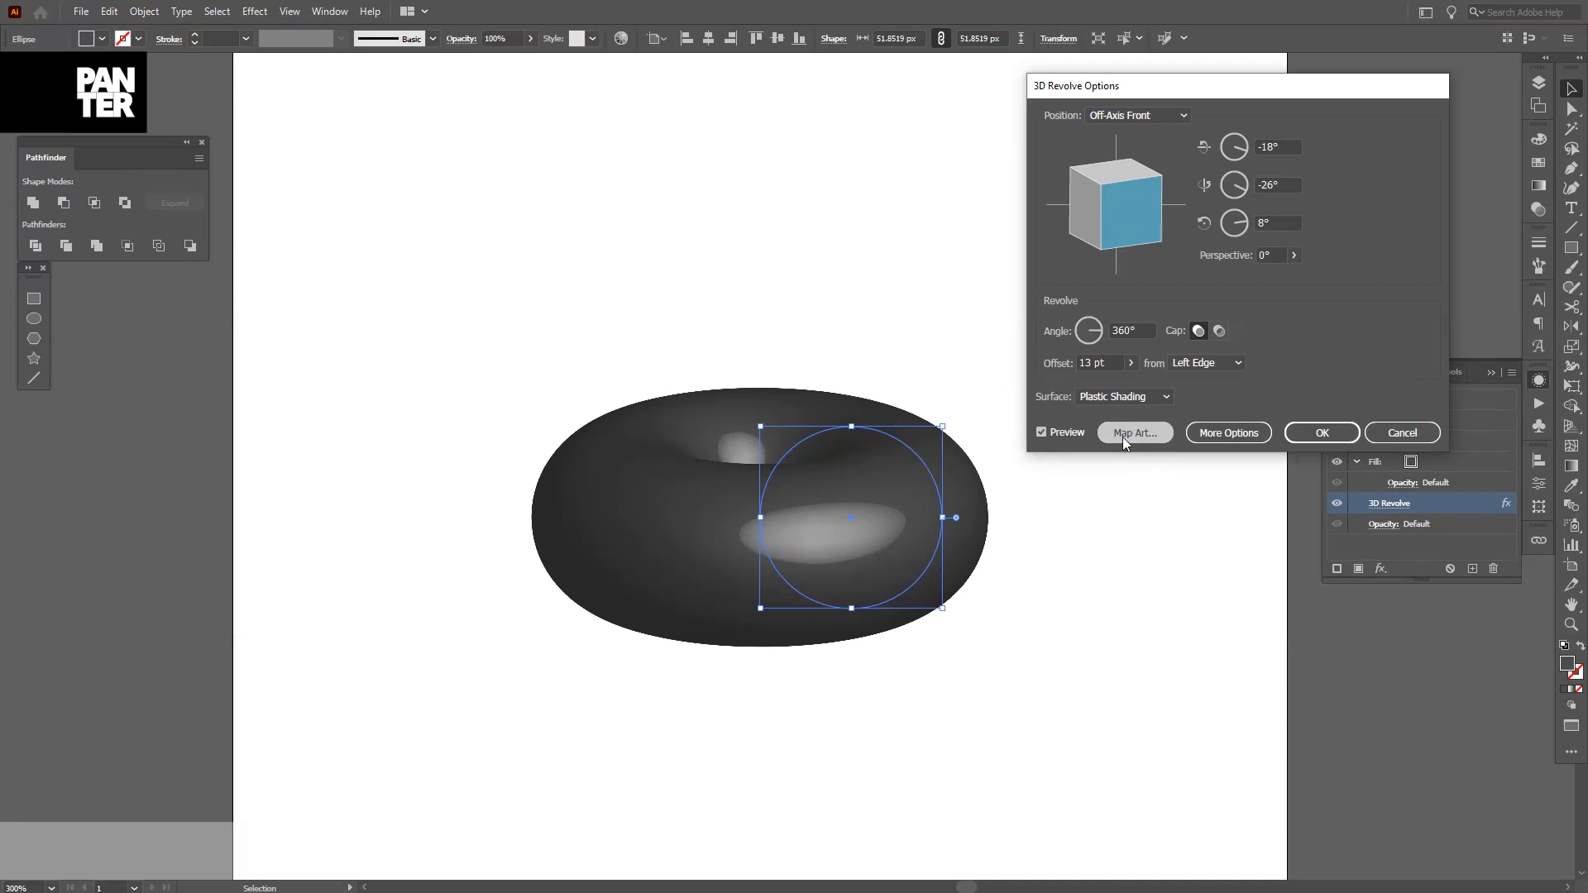
Map the stripe symbol onto the donut surface, stretch it to fill the grid, and confirm
click(1134, 433)
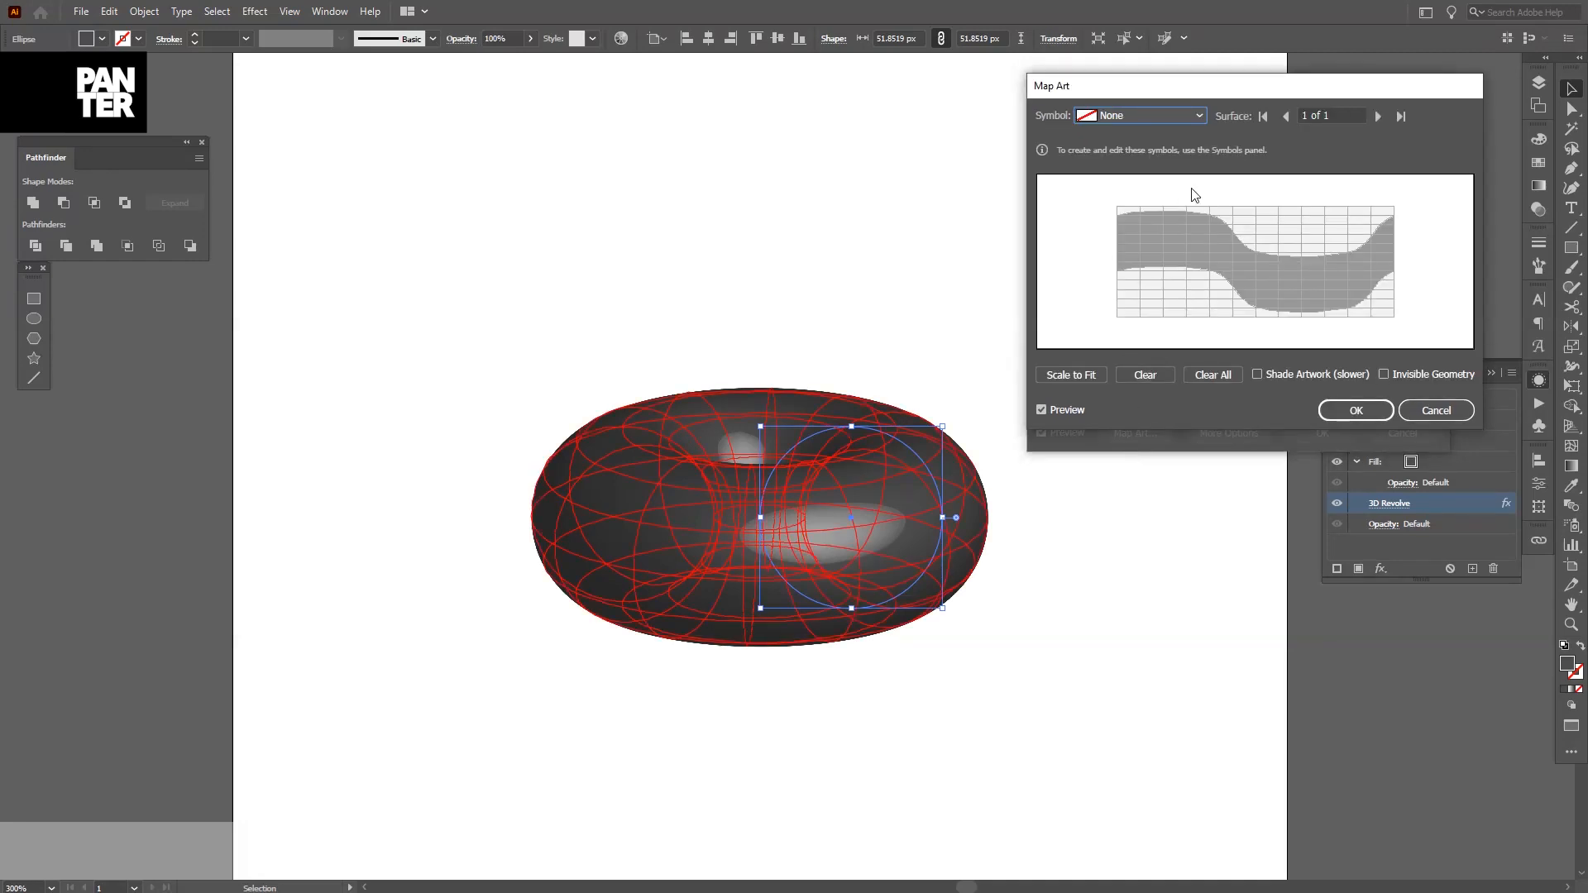
mouse_move(1172, 123)
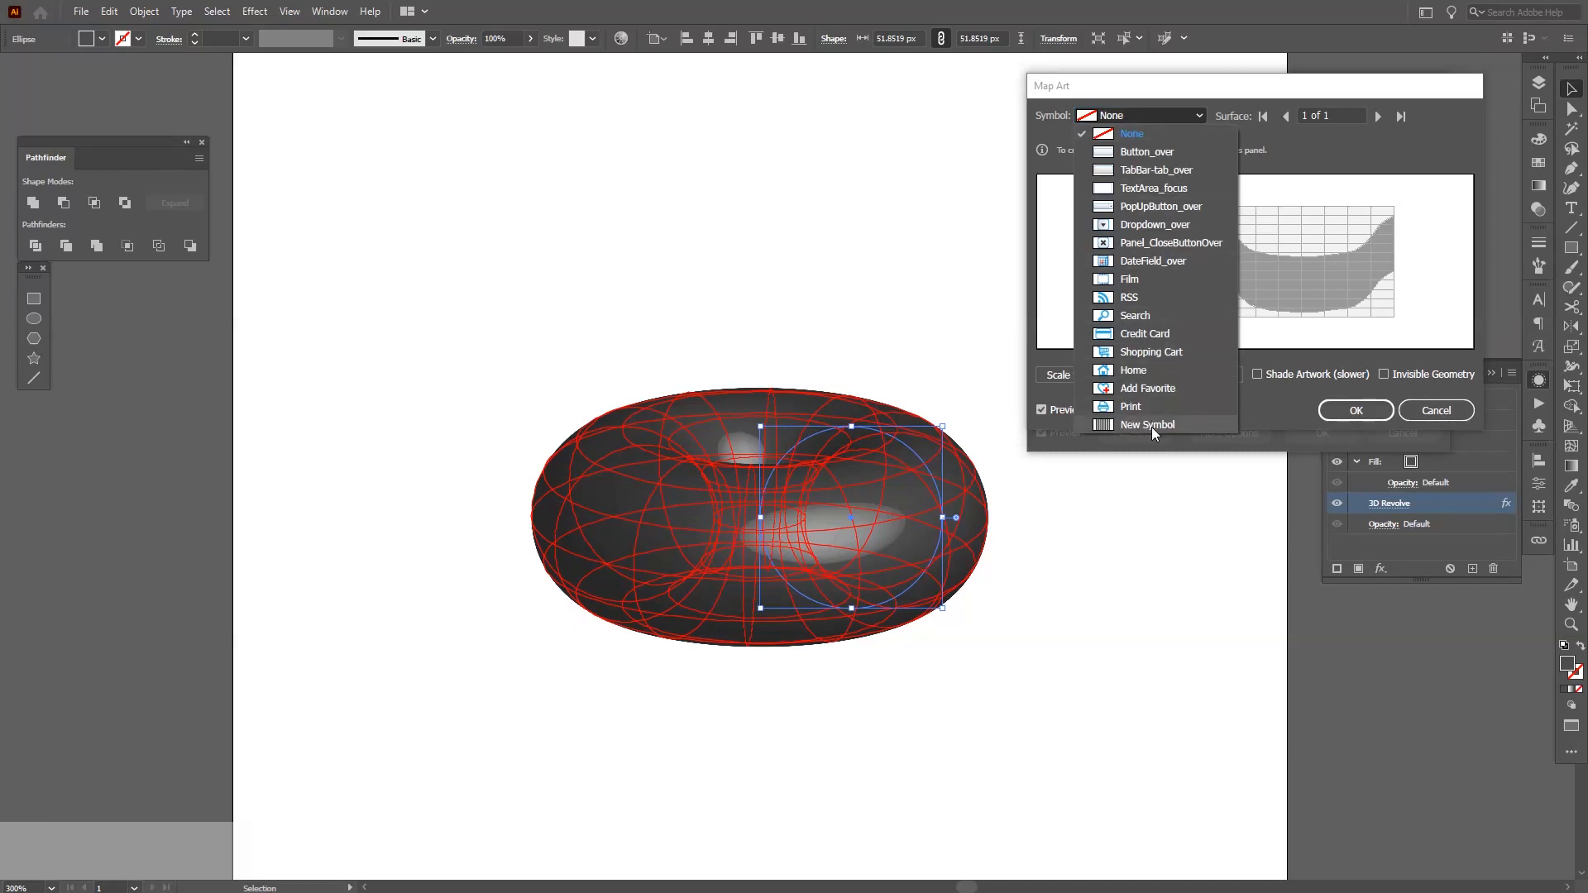
click(1147, 424)
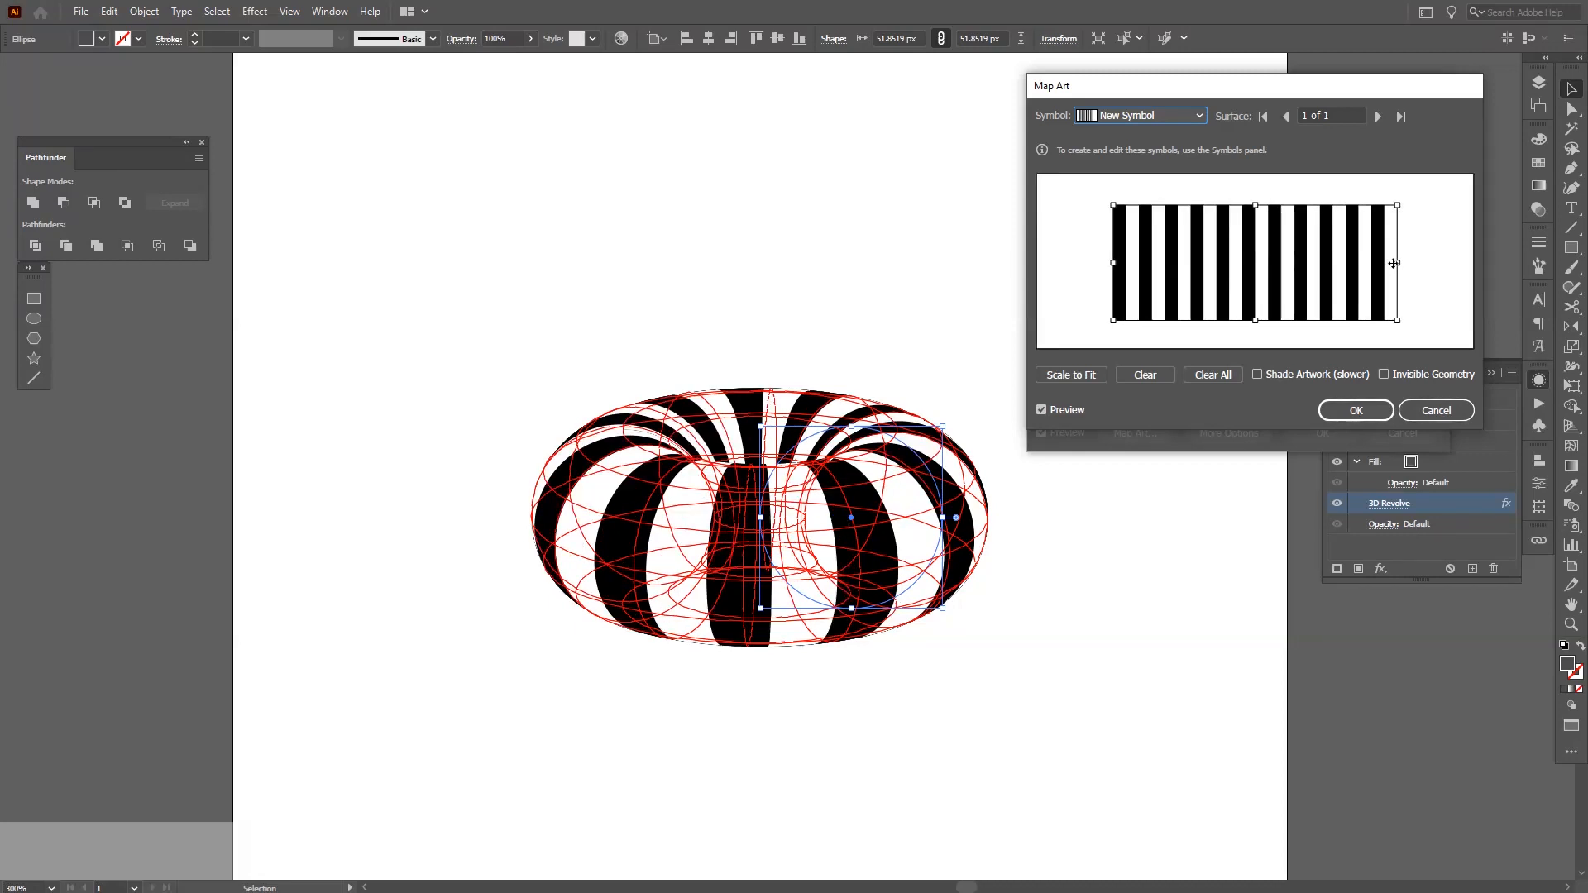
drag(1372, 263, 1306, 263)
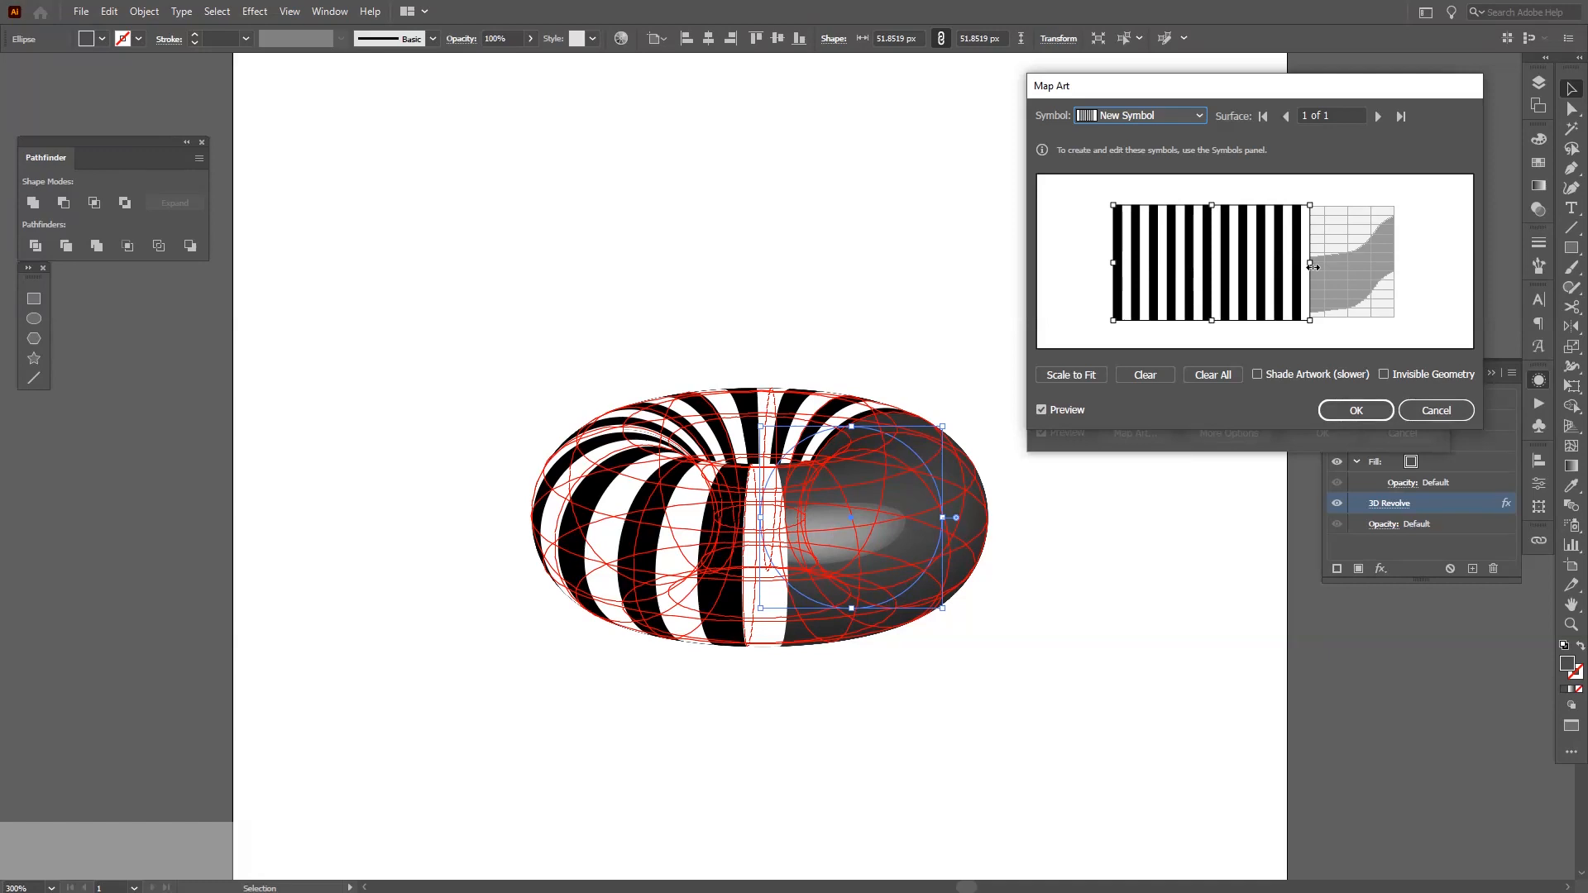
drag(1312, 263, 1331, 265)
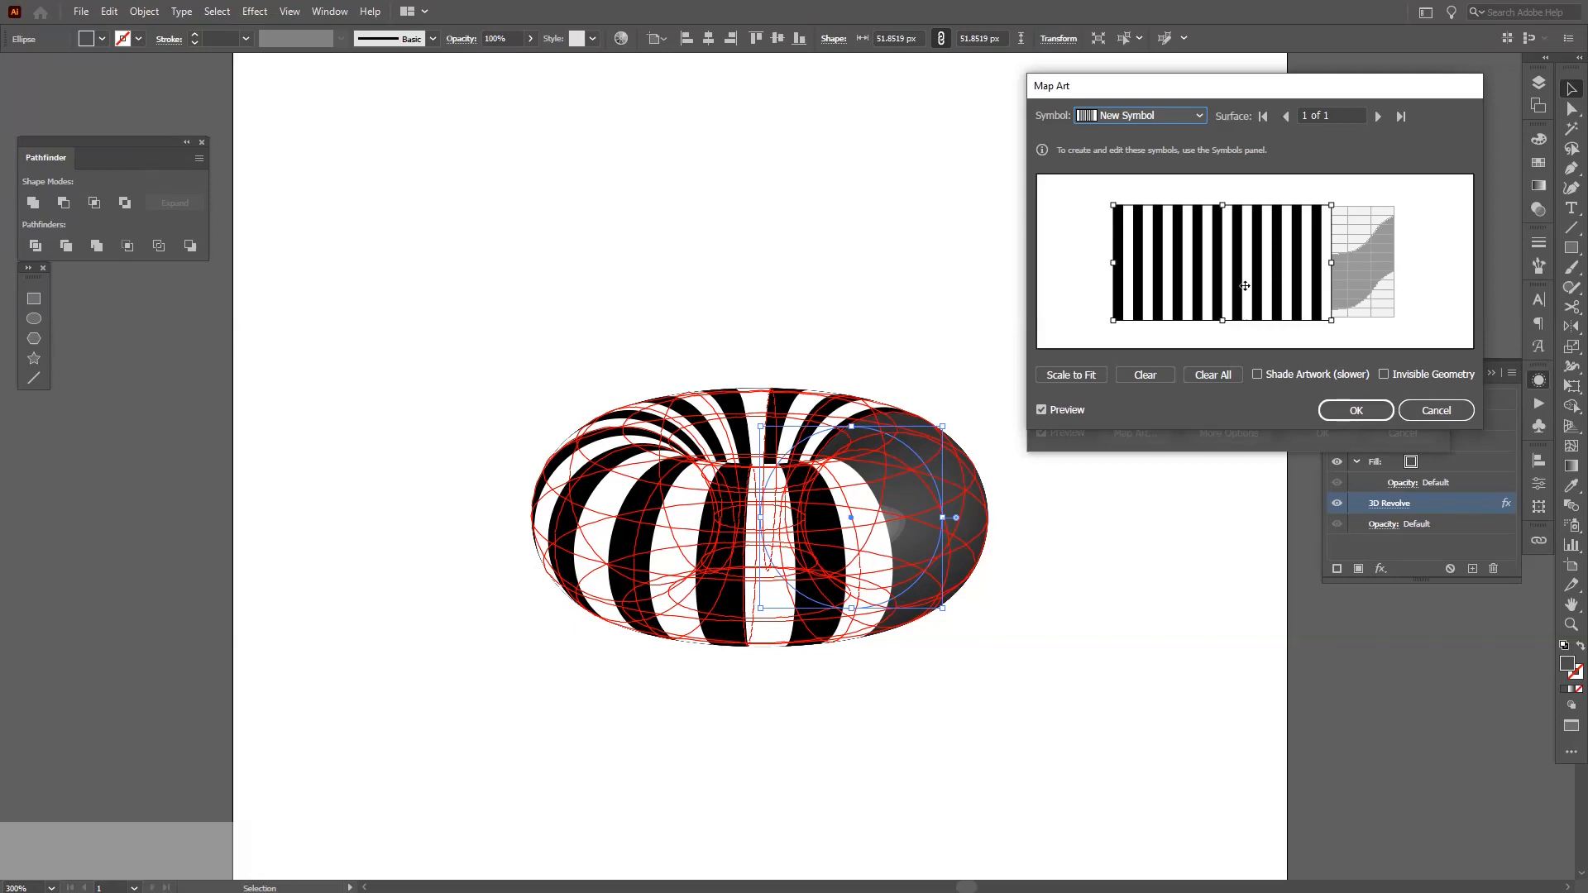
mouse_move(1304, 255)
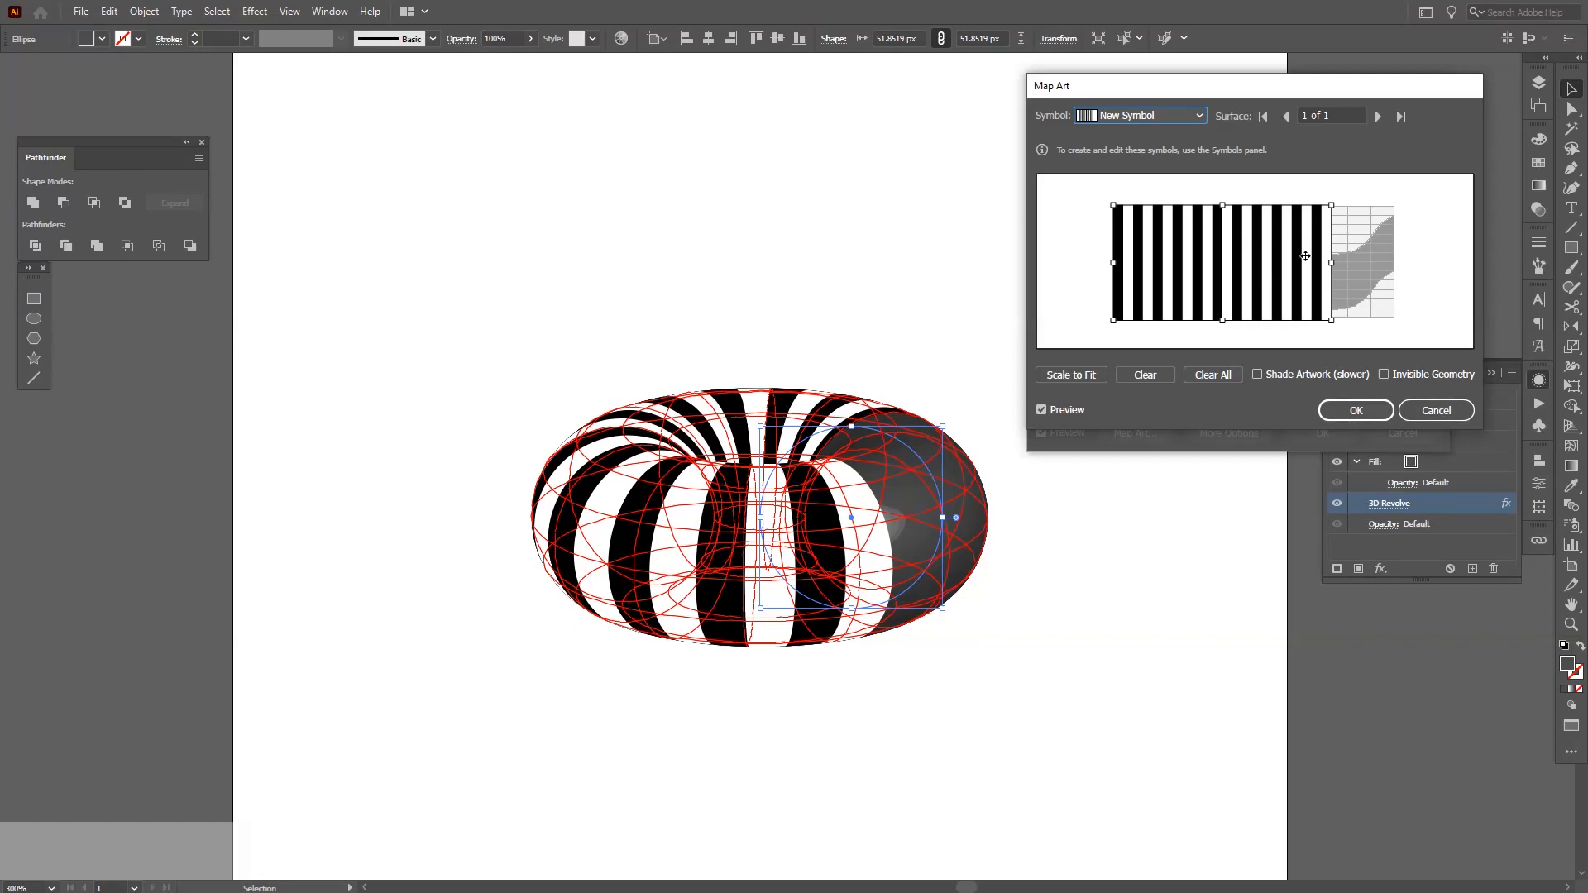
drag(1325, 263, 1411, 263)
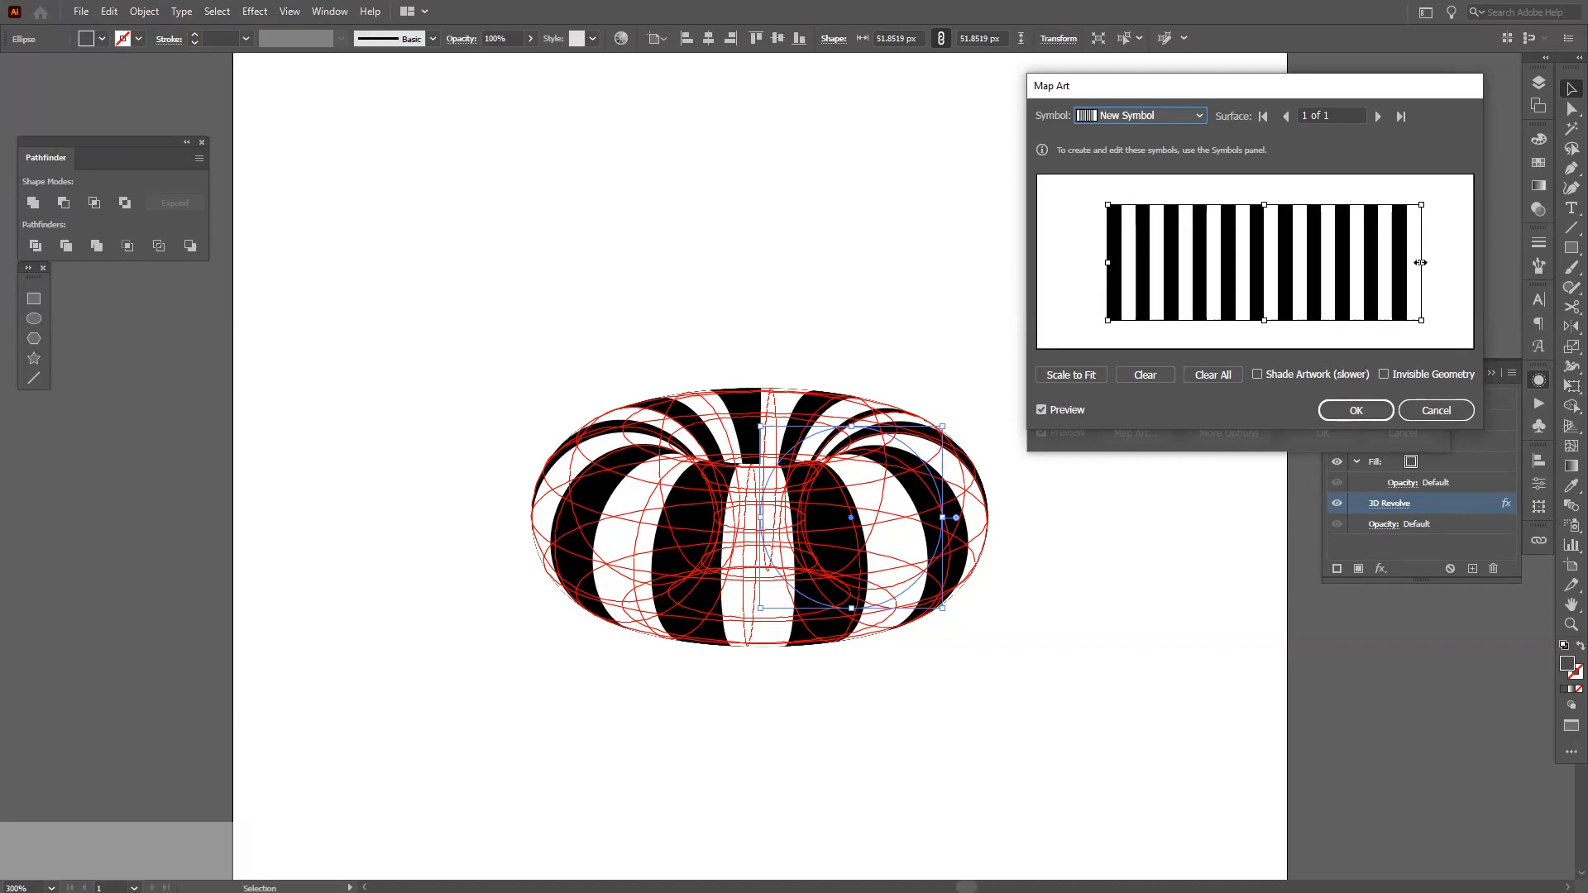
drag(1421, 262, 1400, 262)
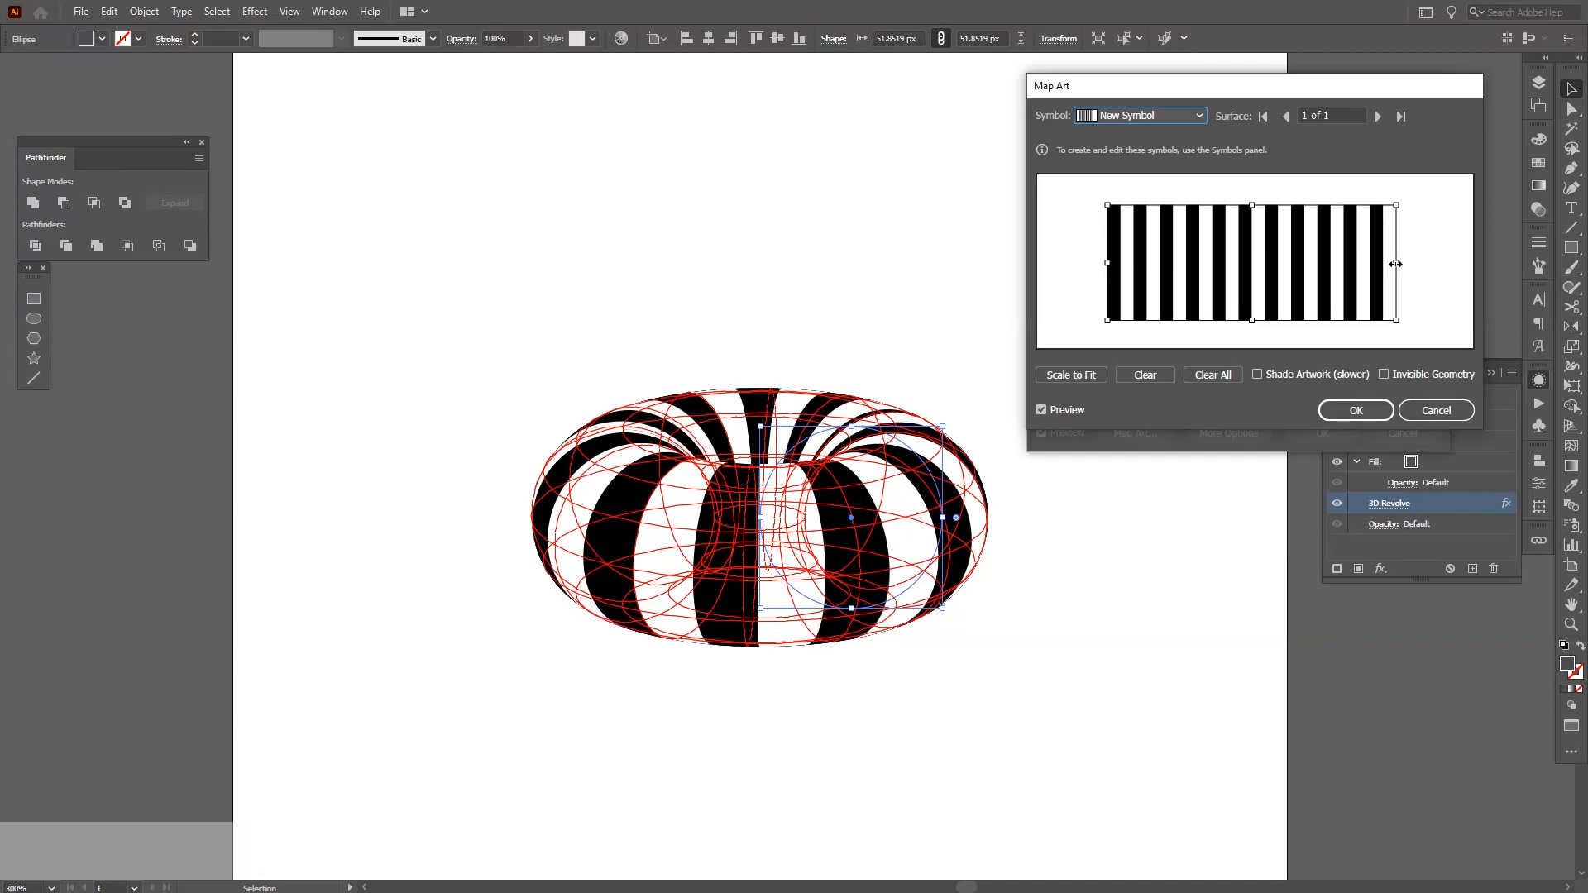
click(1434, 410)
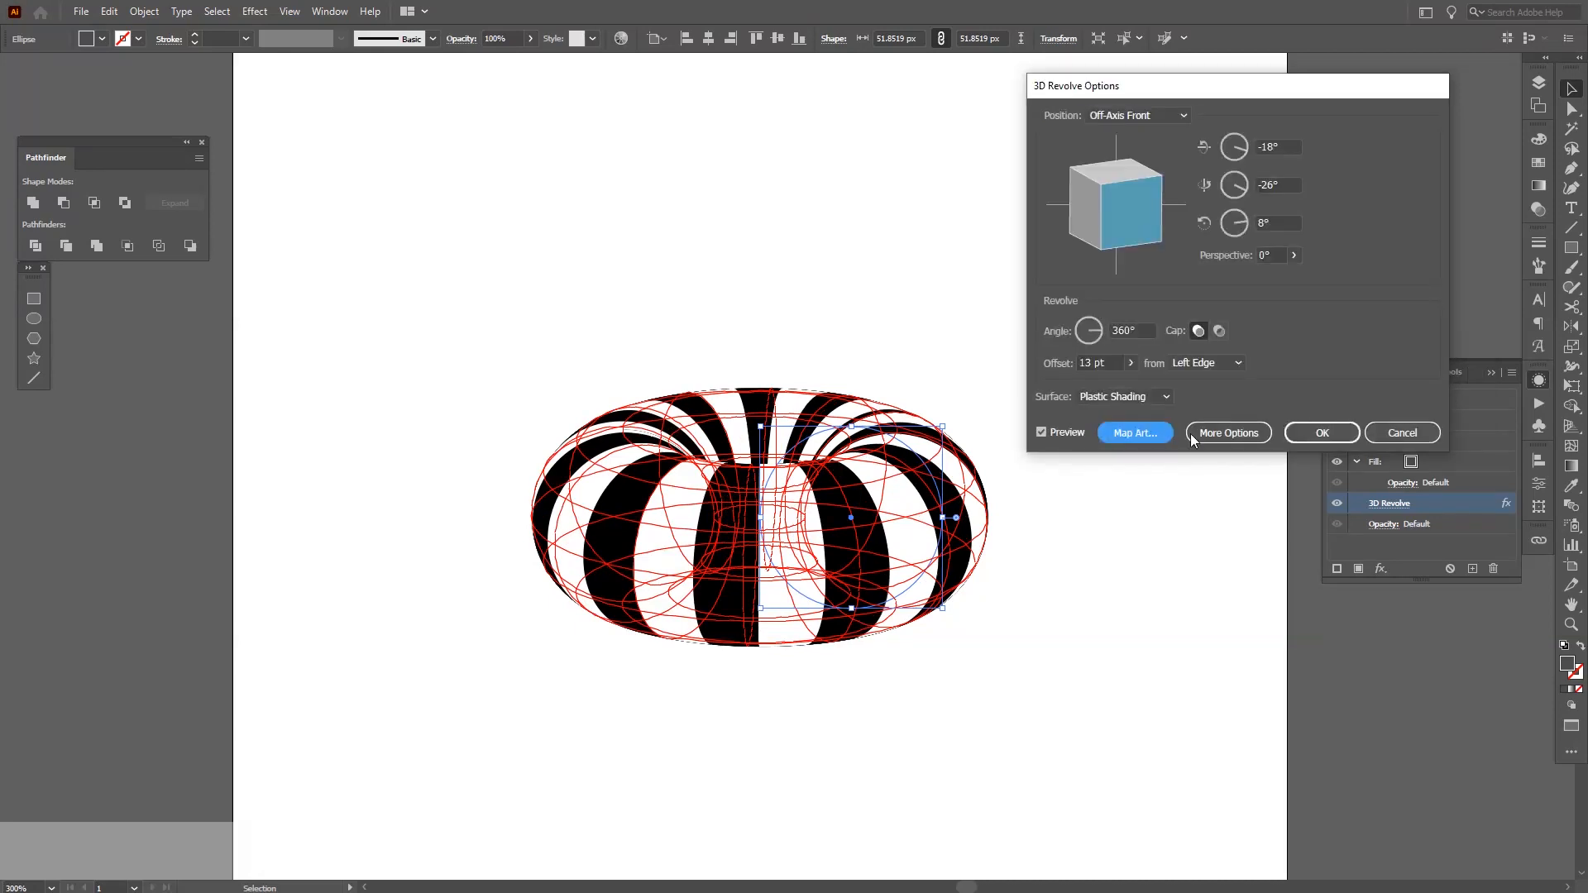
click(1320, 433)
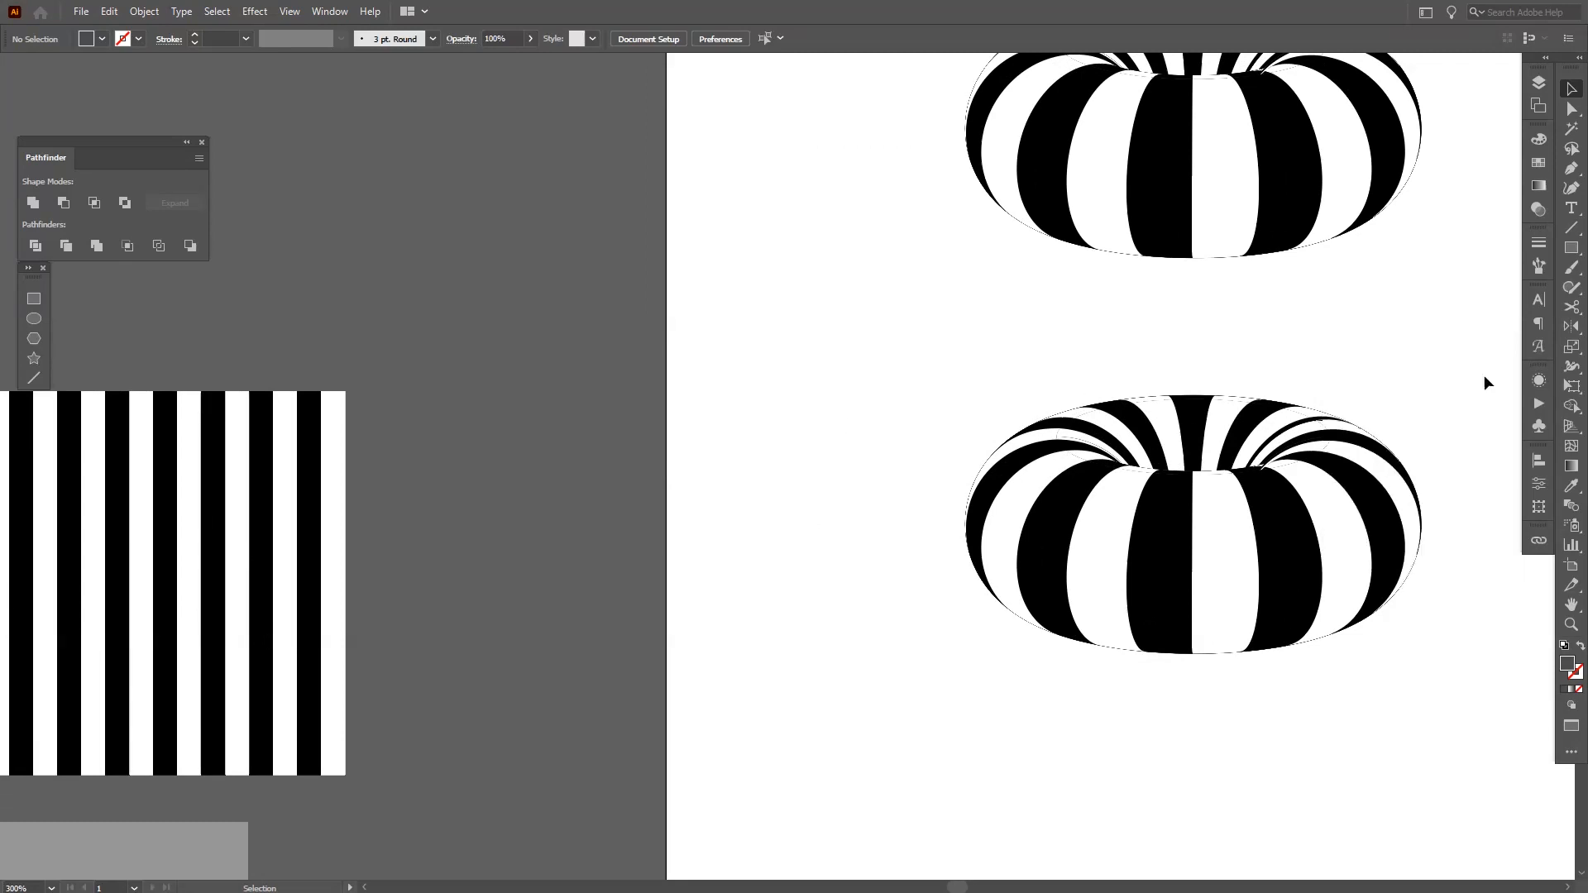
Save the extended stripe artwork as a symbol named New Symbol 1
right_click(581, 581)
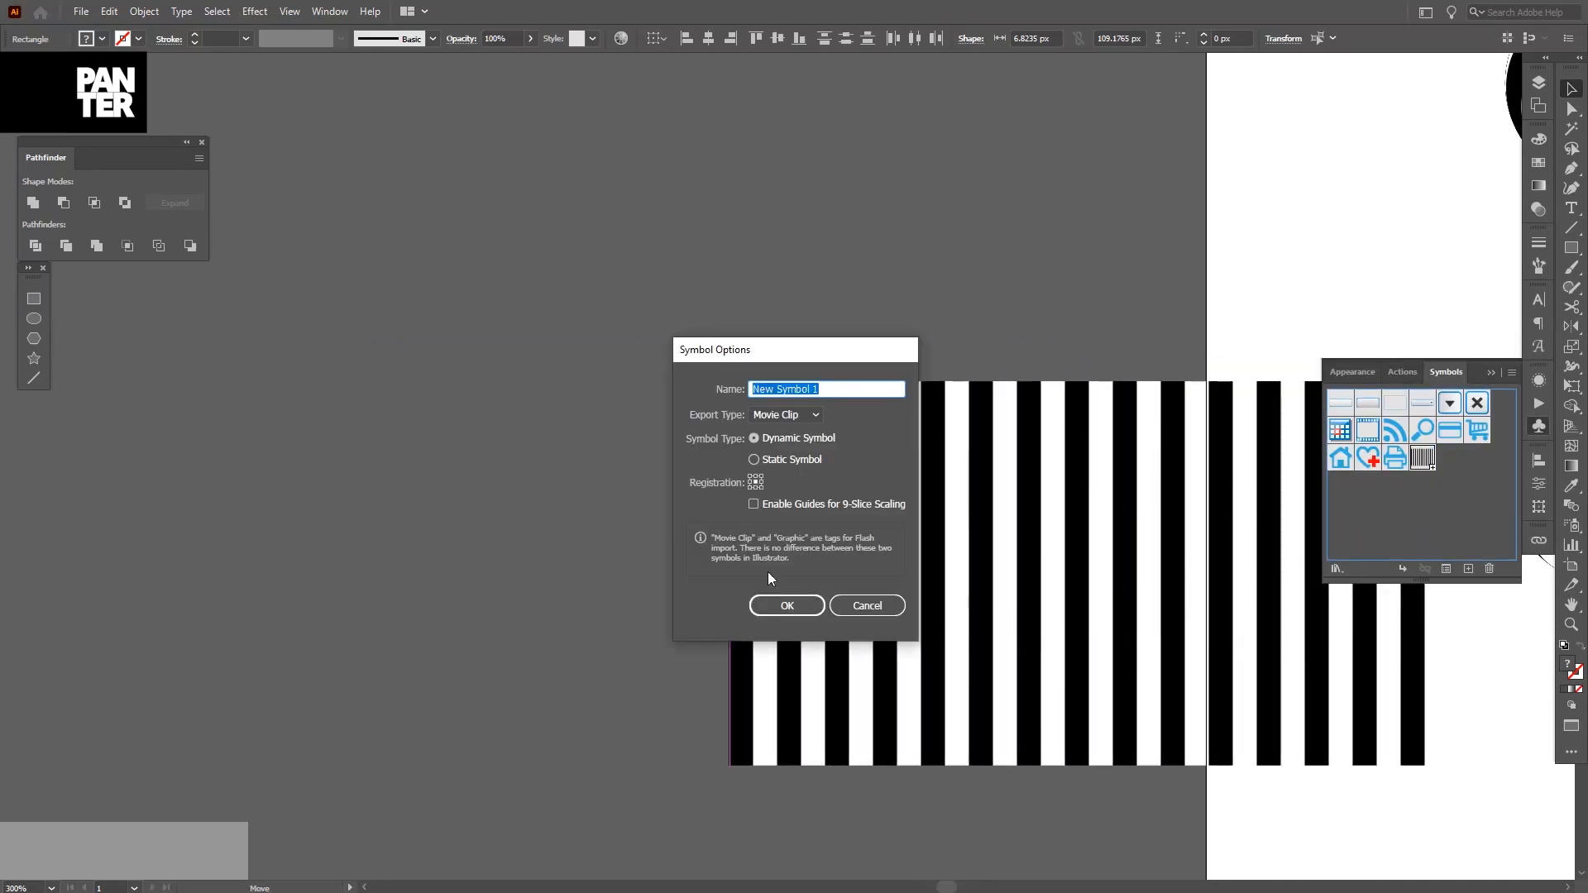
click(786, 605)
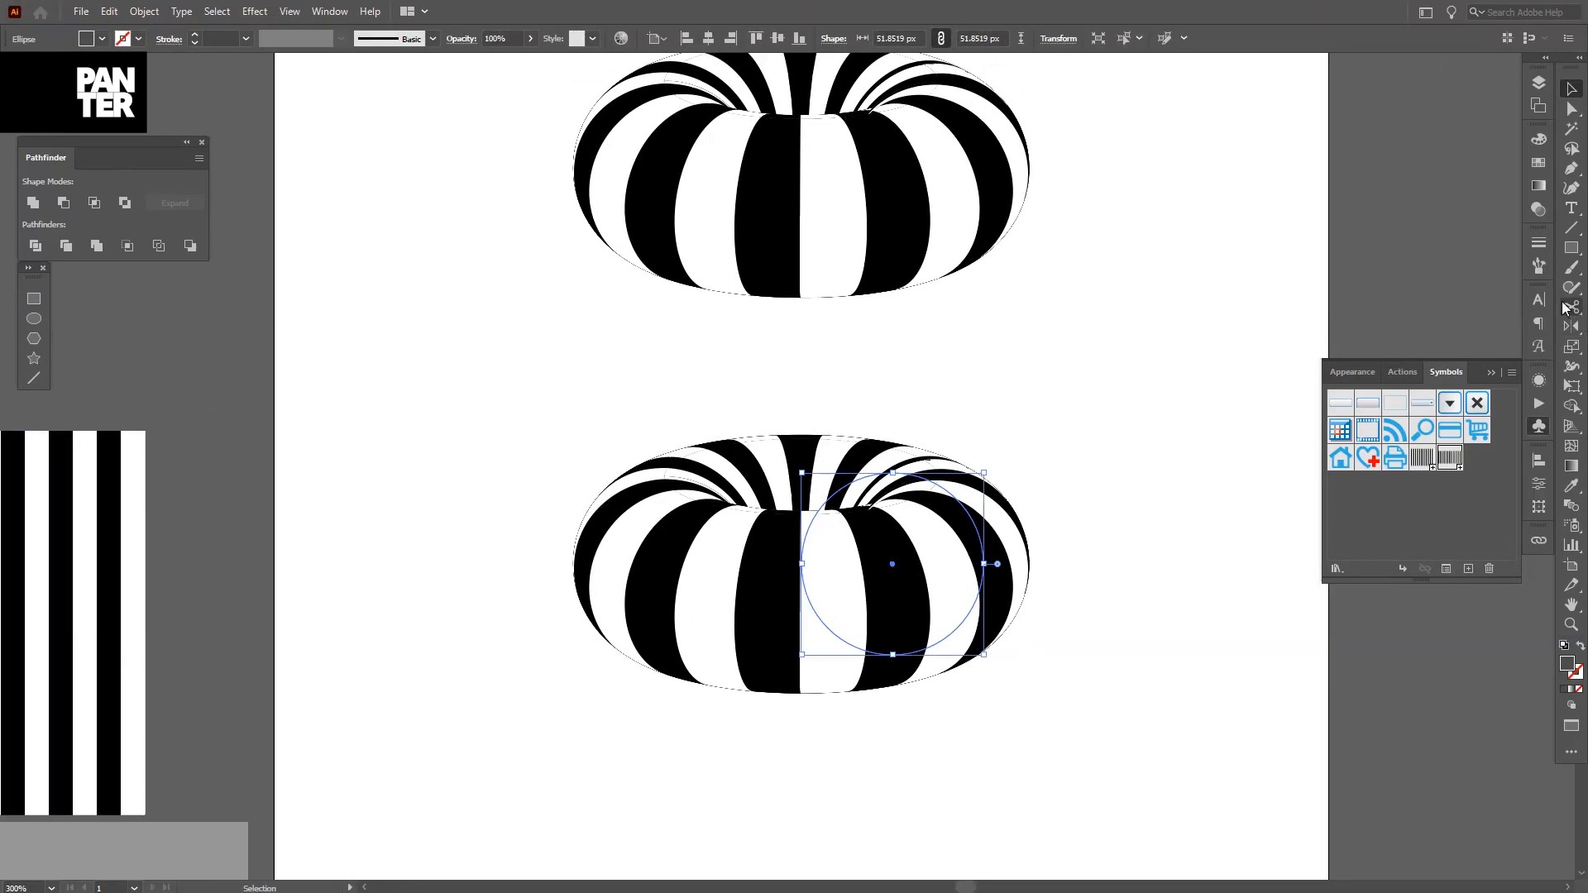
Reopen the lower donut's 3D Revolve (Mapped) settings and map New Symbol 1 onto its surface
click(1350, 371)
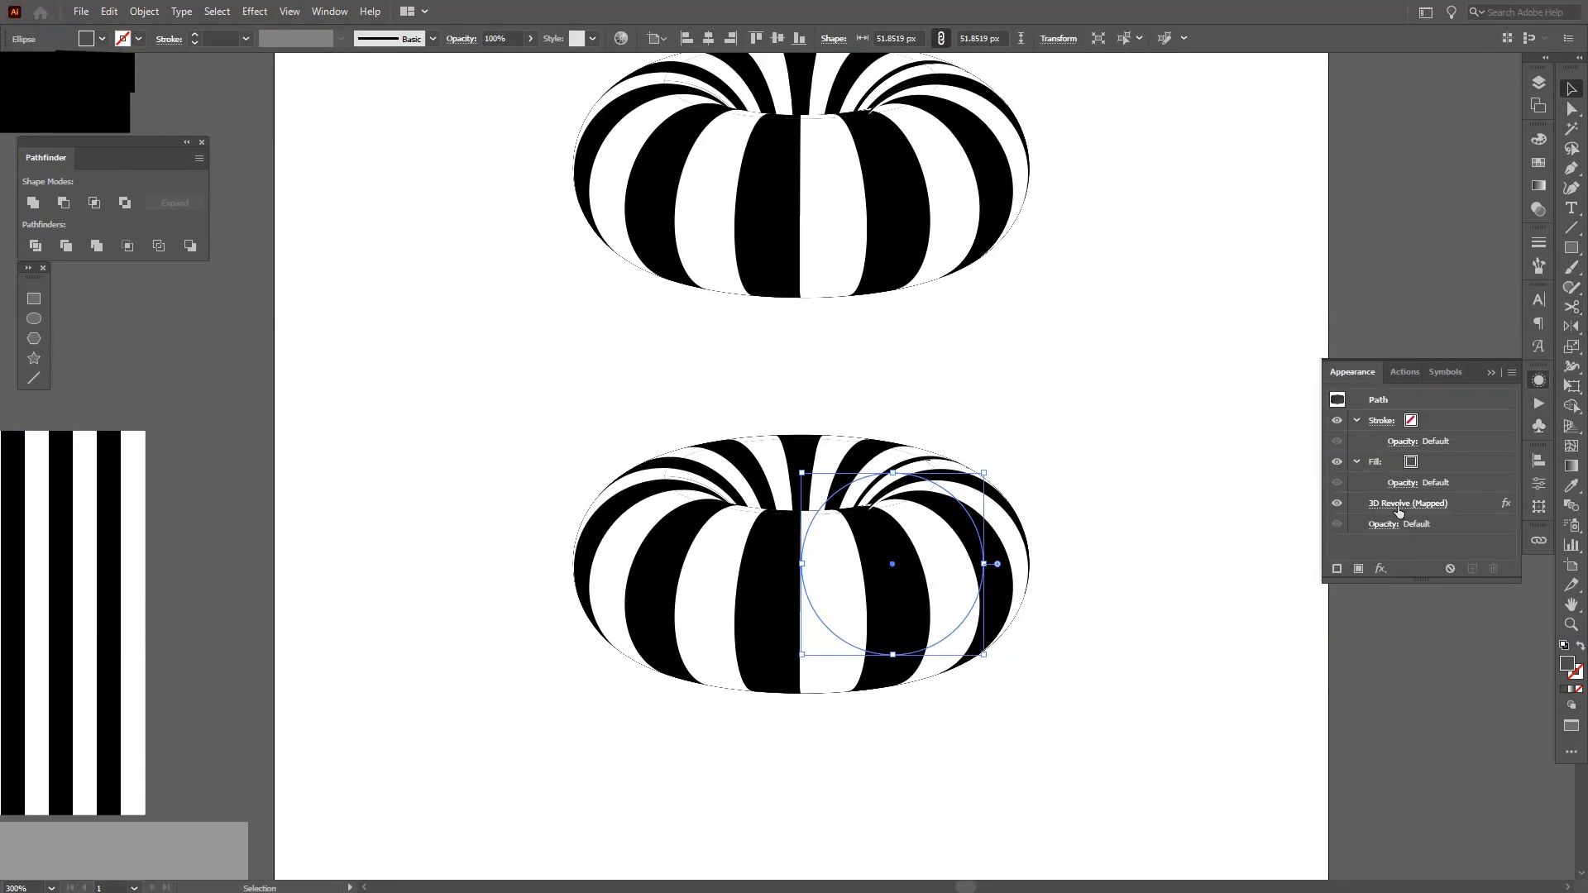
double_click(1406, 504)
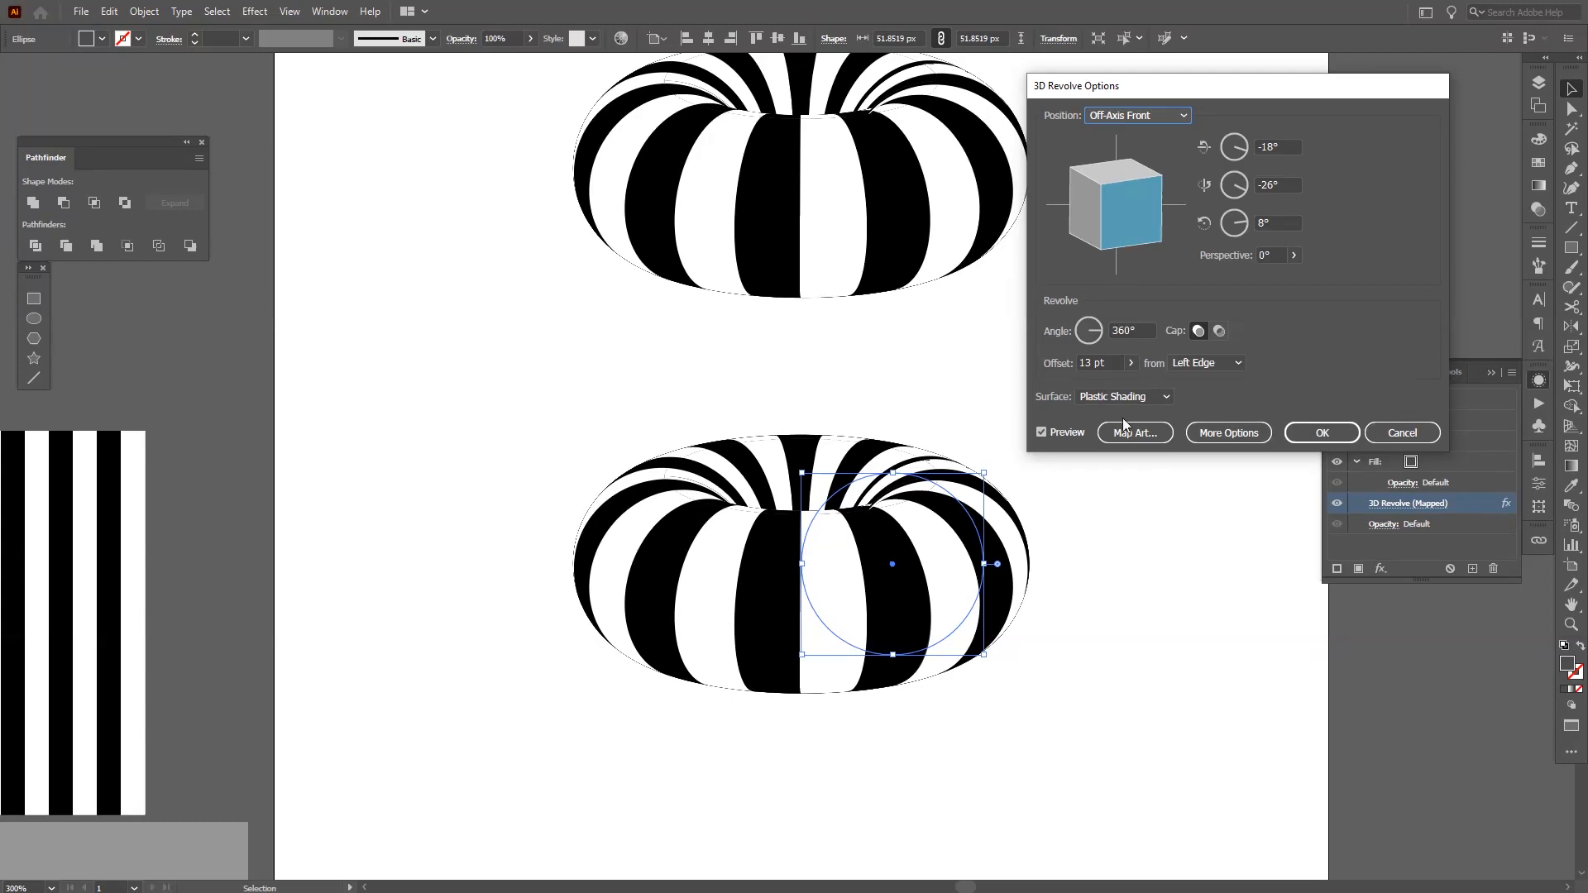
click(1134, 433)
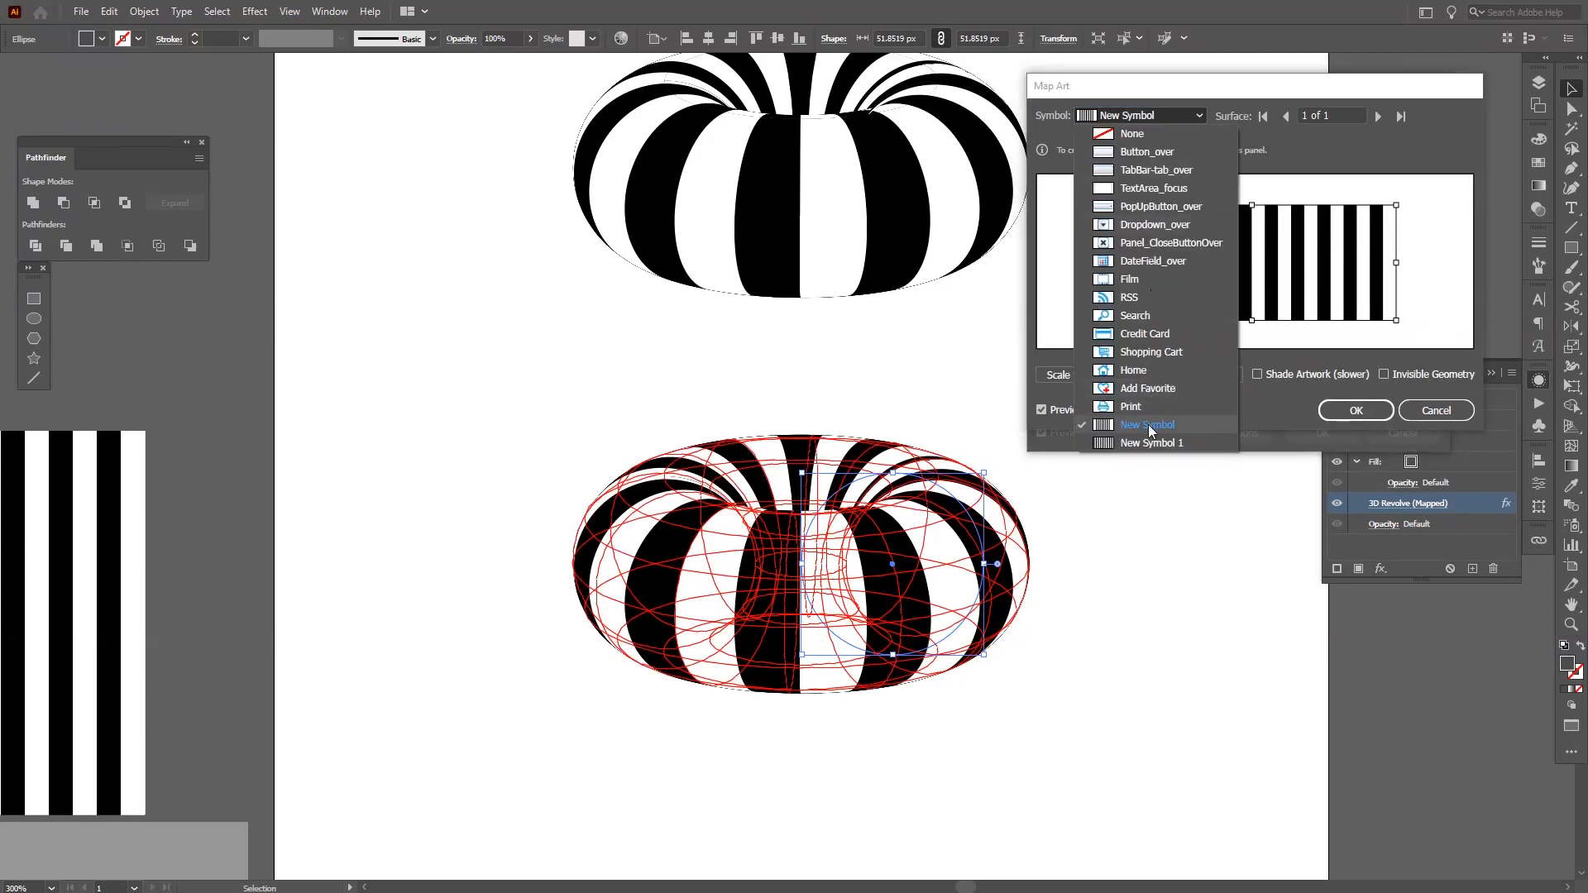
click(1150, 442)
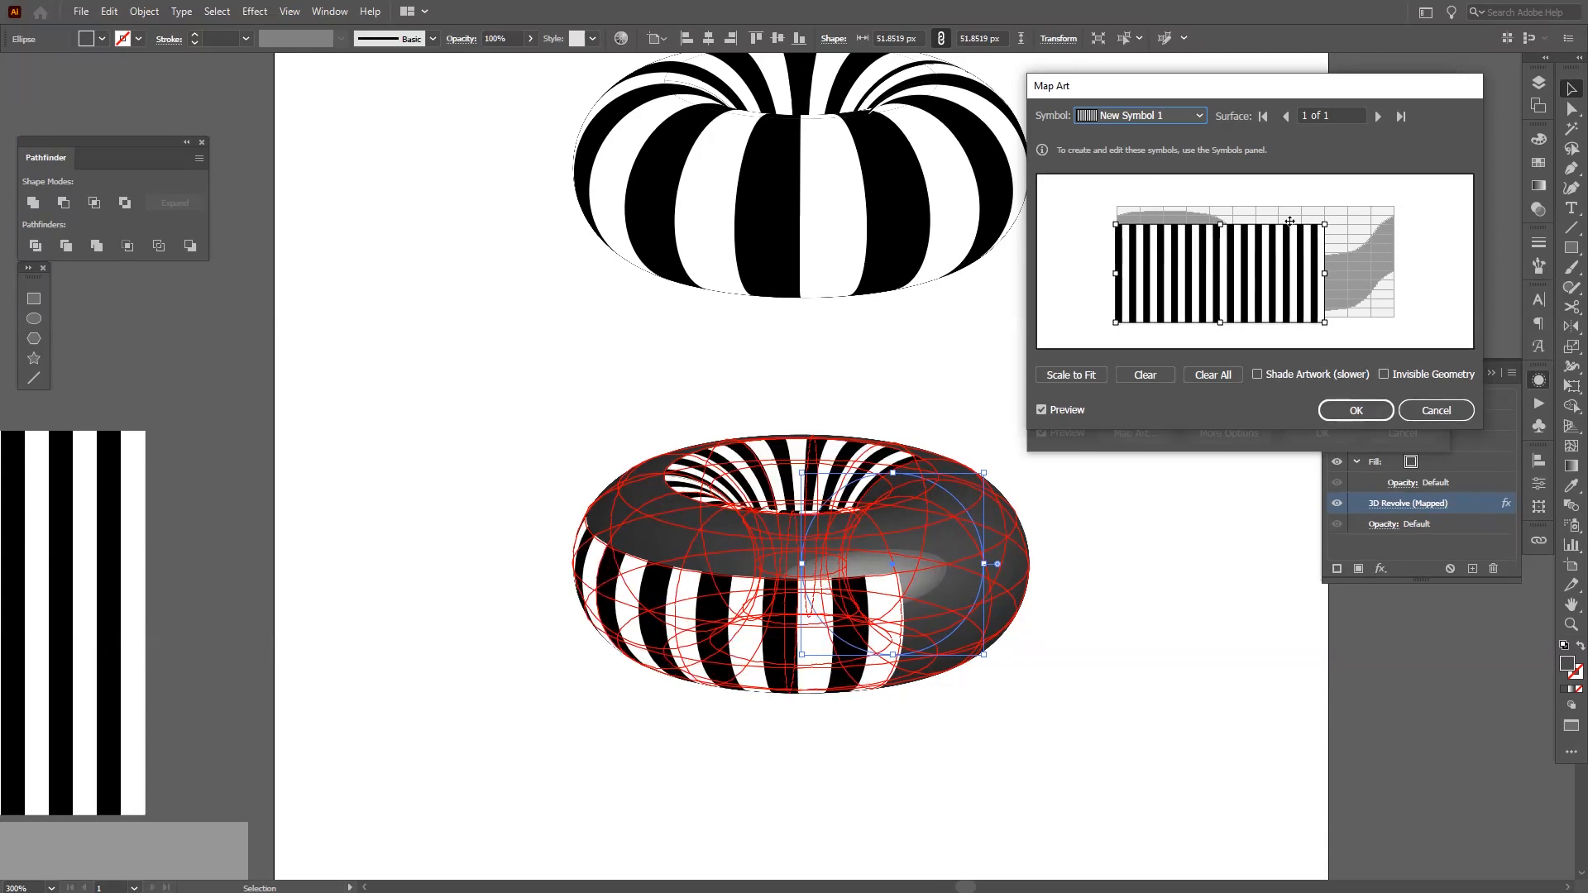
click(1070, 374)
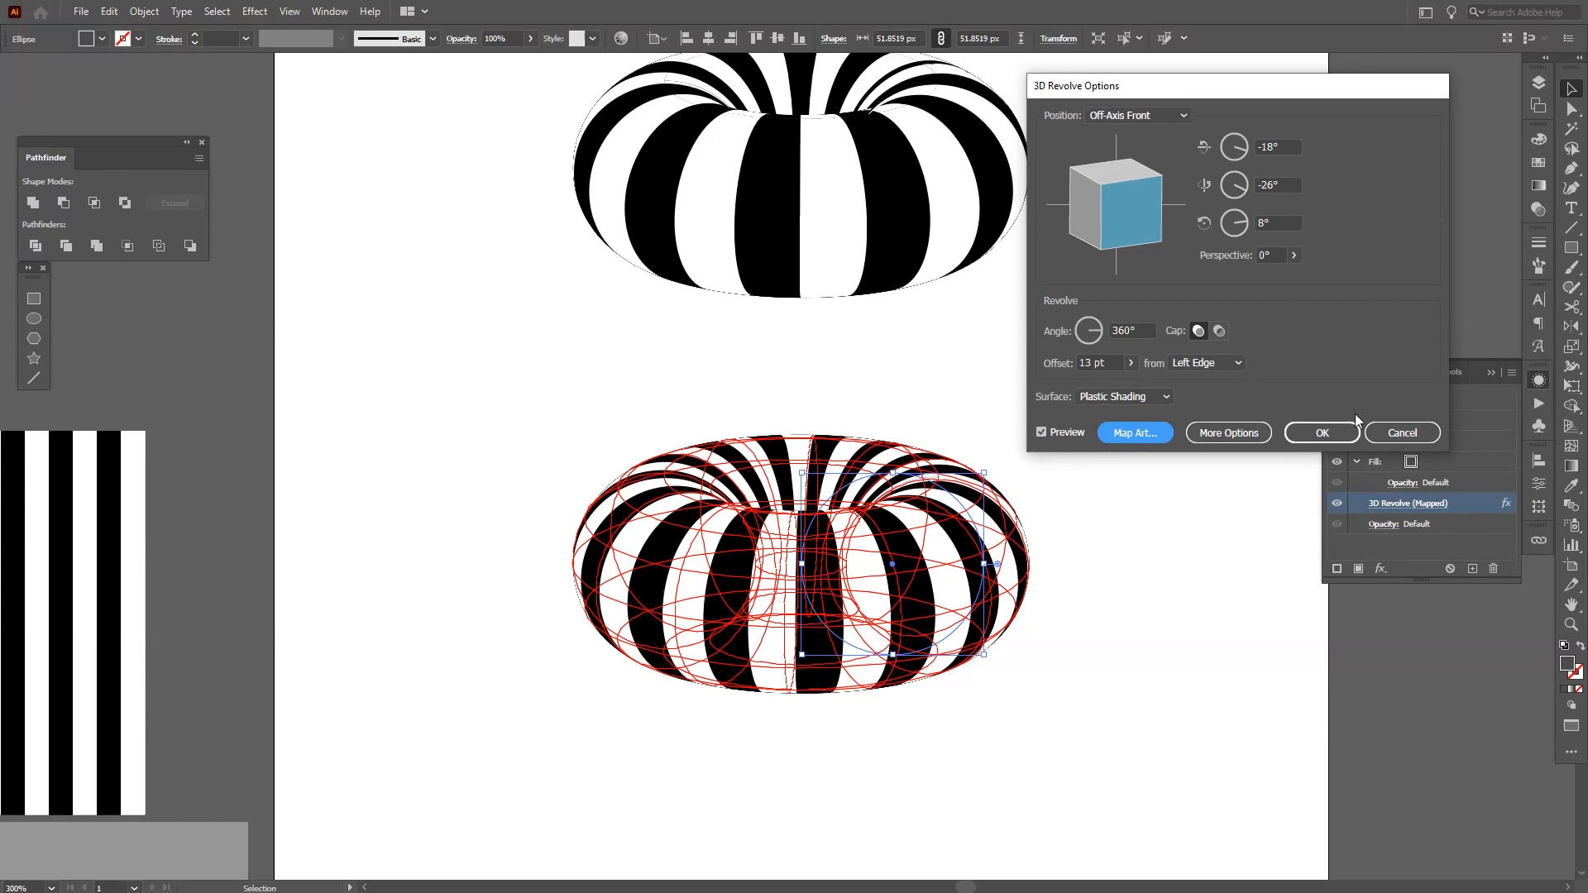
click(1321, 433)
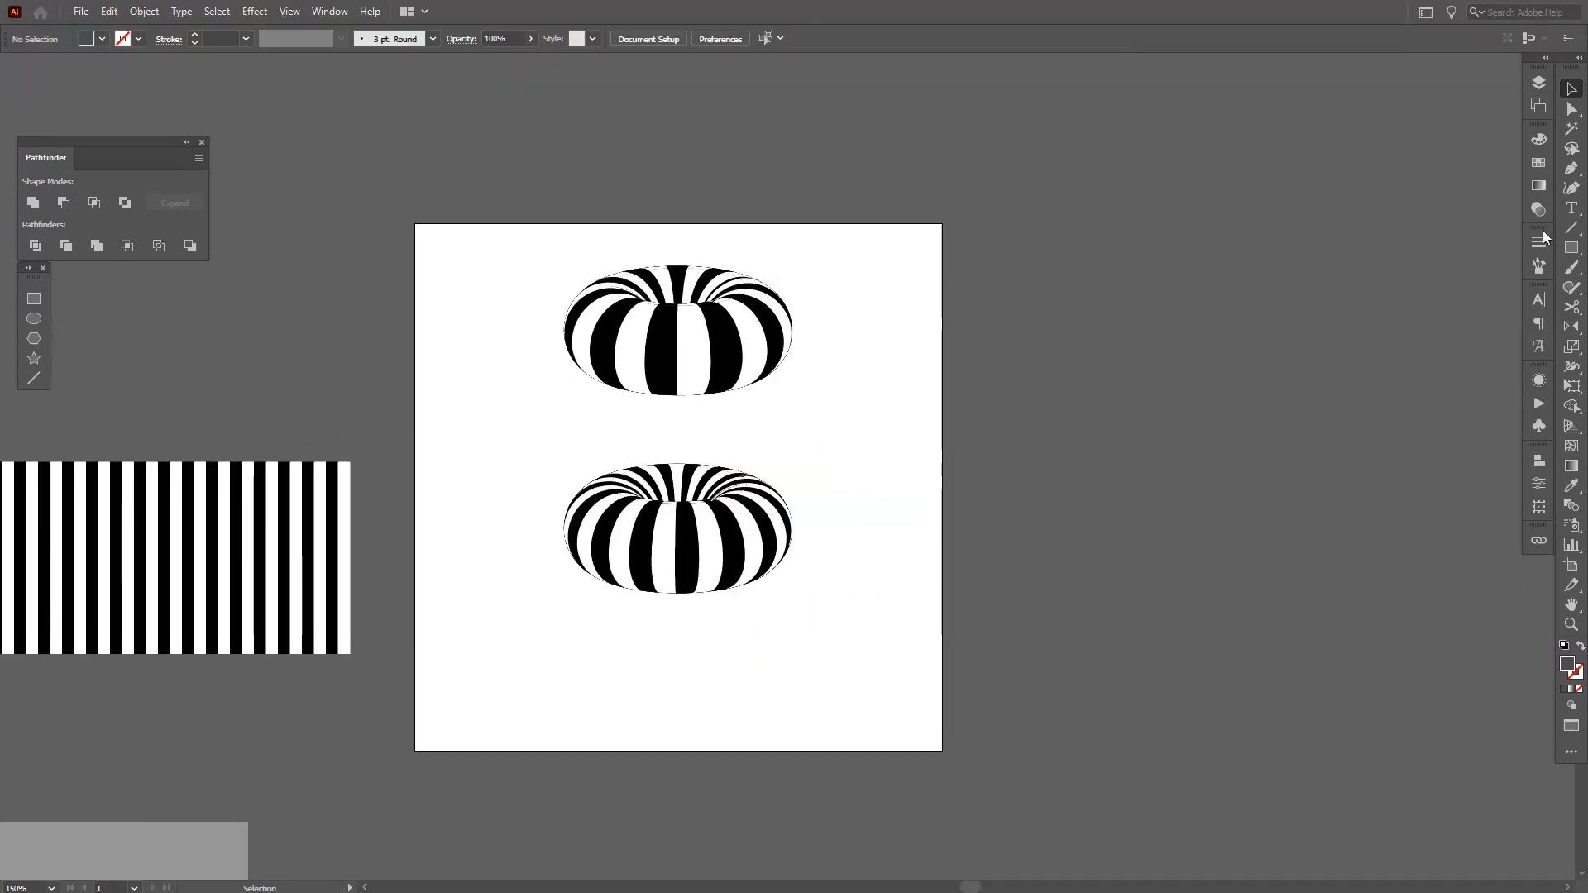
Create Artboard 2 in the Artboards panel and drag one striped donut onto it
click(1537, 104)
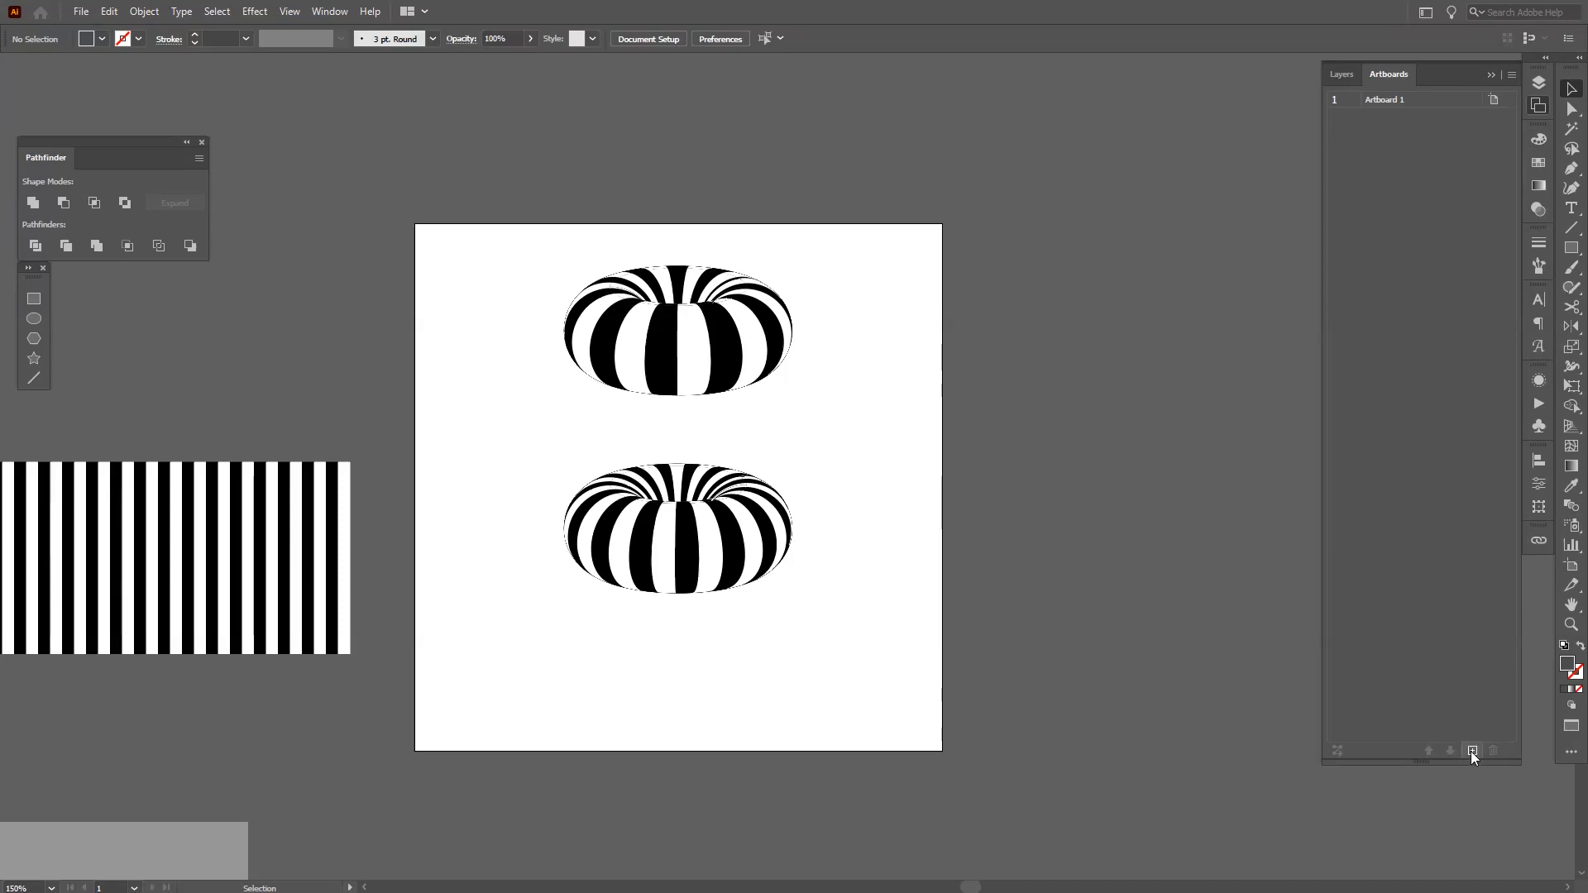
click(1475, 750)
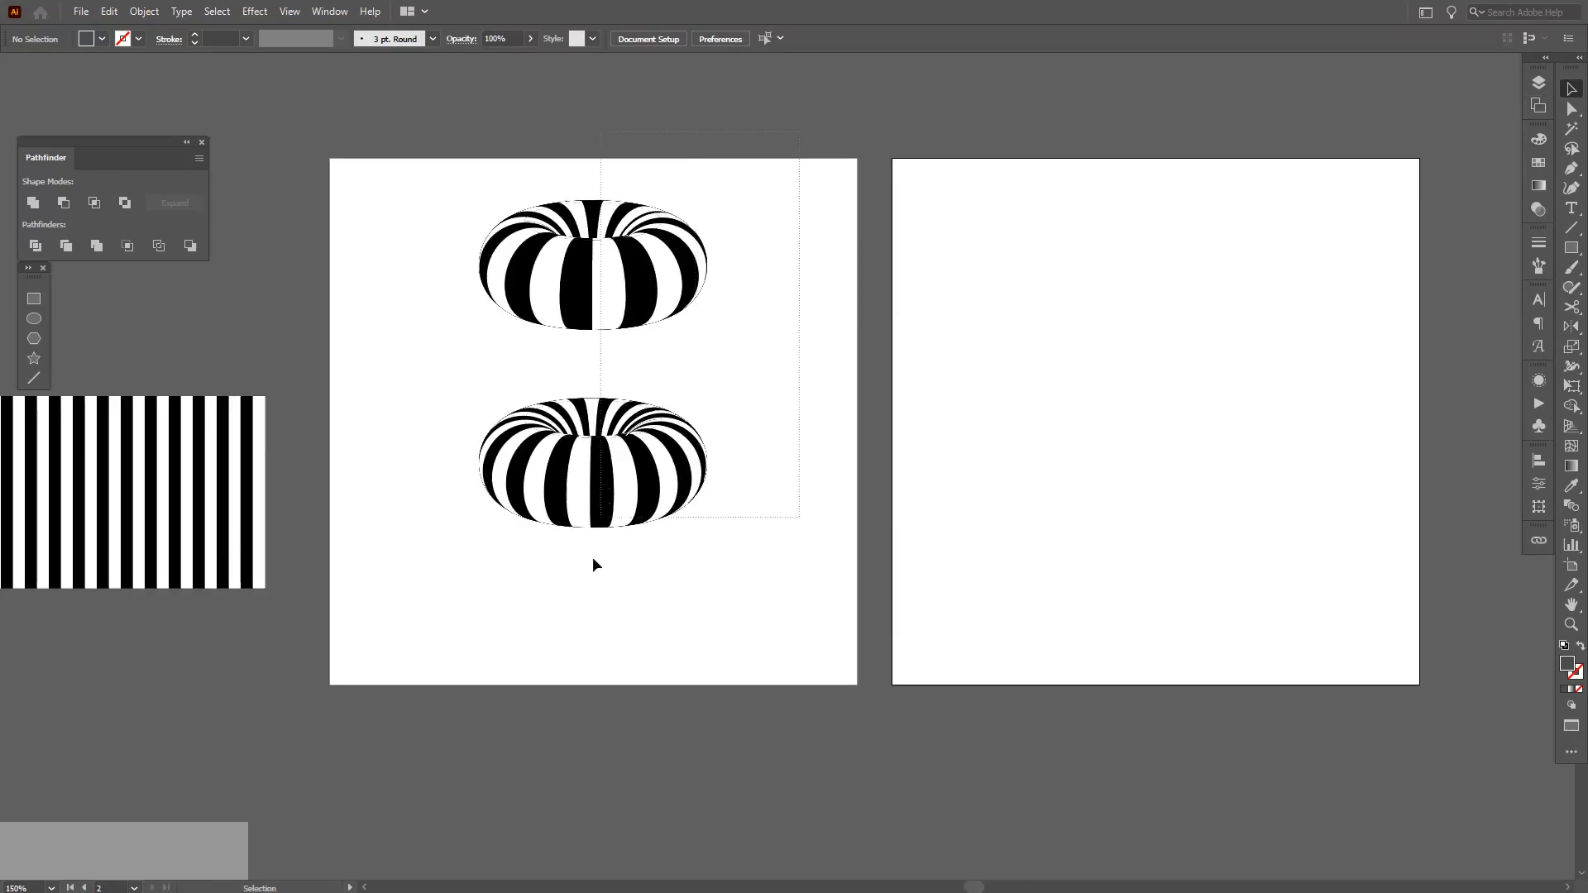
drag(595, 461, 595, 526)
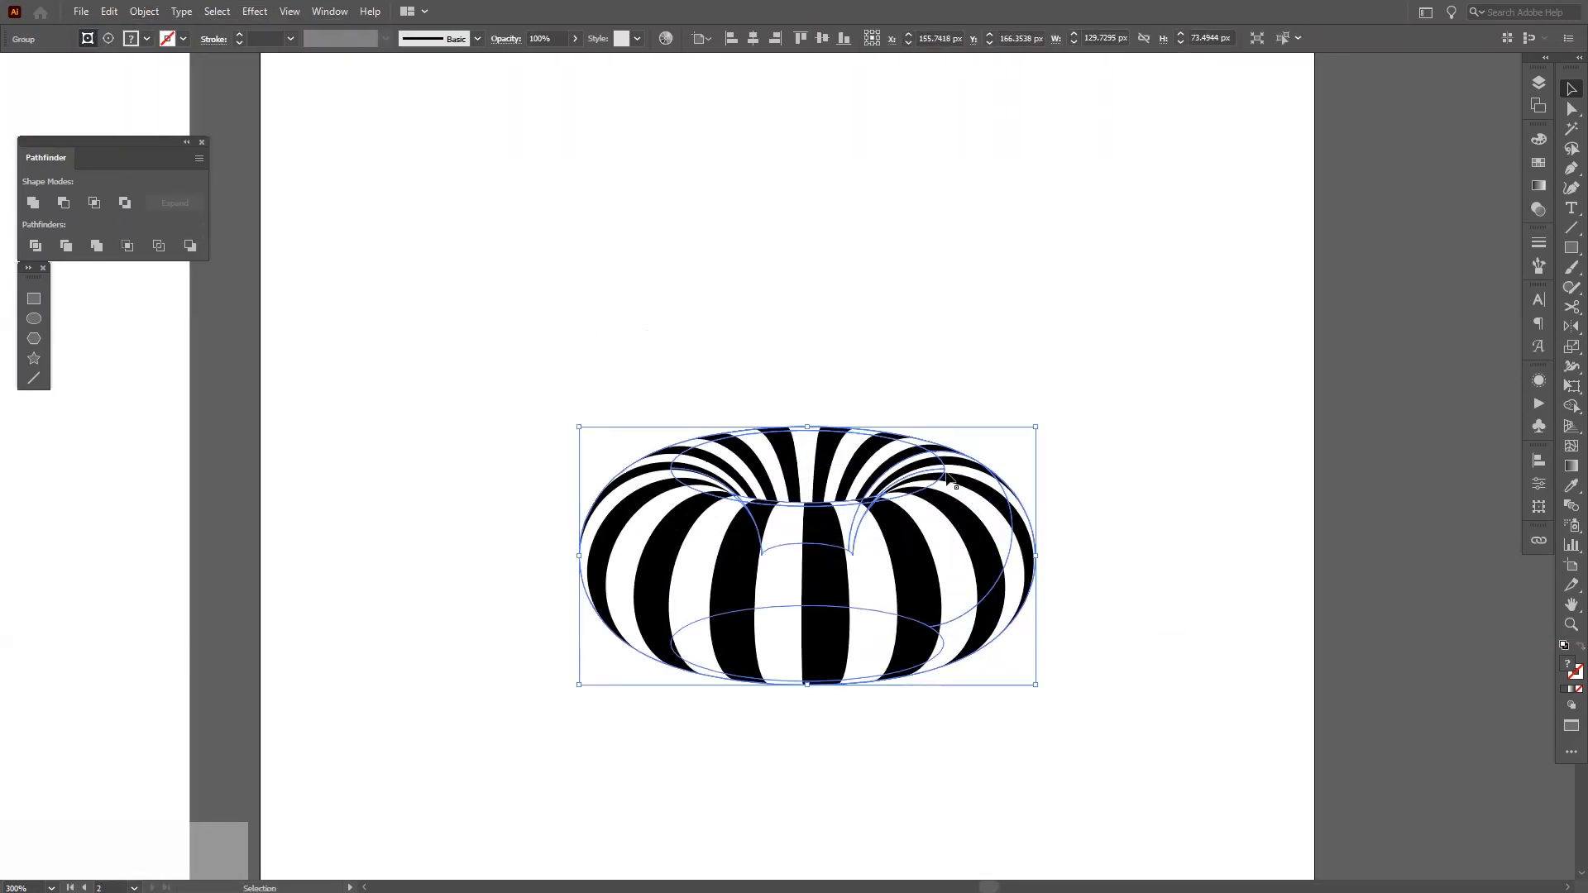
Nudge the donut higher, release its clipping mask, and move the loosened stripe shapes
drag(947, 478, 921, 501)
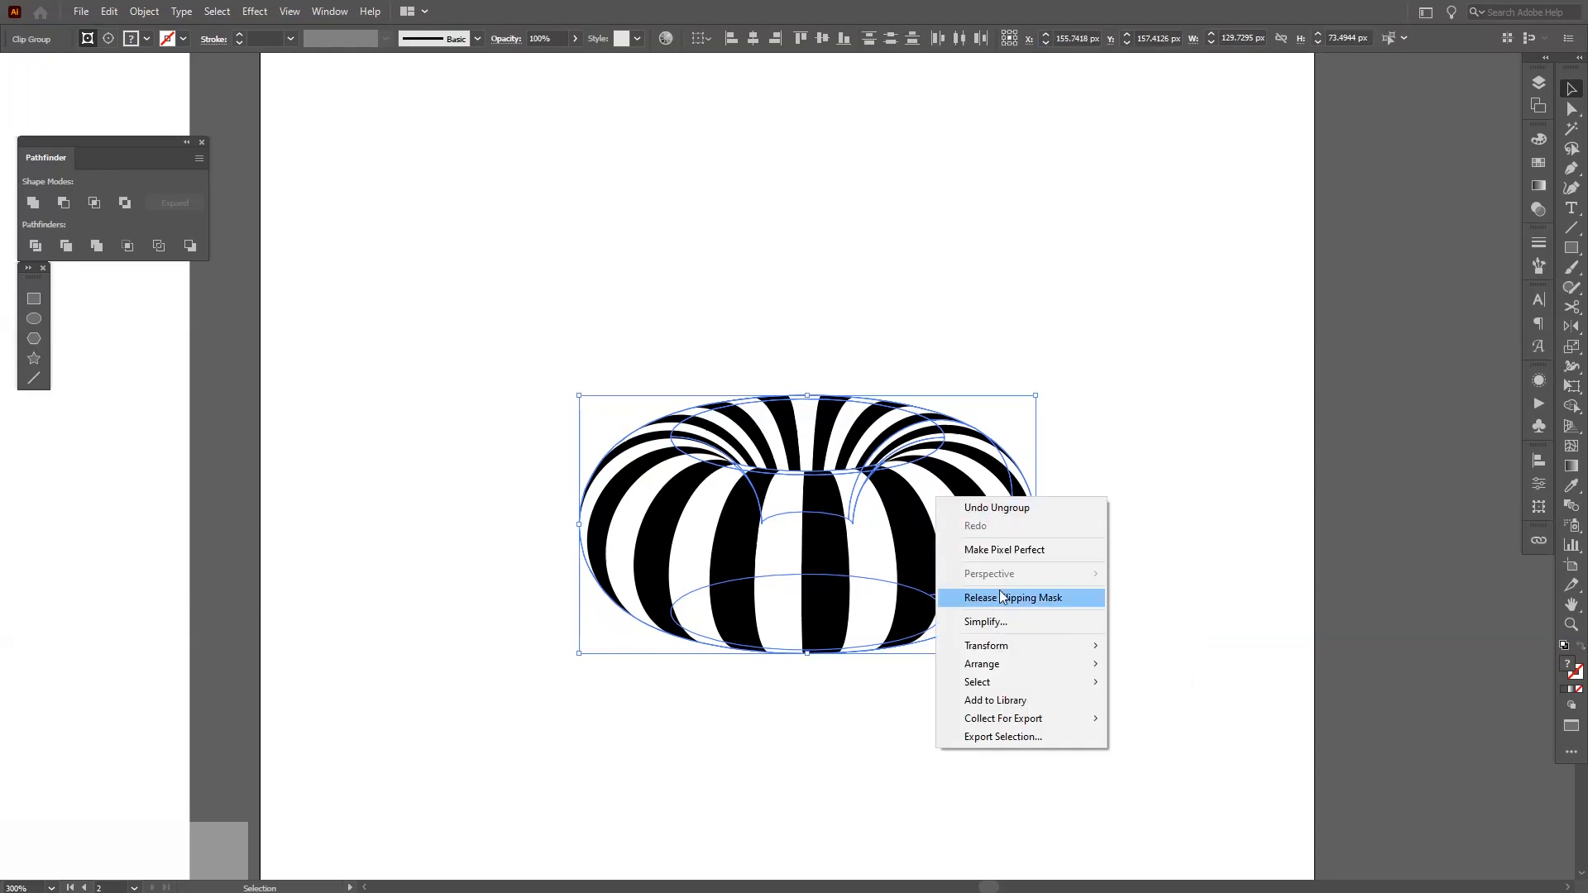
click(1009, 596)
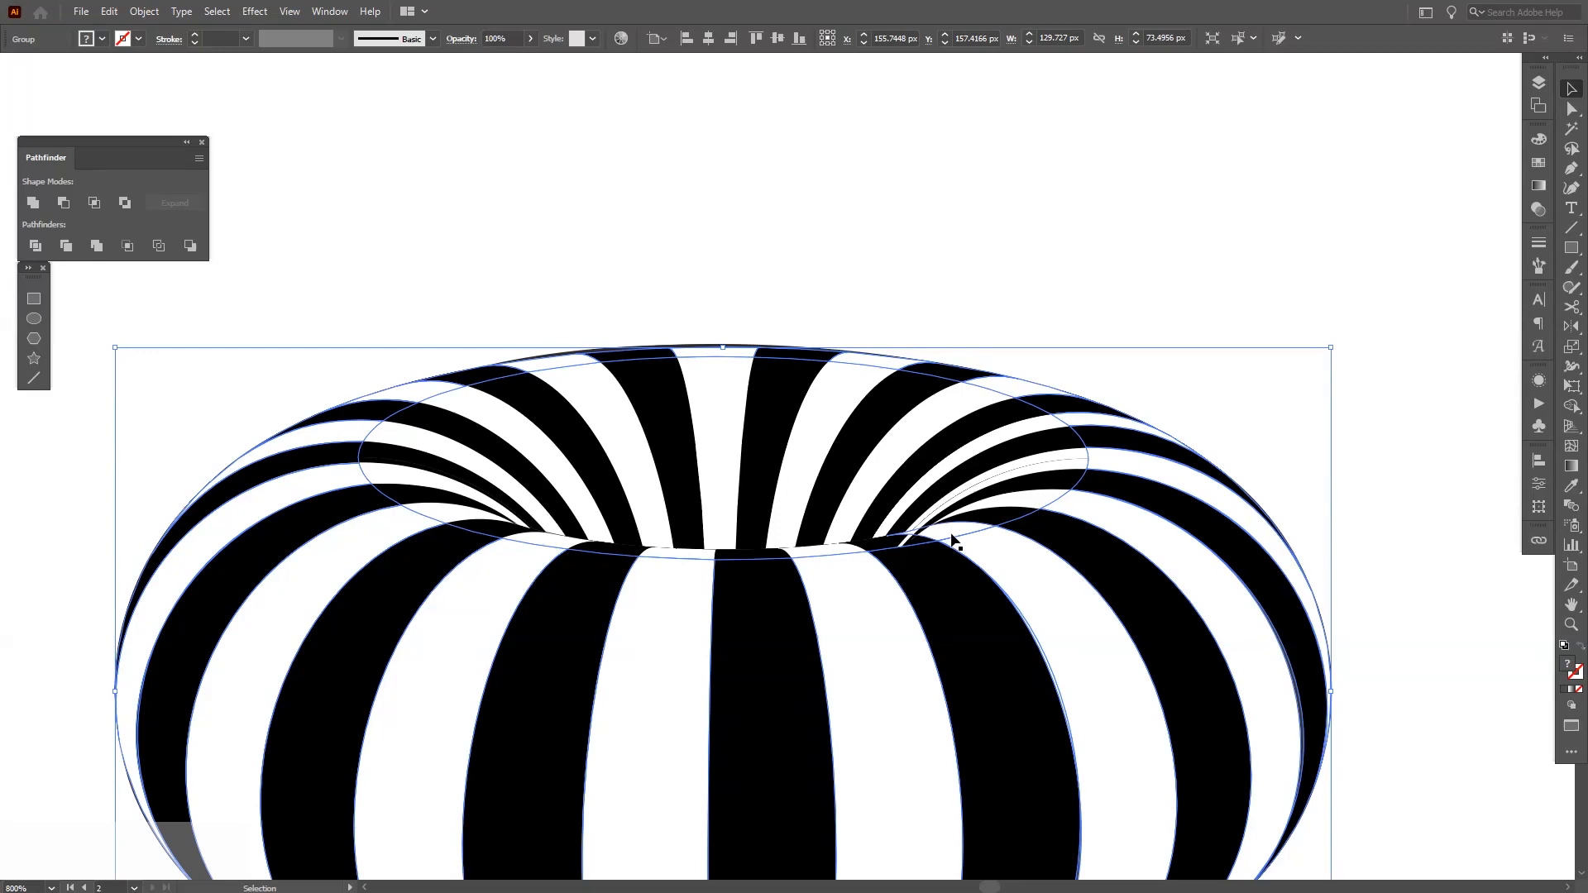
drag(952, 536, 1388, 303)
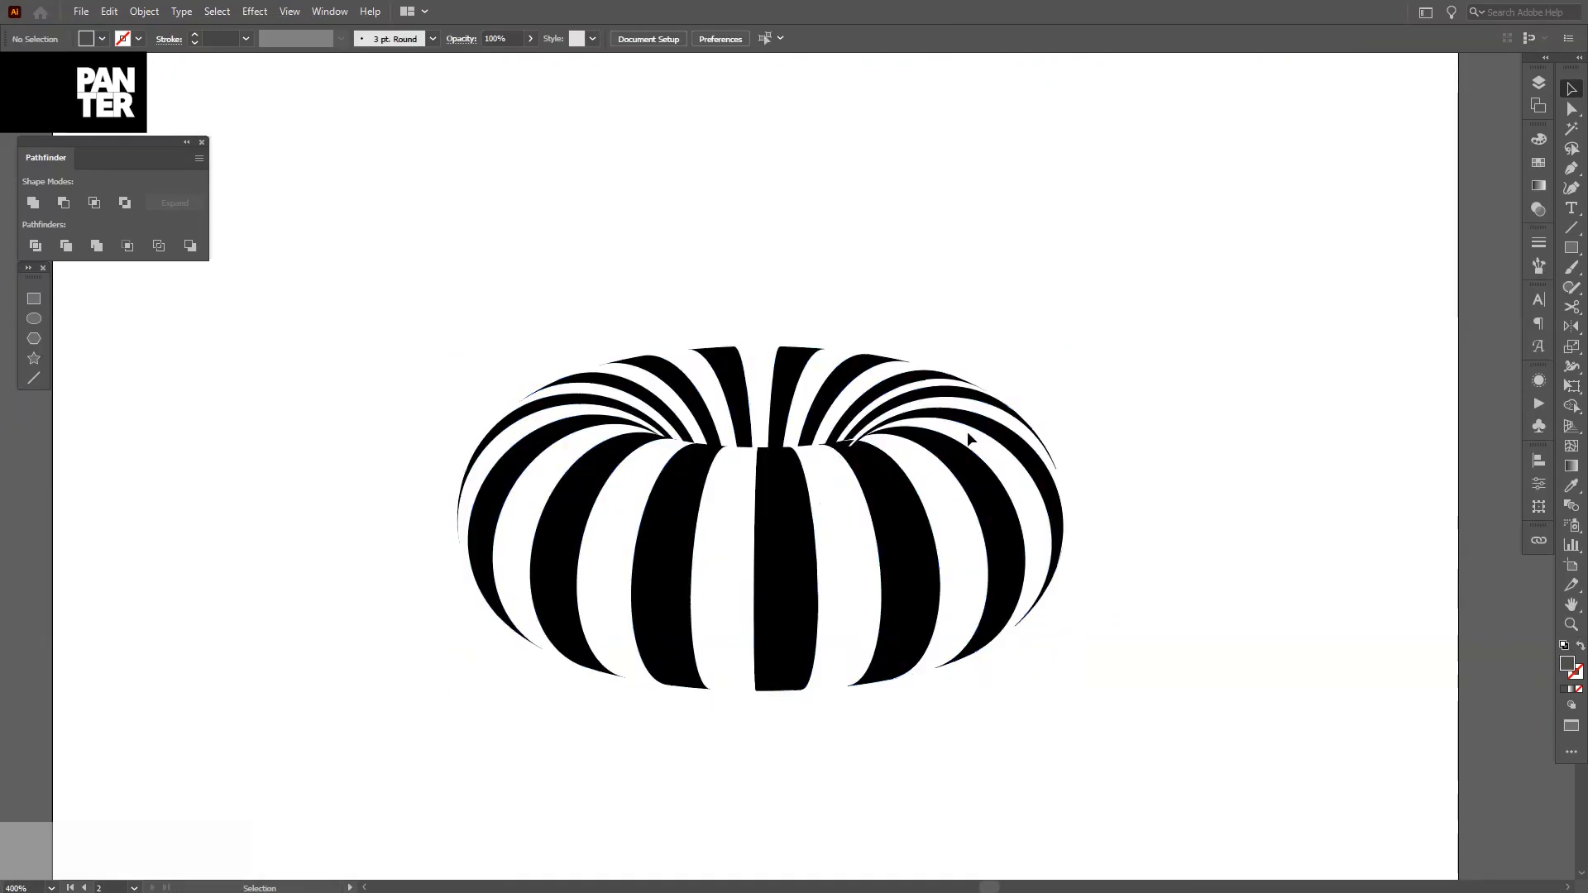
Examine the released donut's loose black stripe shapes along its edges for a stray sliver
right_click(805, 419)
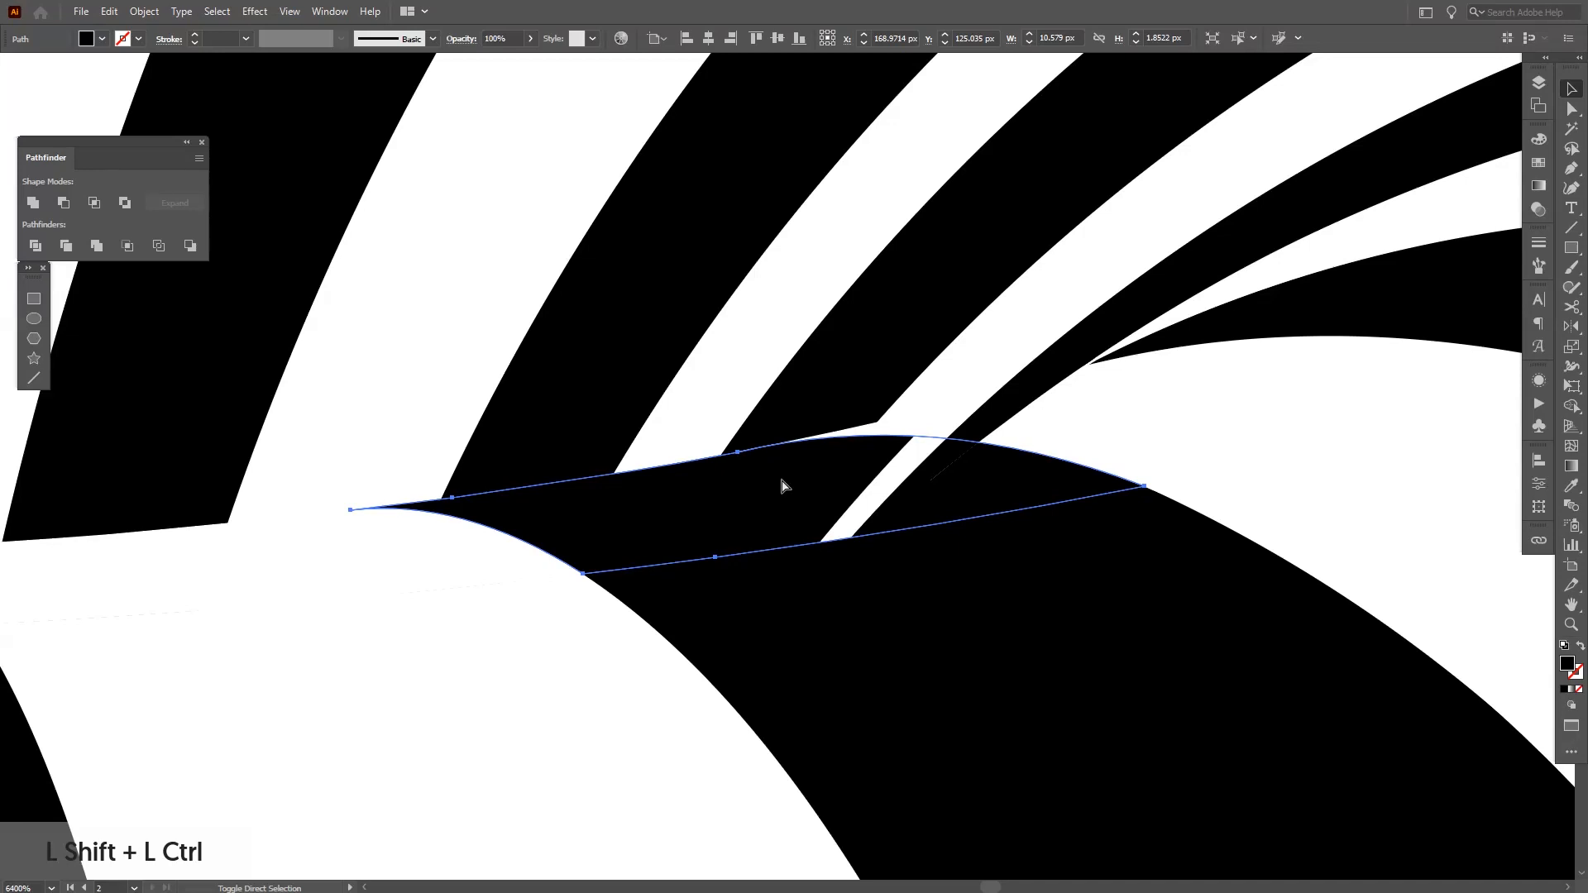
key(])
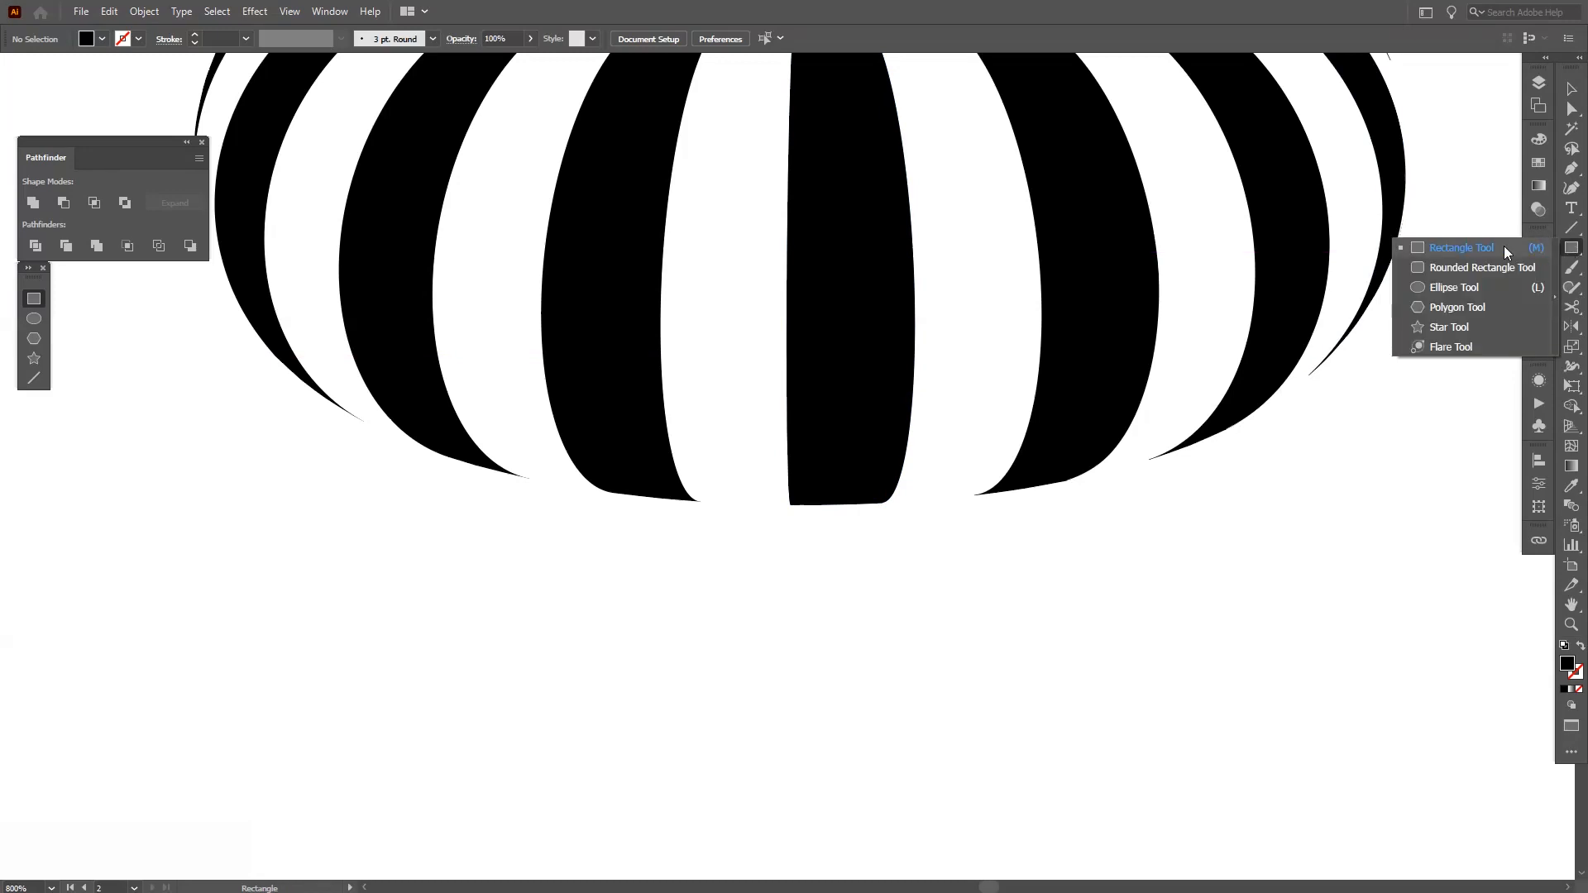
Draw a black rectangle as wide as the centre stripe extending down, then copy it onto another stripe
click(1459, 247)
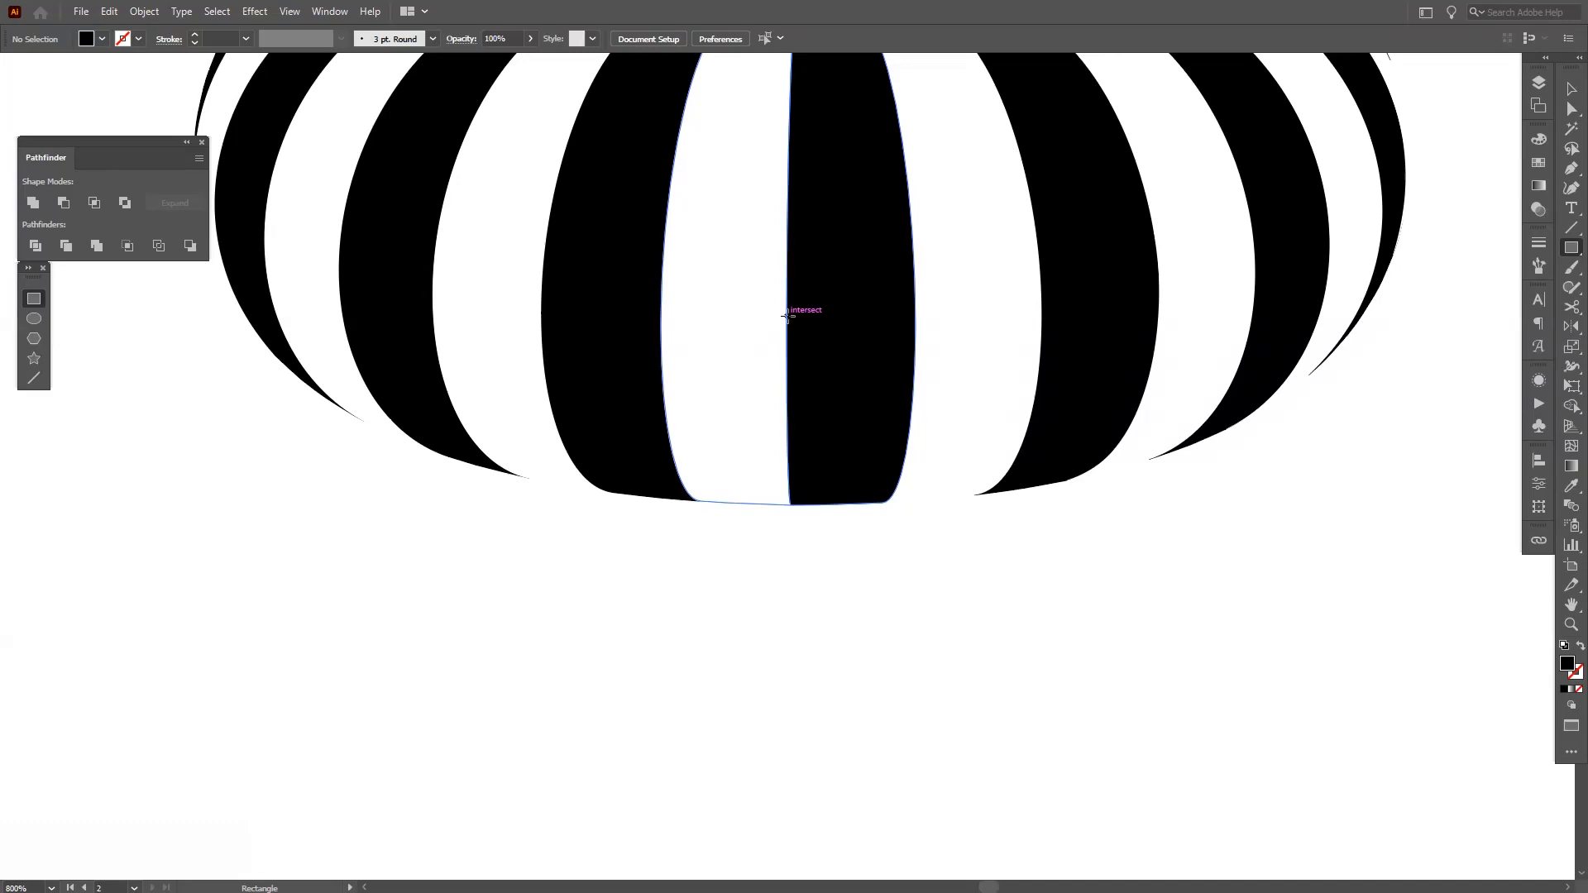
drag(788, 314, 866, 768)
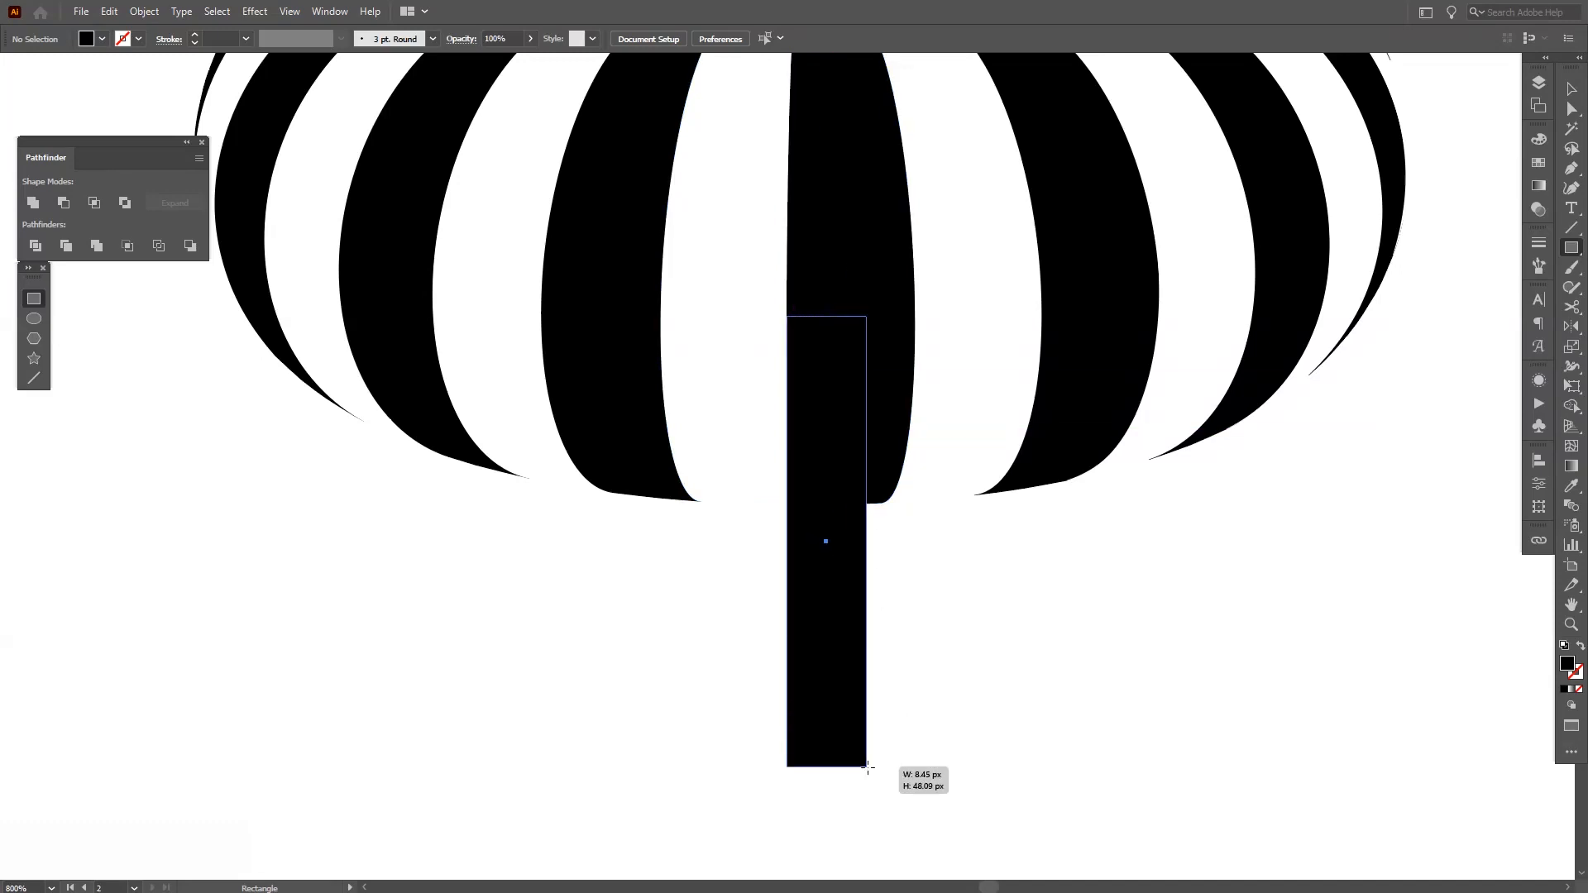
drag(788, 310, 909, 789)
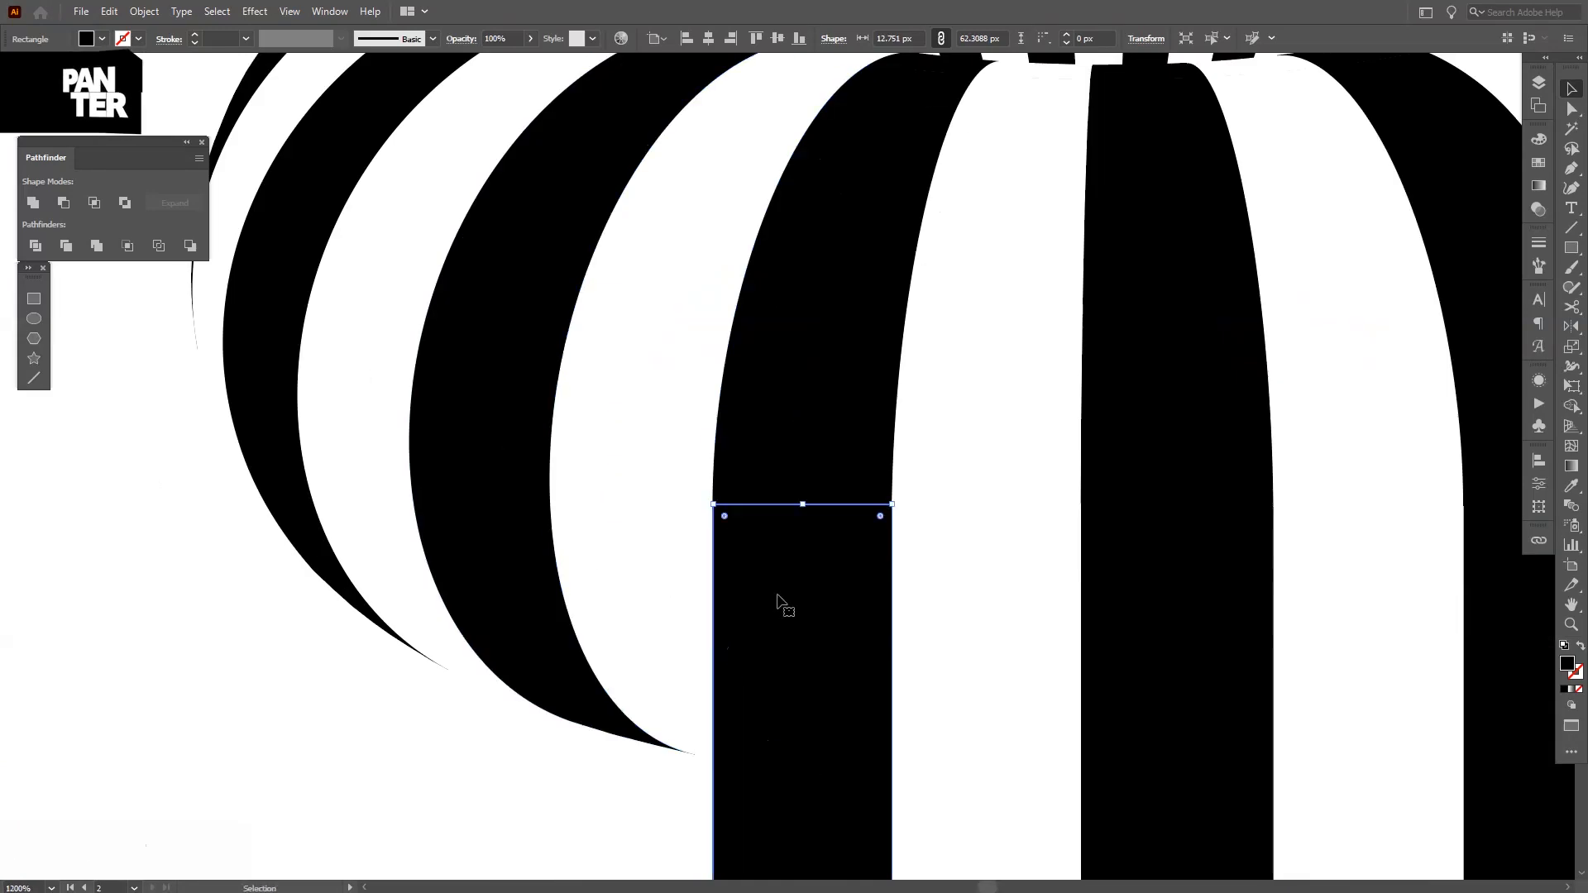
drag(802, 611, 564, 482)
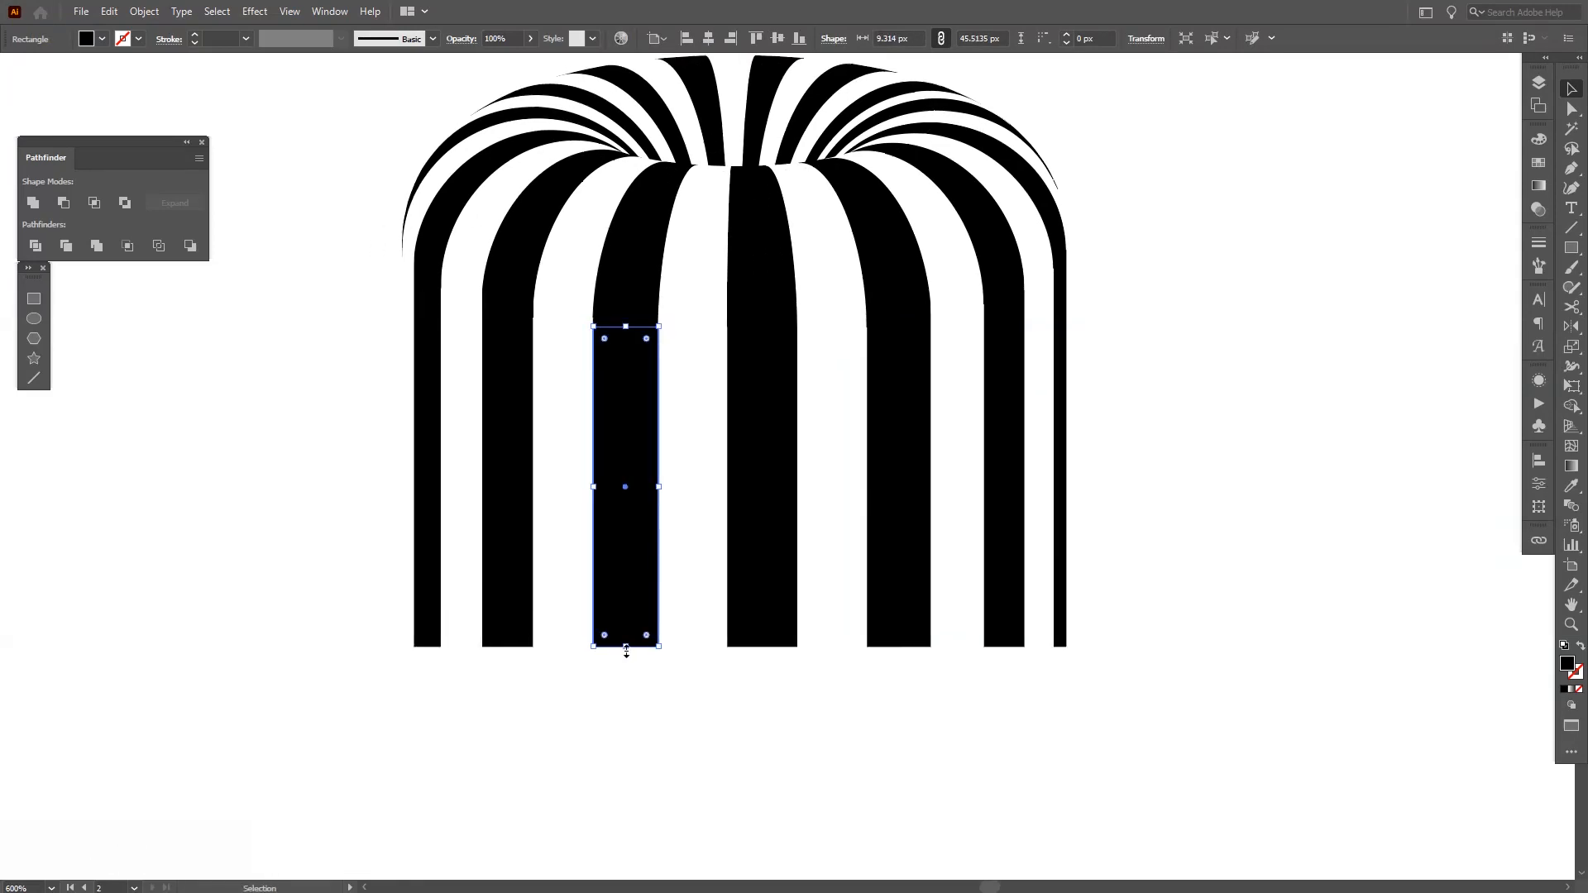
Drag the drip rectangles' bottom edges so each stripe's drip ends at a different height
drag(626, 486, 506, 471)
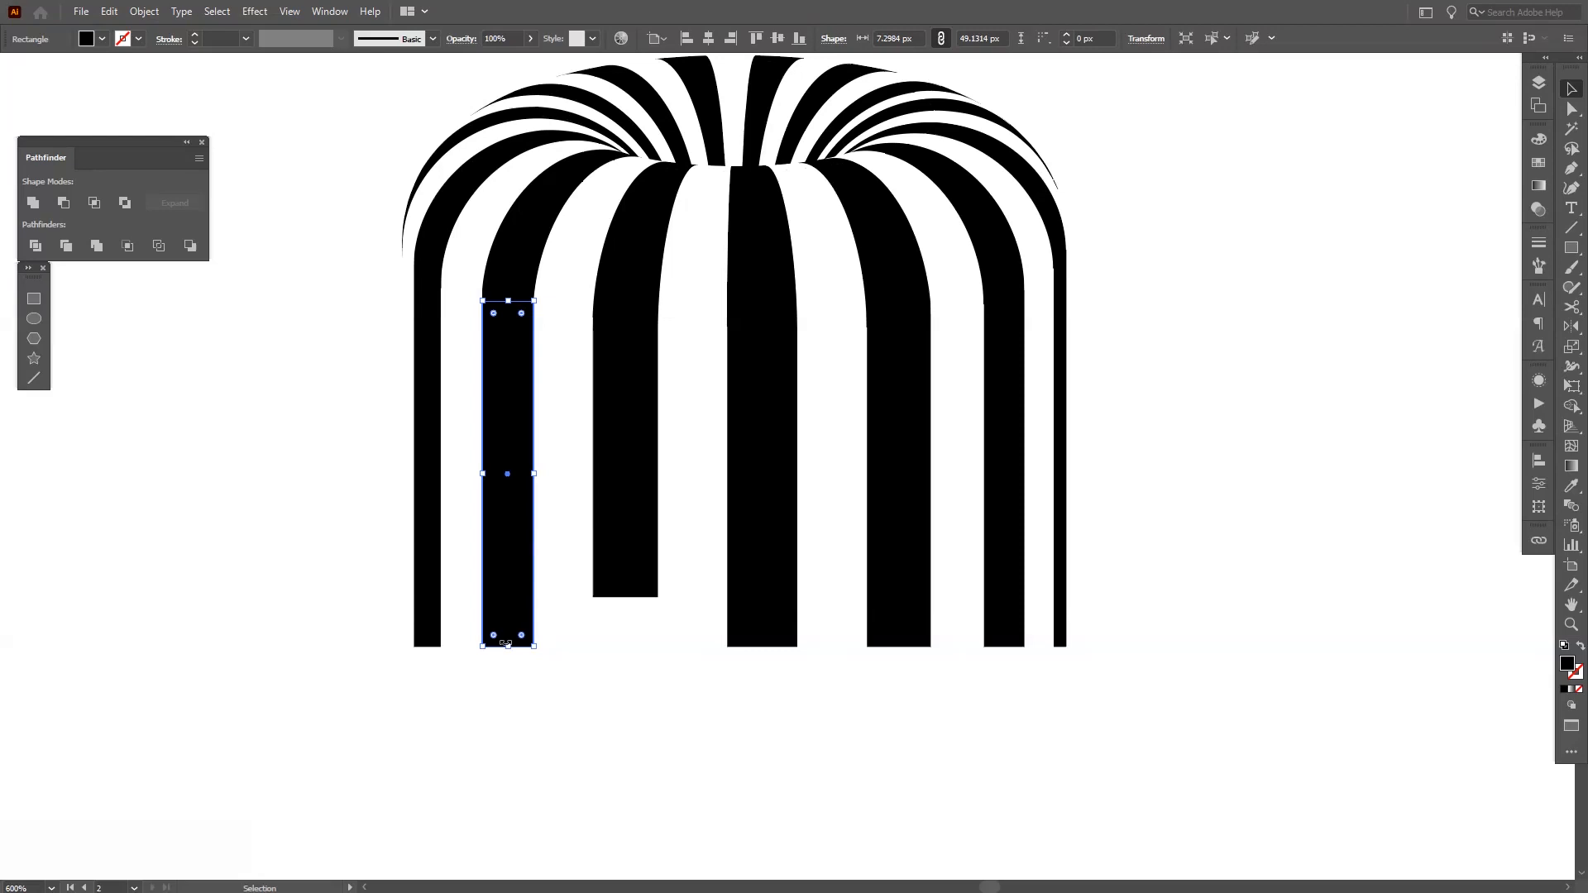
drag(506, 643, 518, 608)
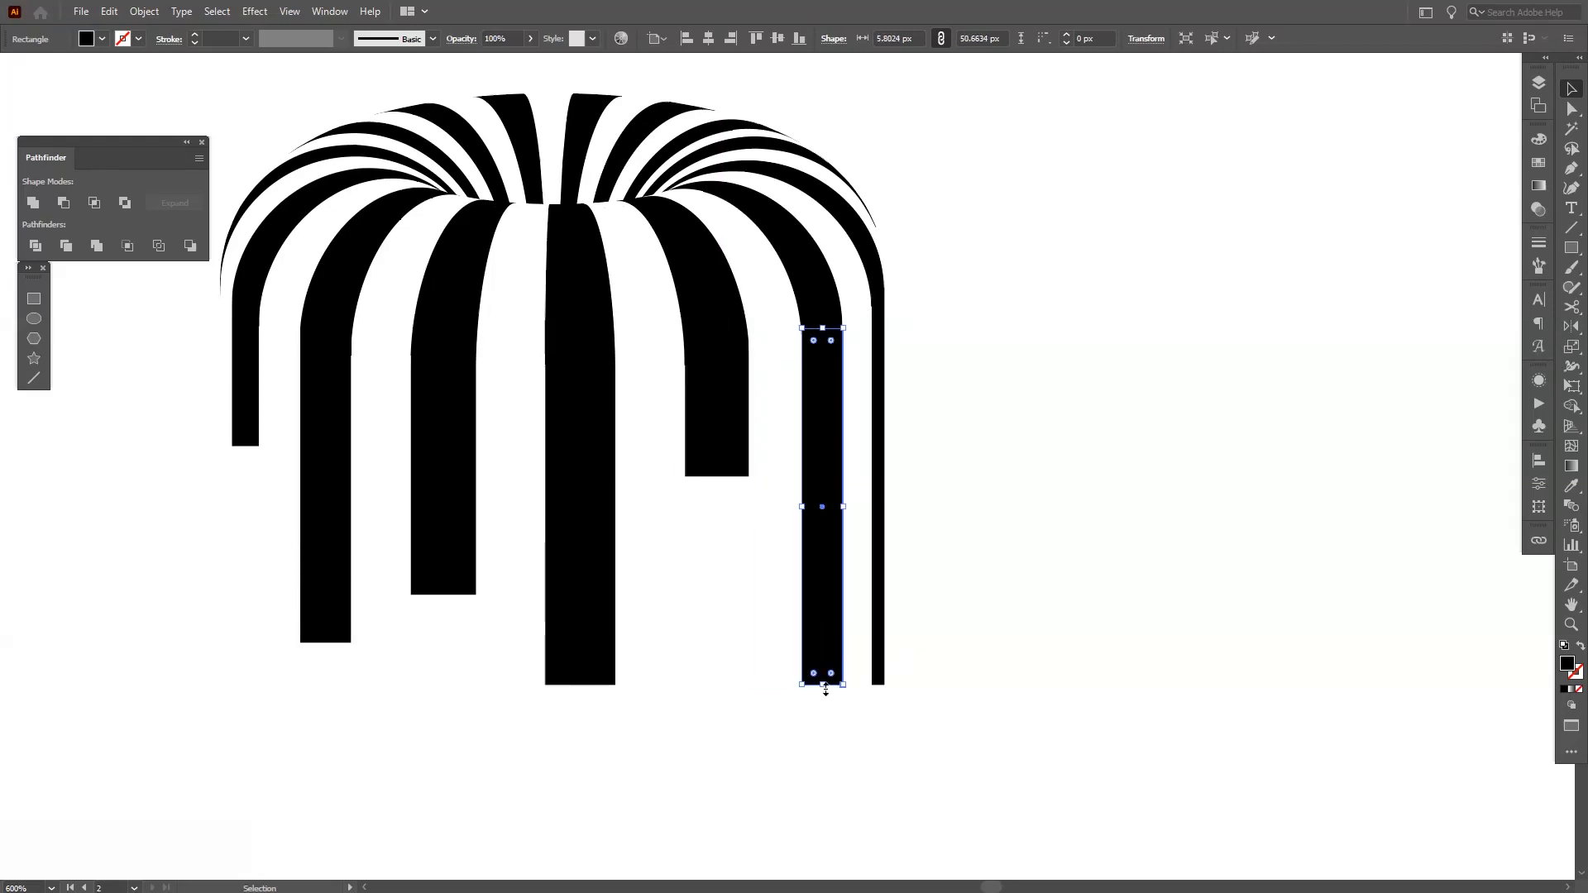
drag(821, 684, 821, 400)
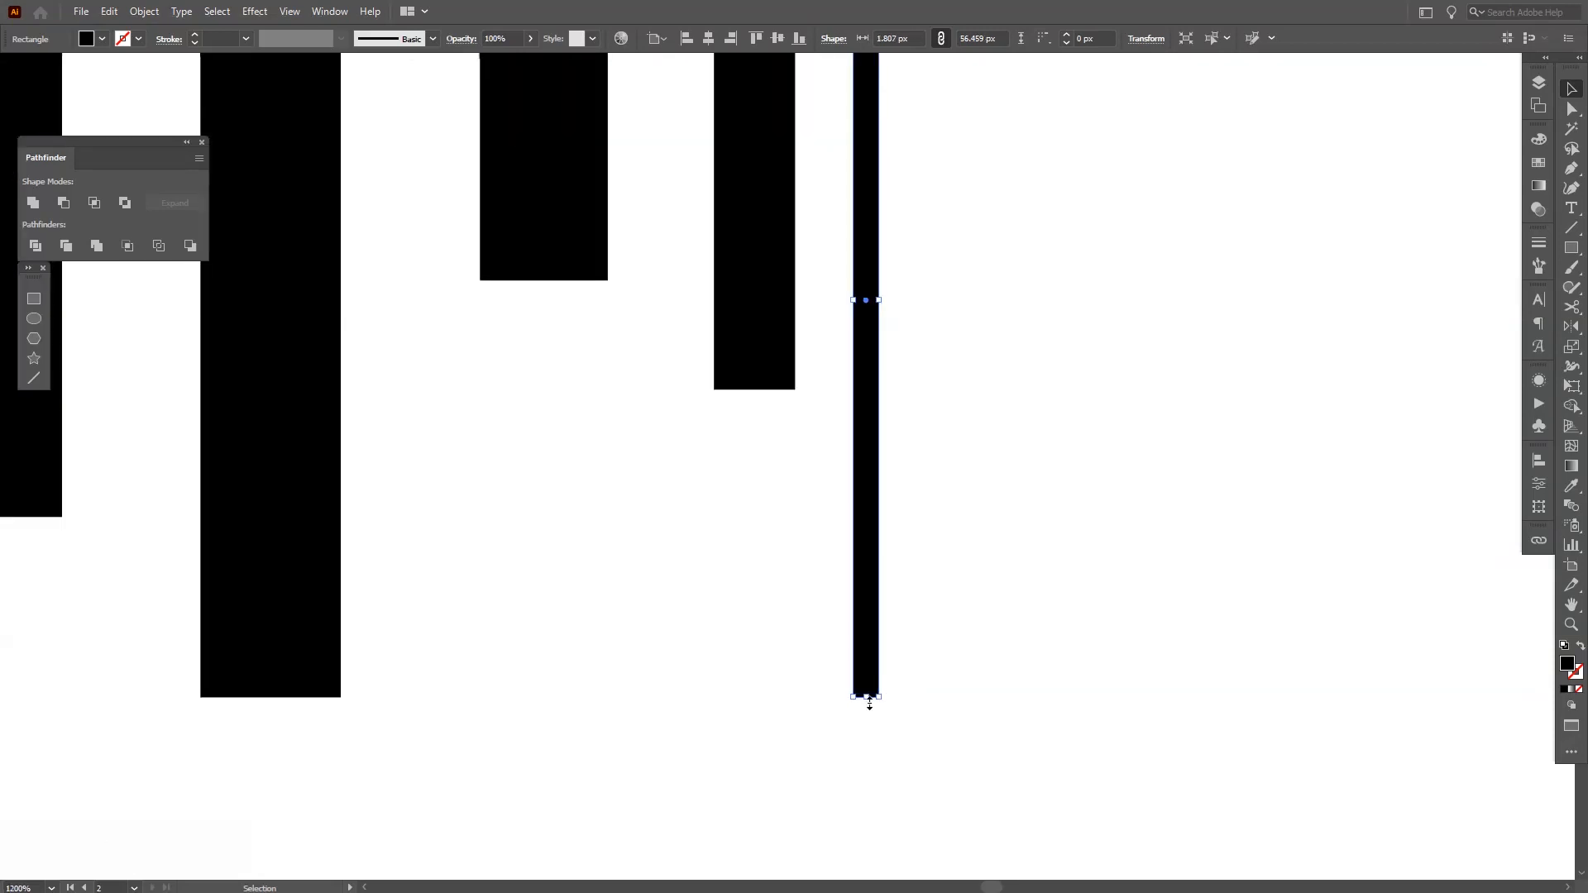
drag(866, 696, 879, 162)
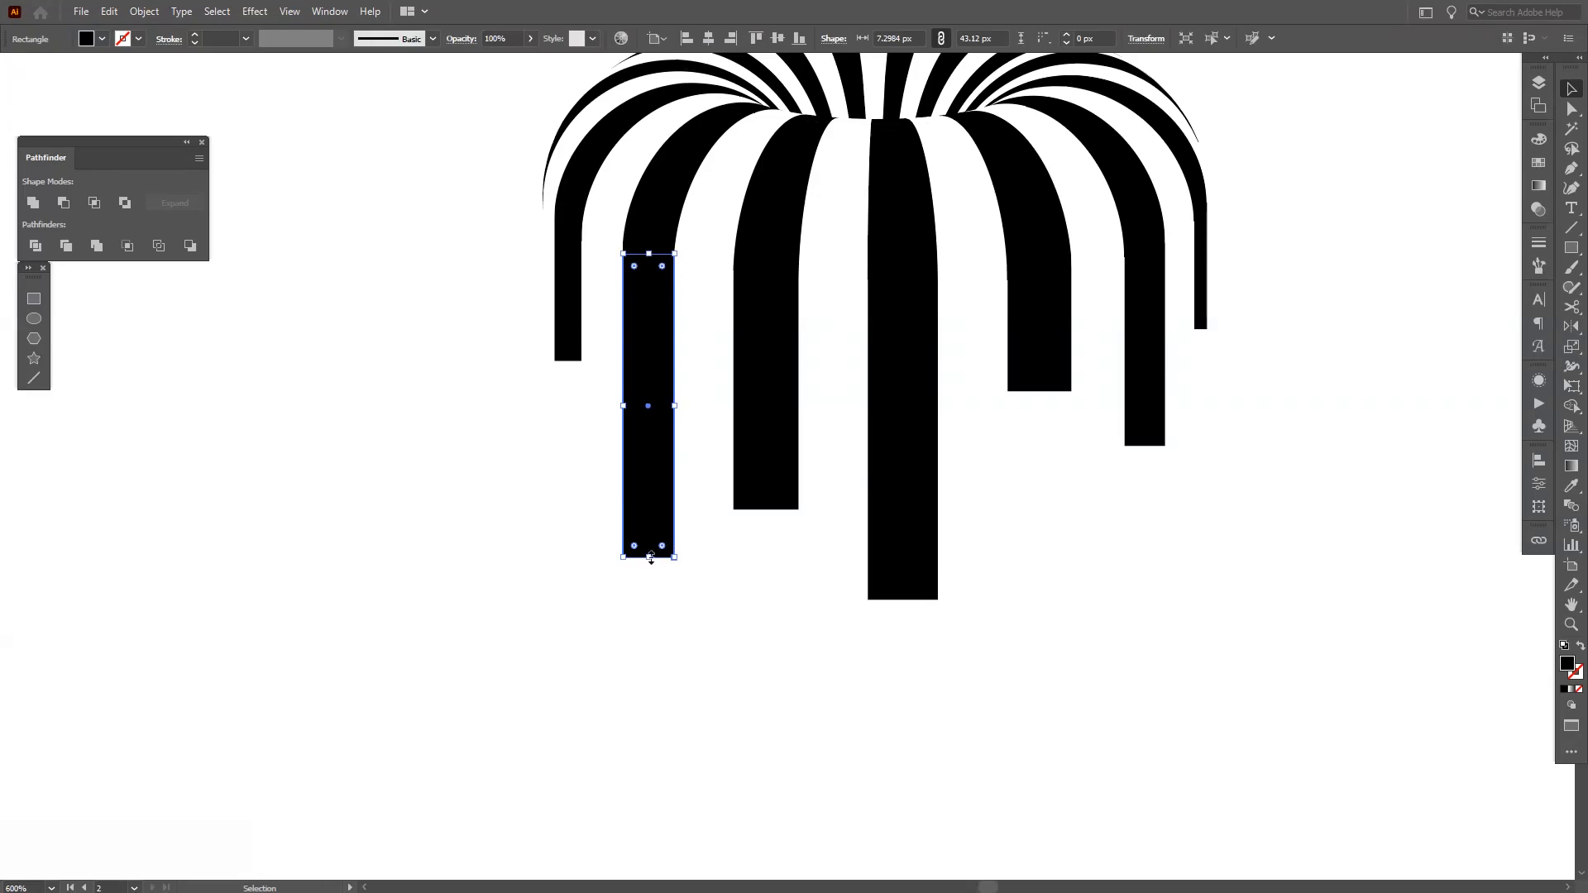
drag(648, 405, 766, 393)
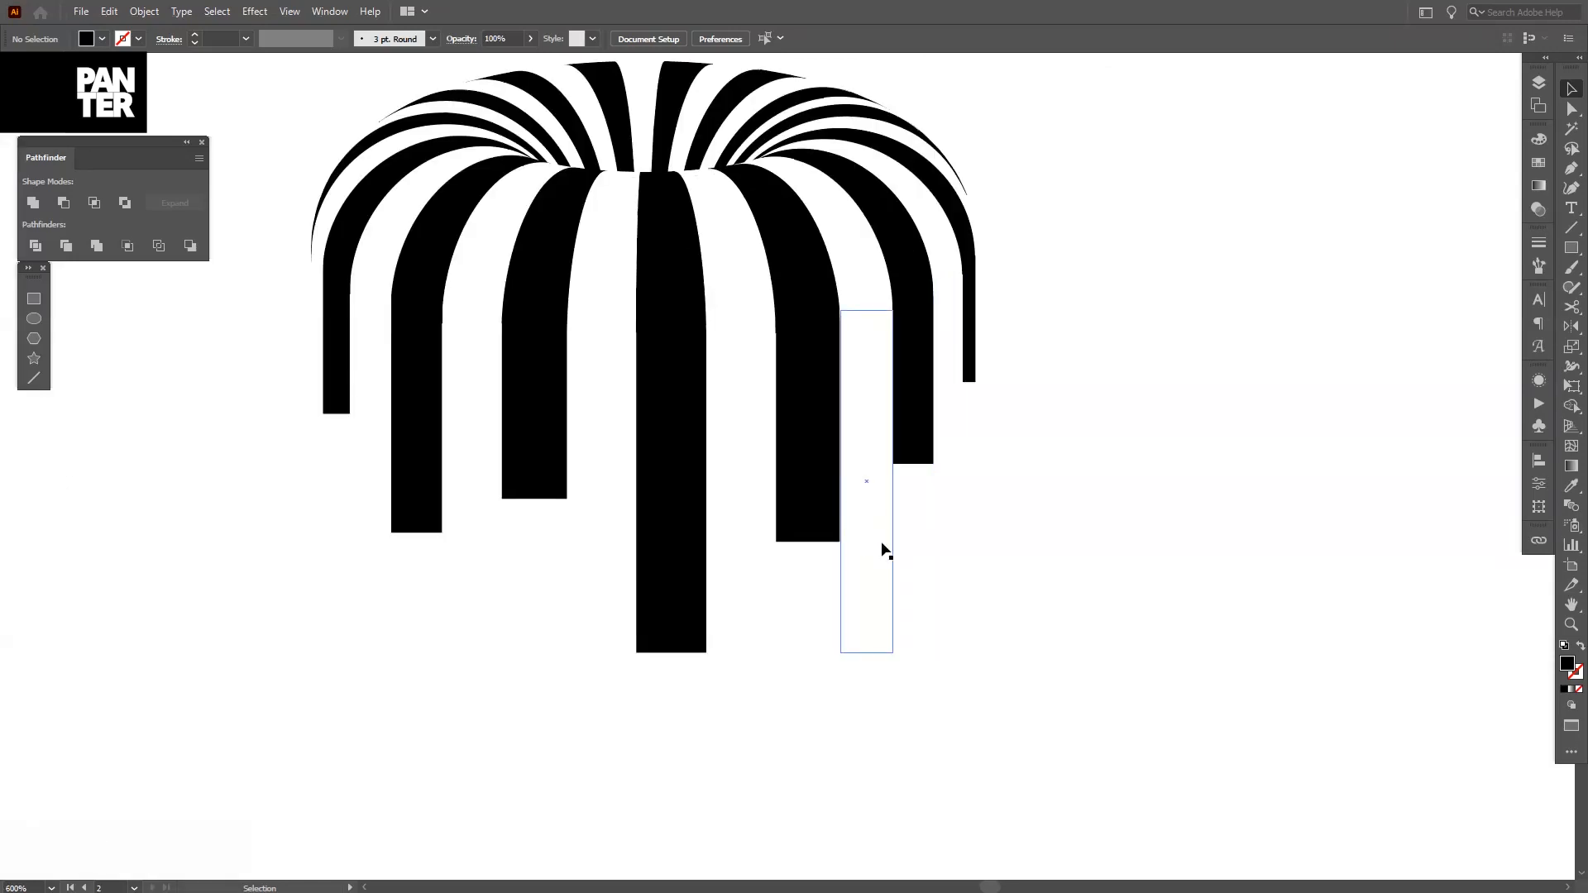
Deselect the drips and switch to the Direct Selection Tool for editing corner points
click(1573, 89)
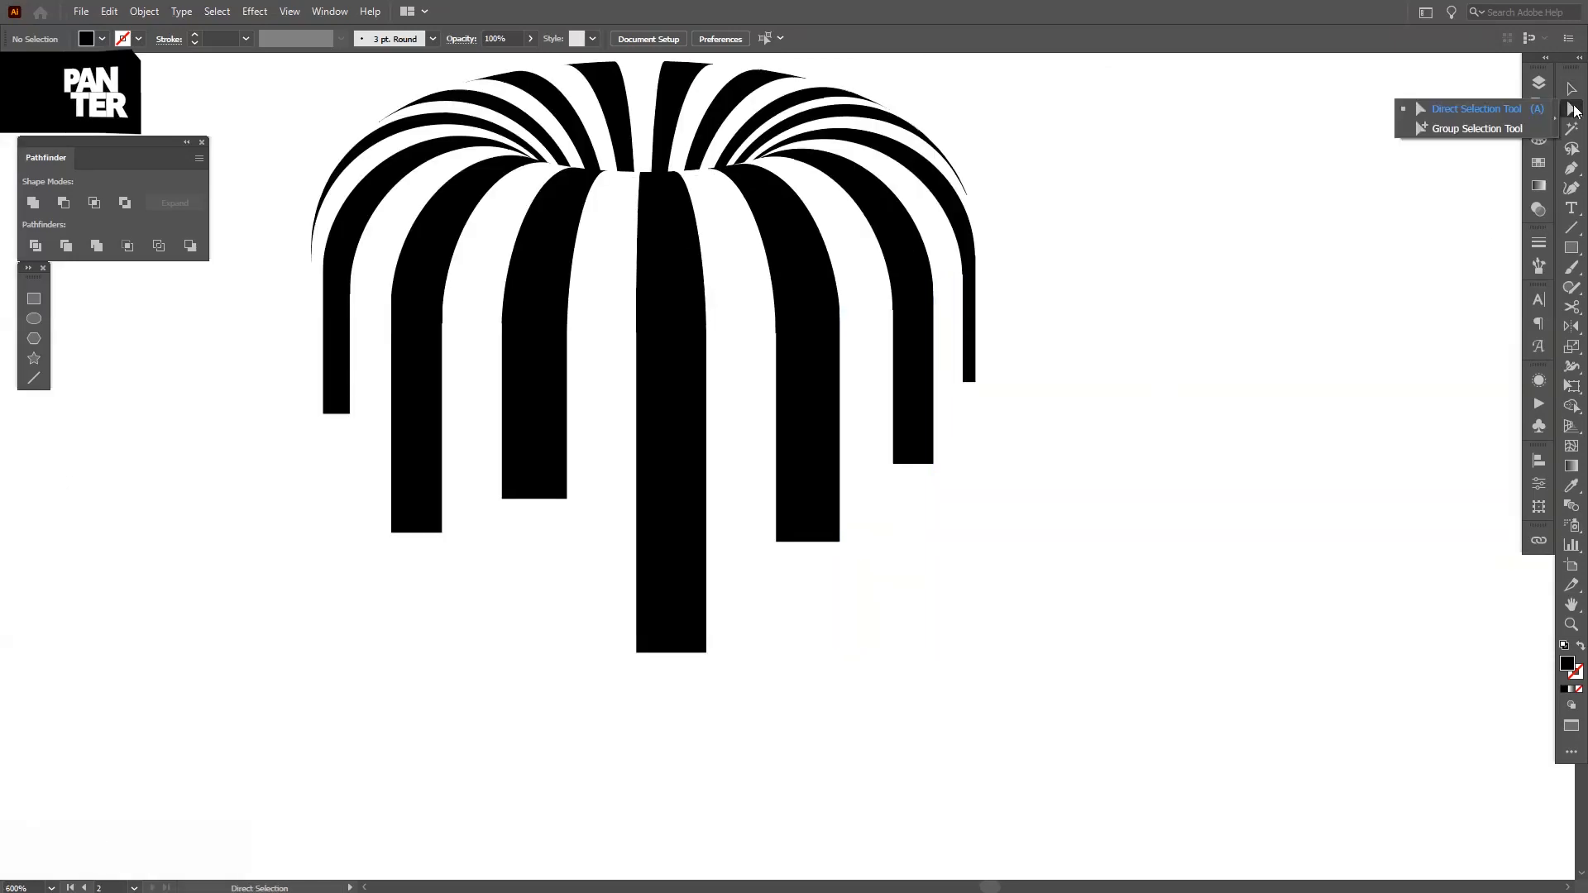
click(967, 324)
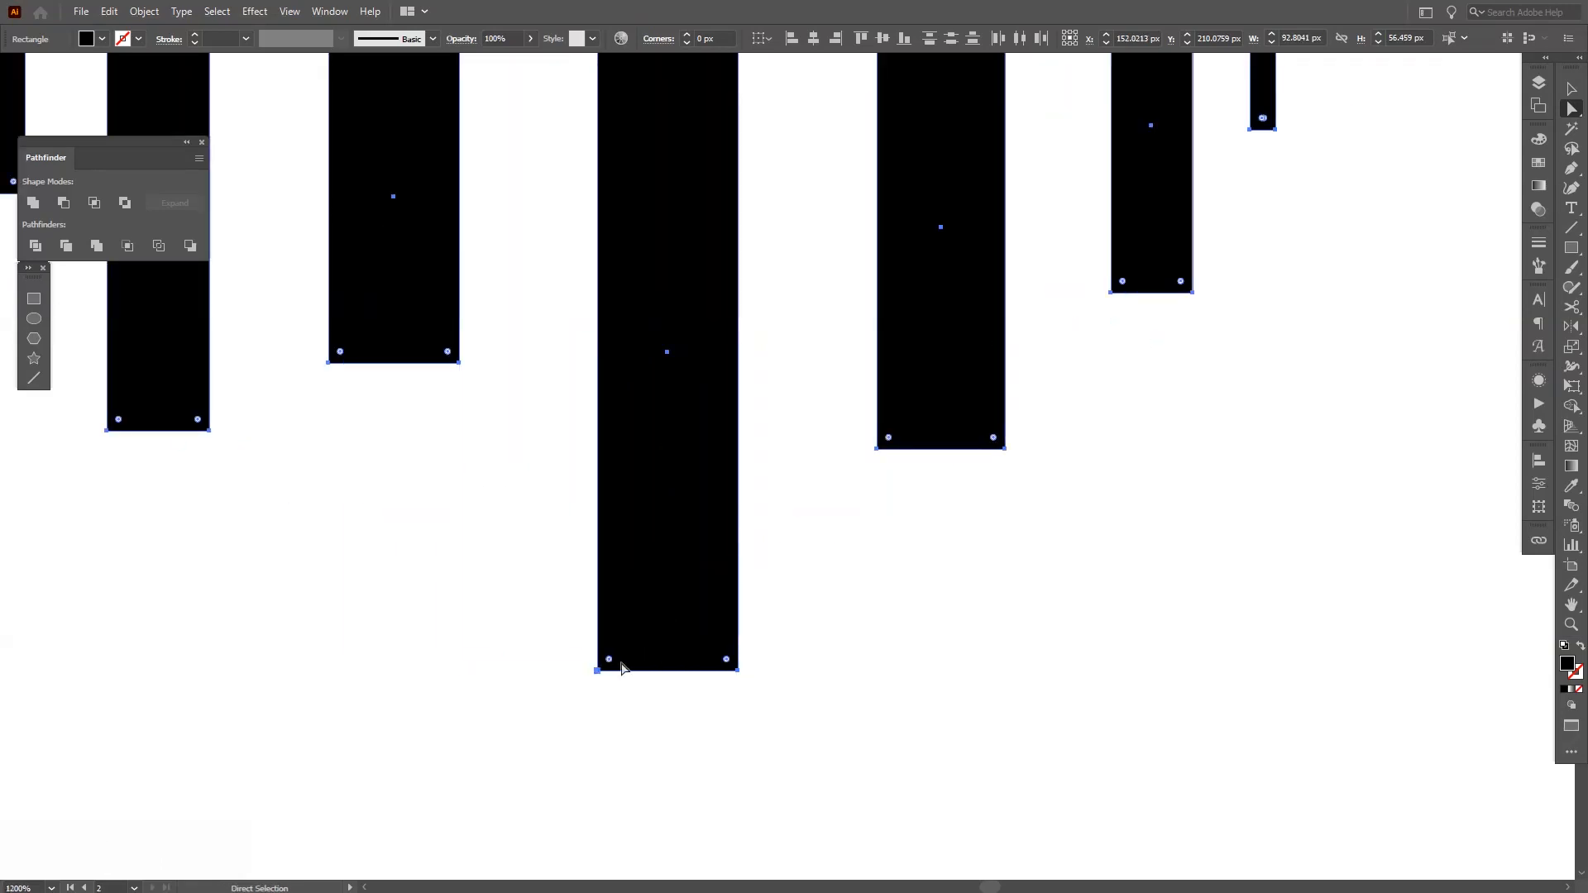
mouse_move(609, 667)
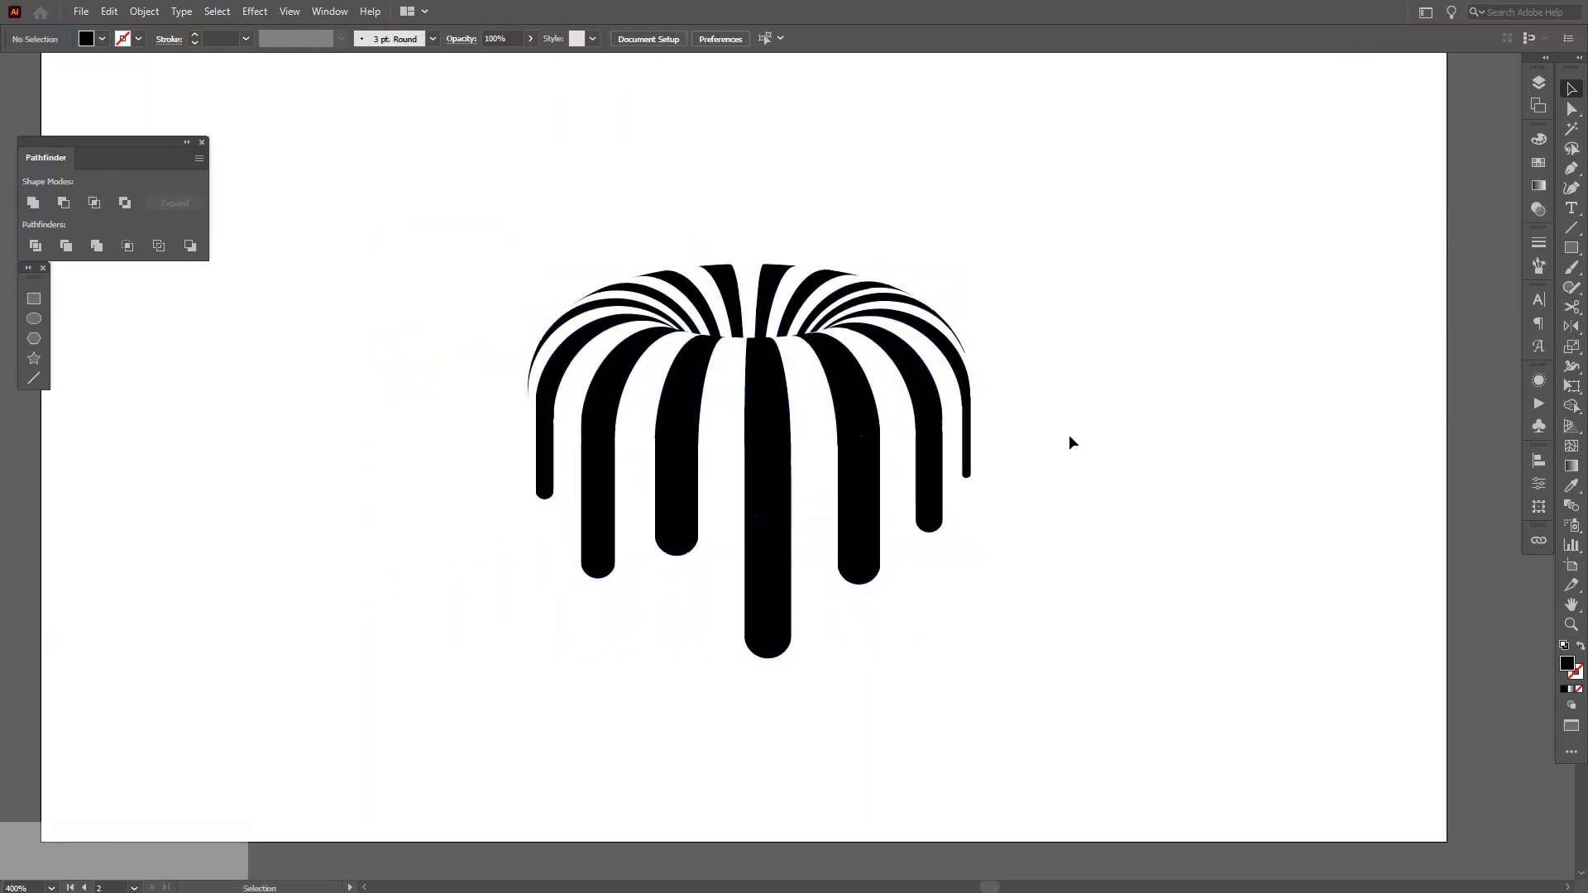
Select all of the donut and drip artwork together
key(space)
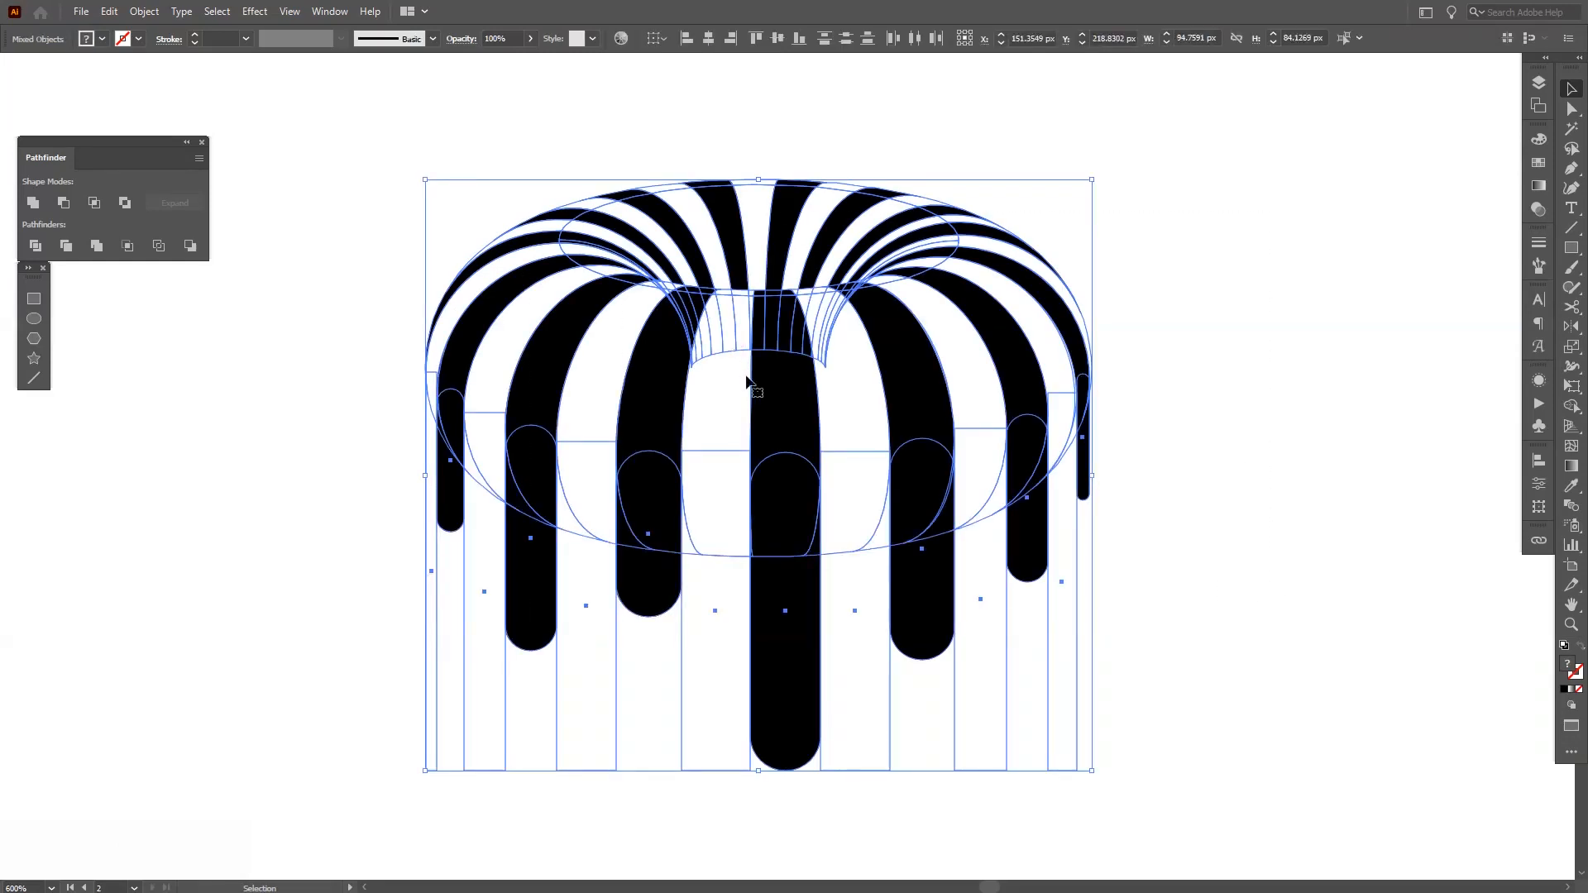
mouse_move(1571, 412)
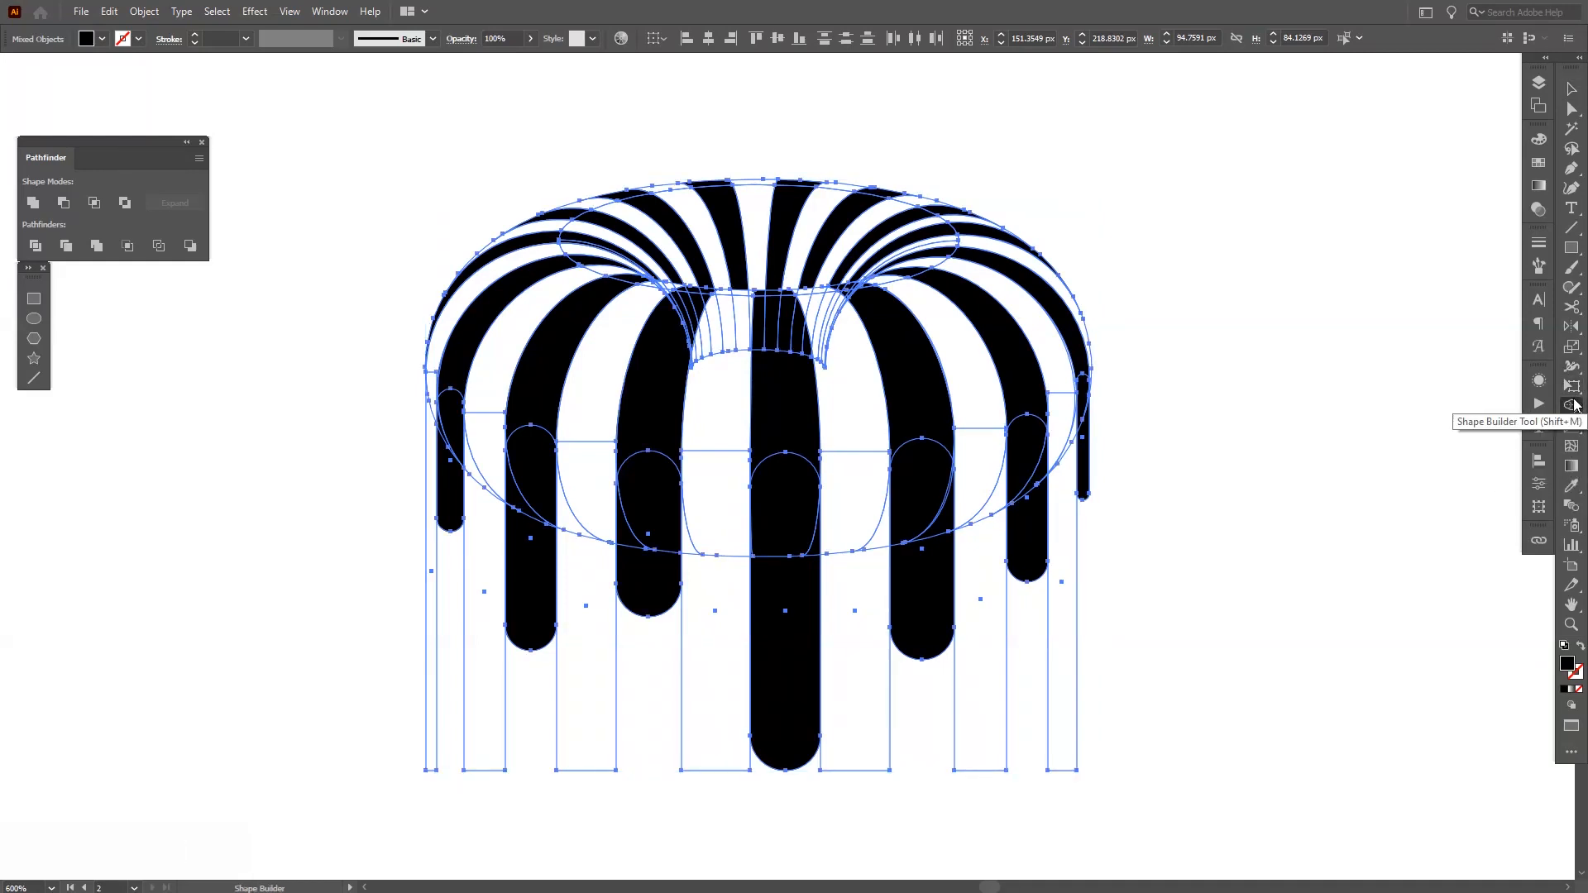
mouse_move(1436, 413)
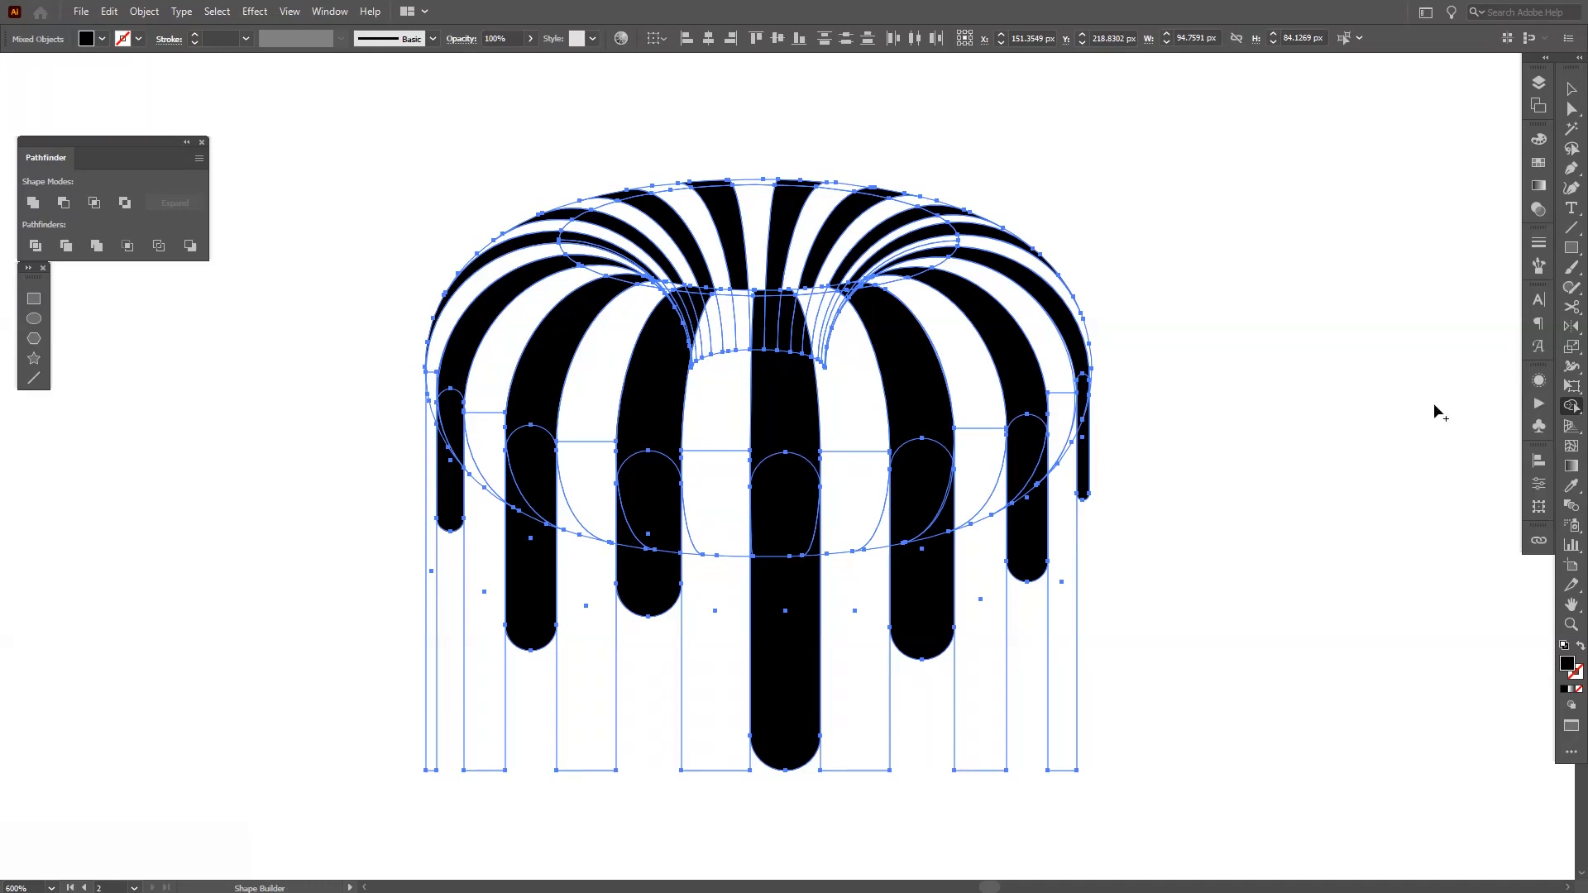